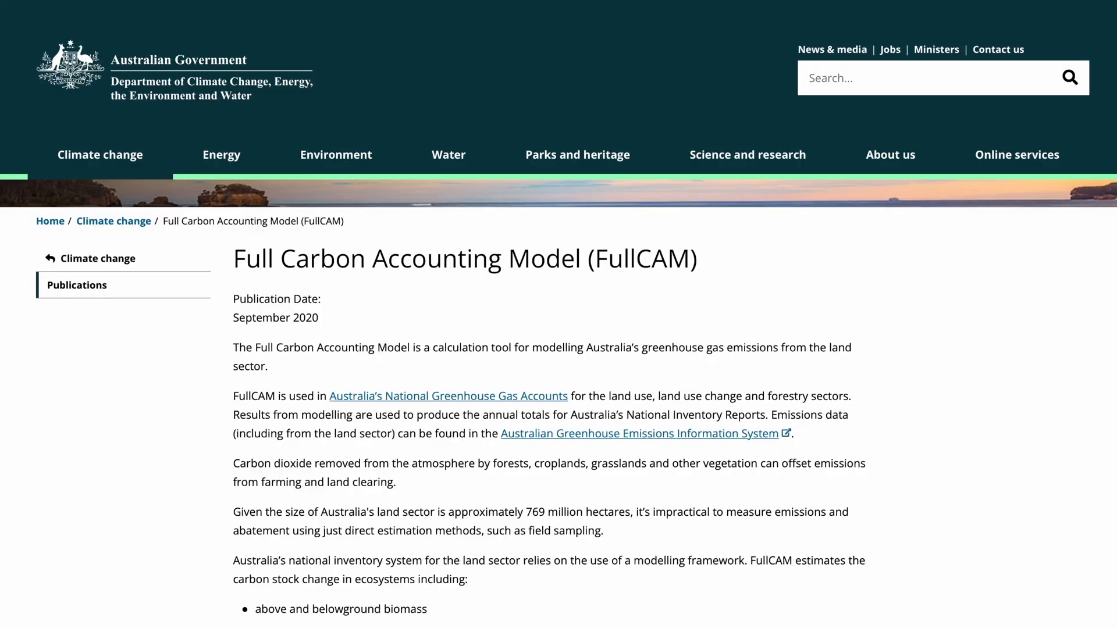
Go from Tools and calculators to the MLA Carbon Calculator's myMLA sign-in page
{"action": "scroll", "scroll_direction": "down", "scroll_amount": 3}
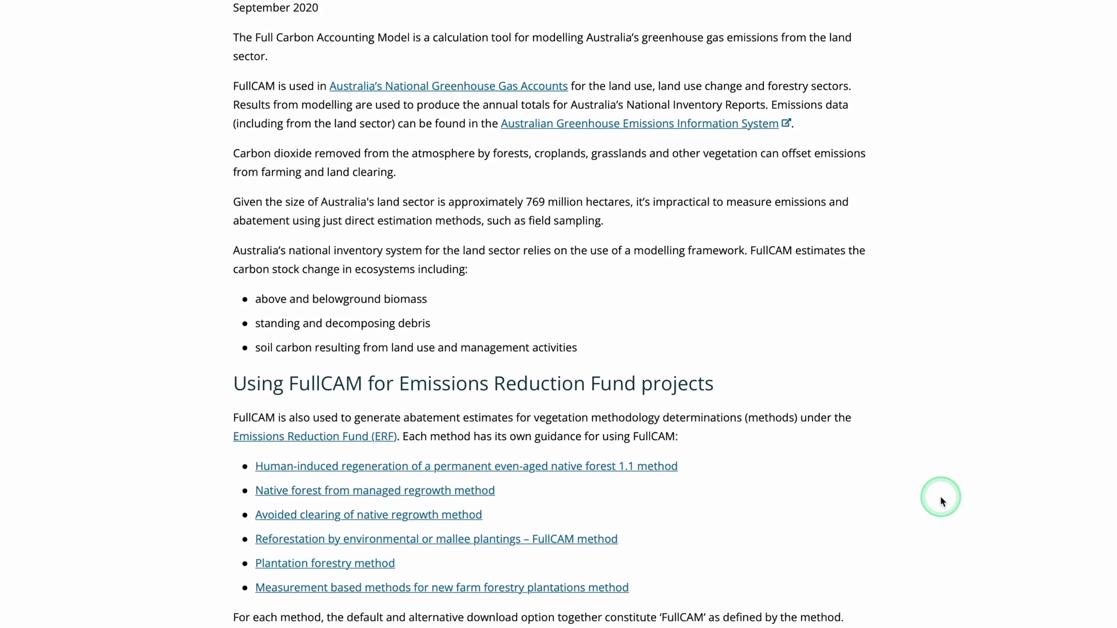
{"action": "scroll", "scroll_direction": "down", "scroll_amount": 3}
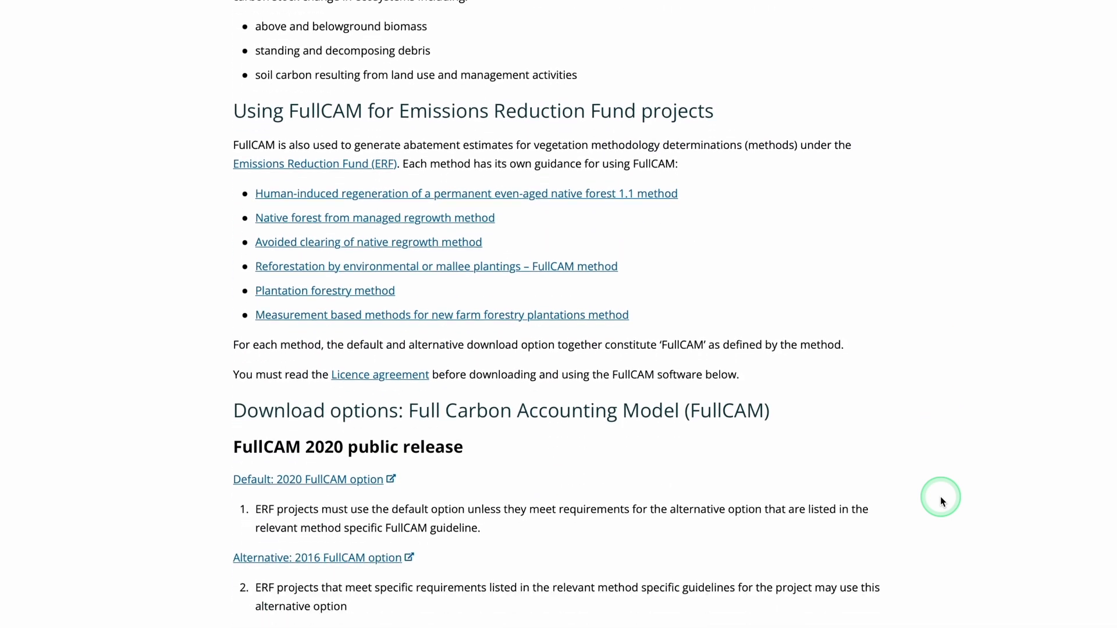
{"action": "scroll", "scroll_direction": "down", "scroll_amount": 3}
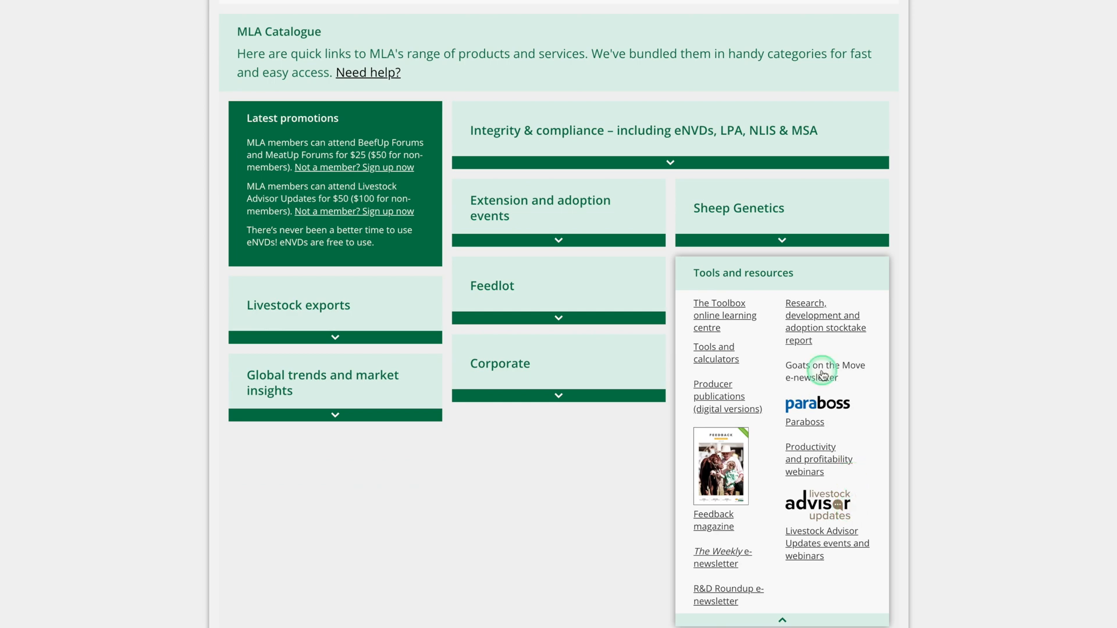
{"action": "left_click", "coordinate": [716, 352]}
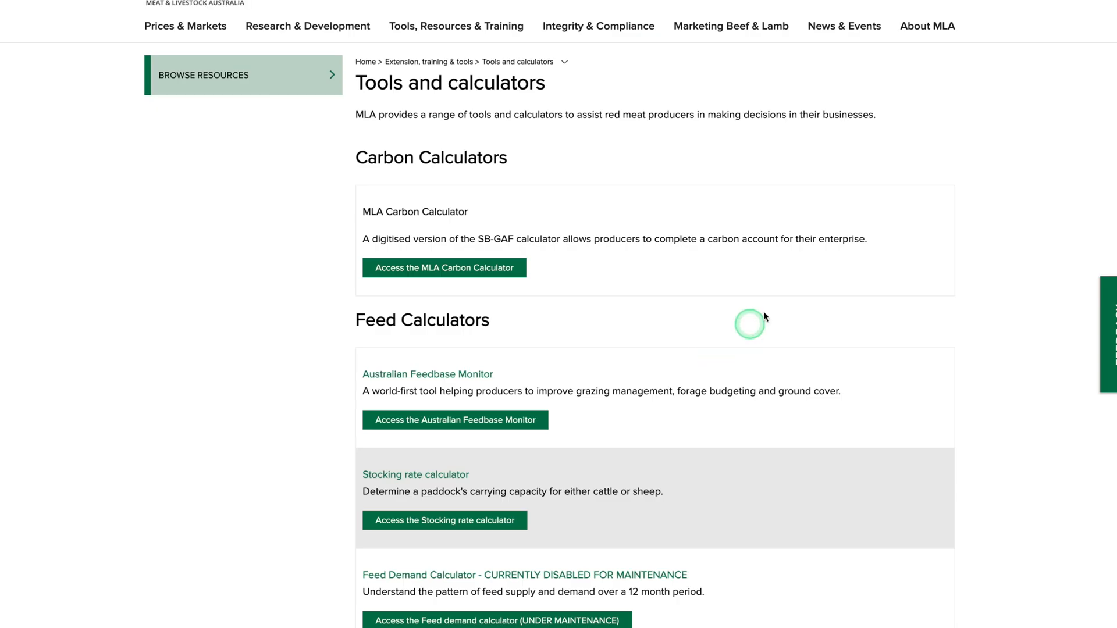
{"action": "left_click", "coordinate": [443, 267]}
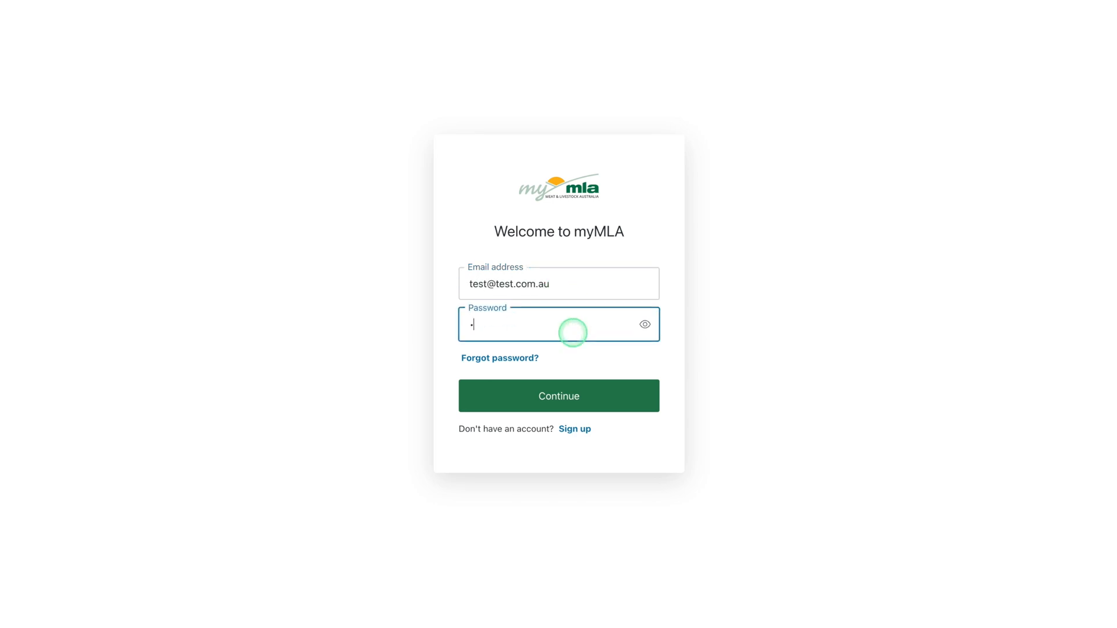
Sign in, browse the Resources factsheet, and return to My Carbon Calculations
{"action": "left_click", "coordinate": [559, 396]}
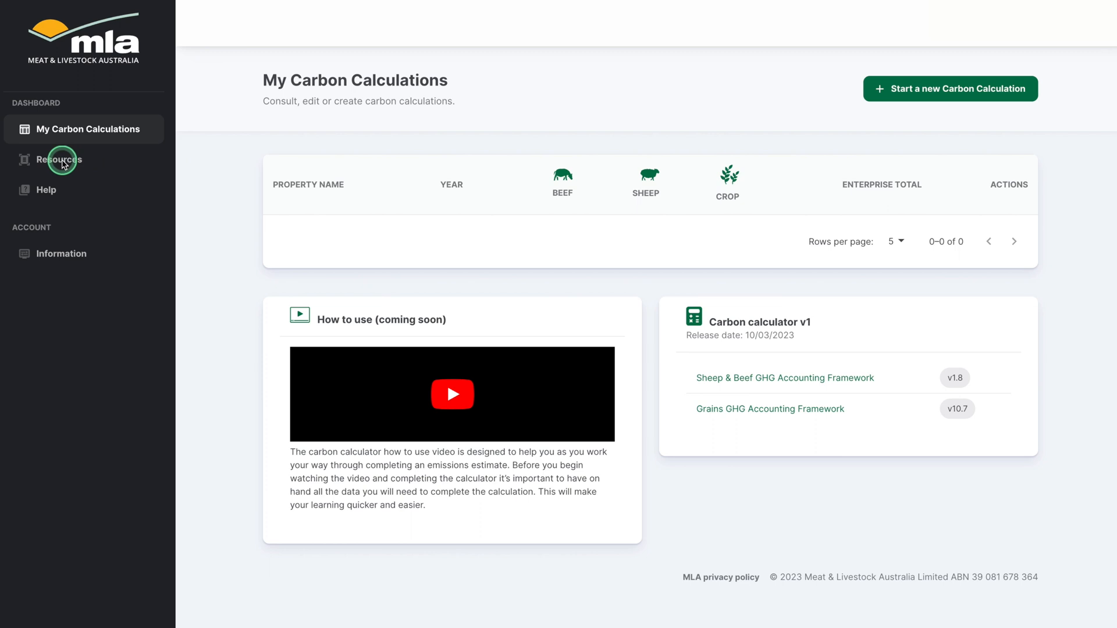
{"action": "left_click", "coordinate": [59, 159]}
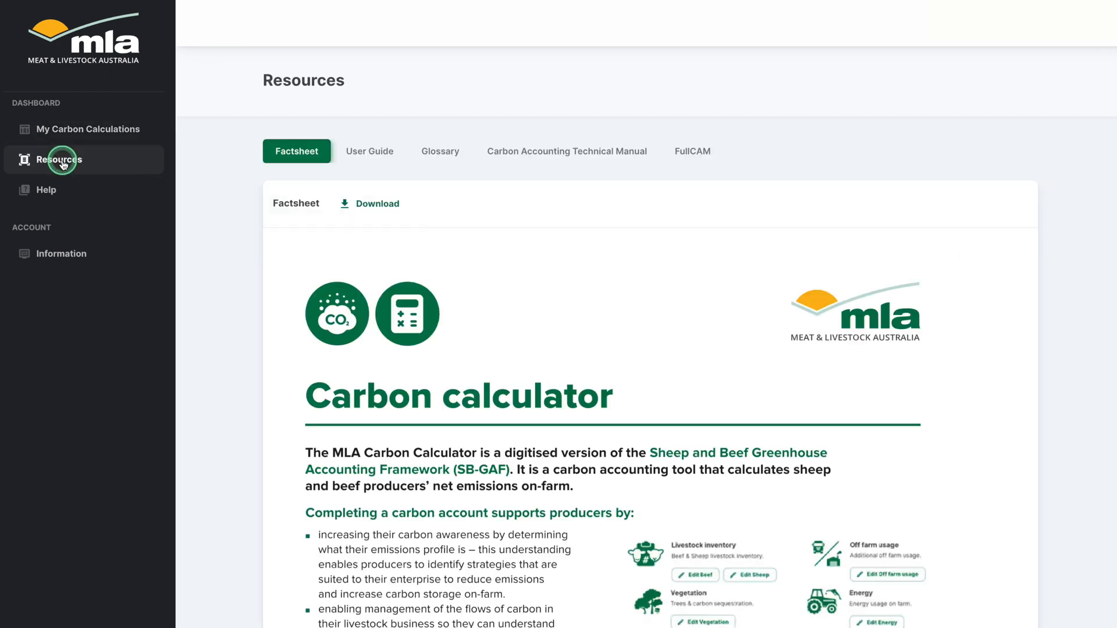
{"action": "mouse_move", "coordinate": [418, 183]}
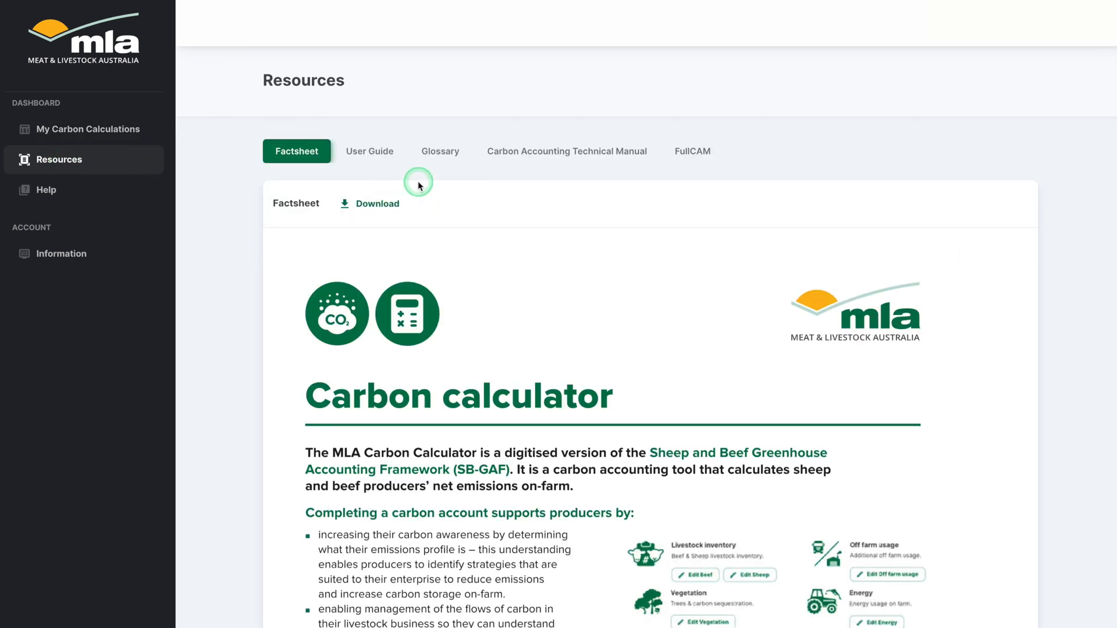
{"action": "scroll", "scroll_direction": "down", "scroll_amount": 3}
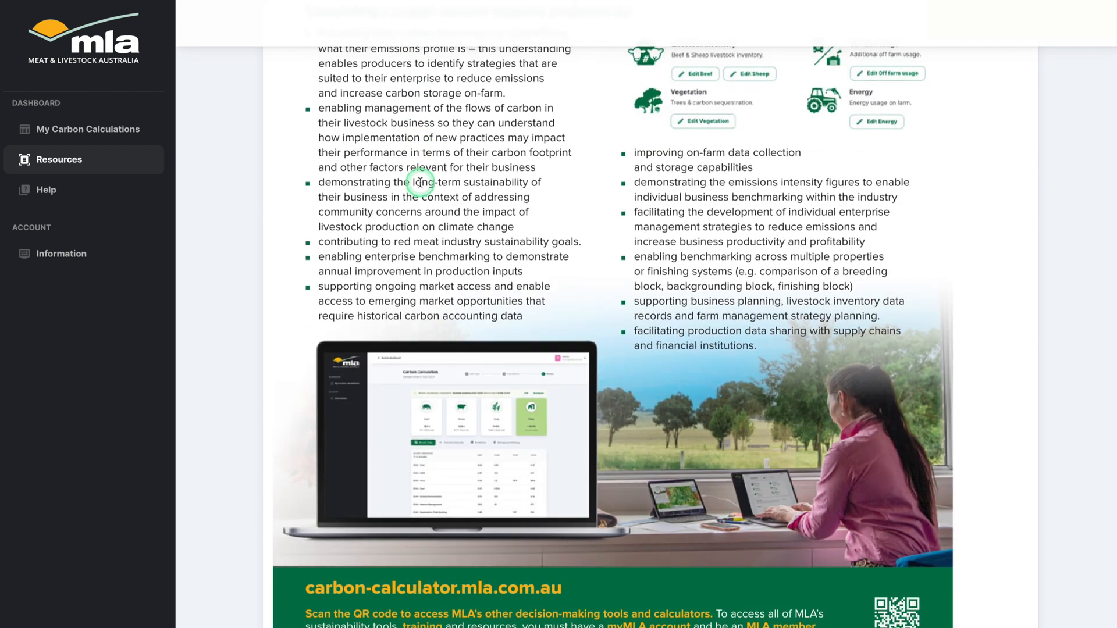
{"action": "scroll", "scroll_direction": "up", "scroll_amount": 3}
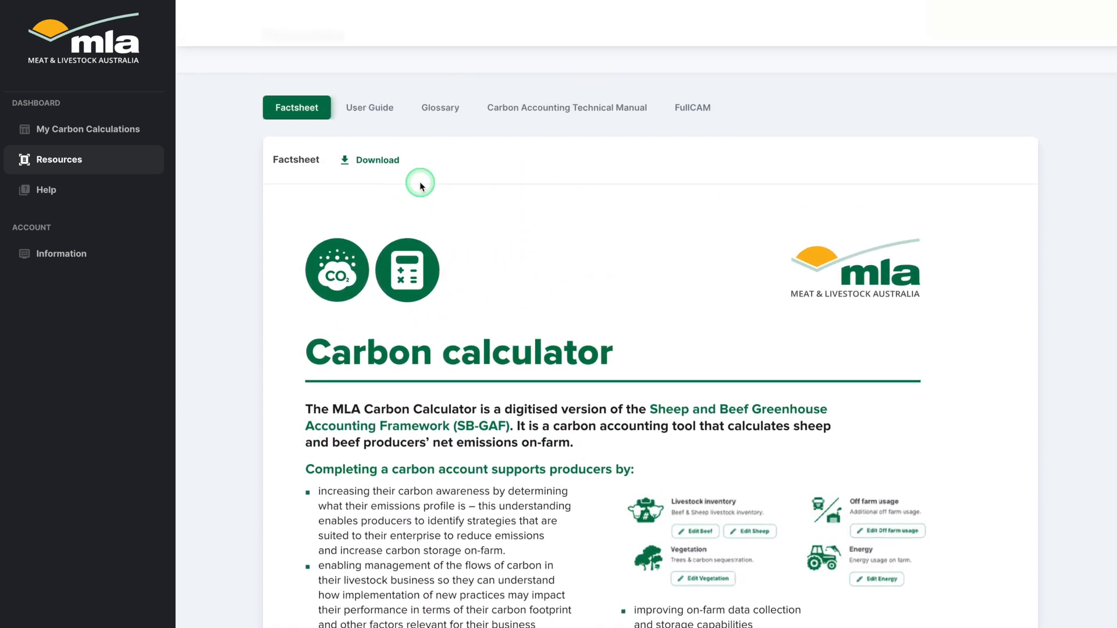
{"action": "left_click", "coordinate": [90, 129]}
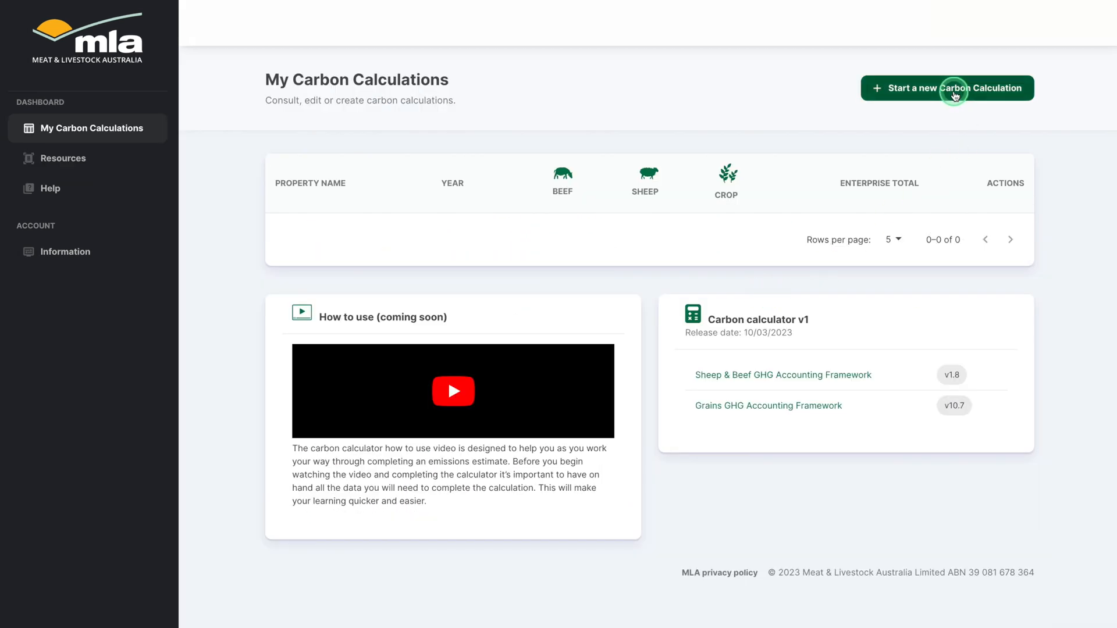
Create a blank 2022-2023 carbon calculation named Example property
{"action": "left_click", "coordinate": [948, 88]}
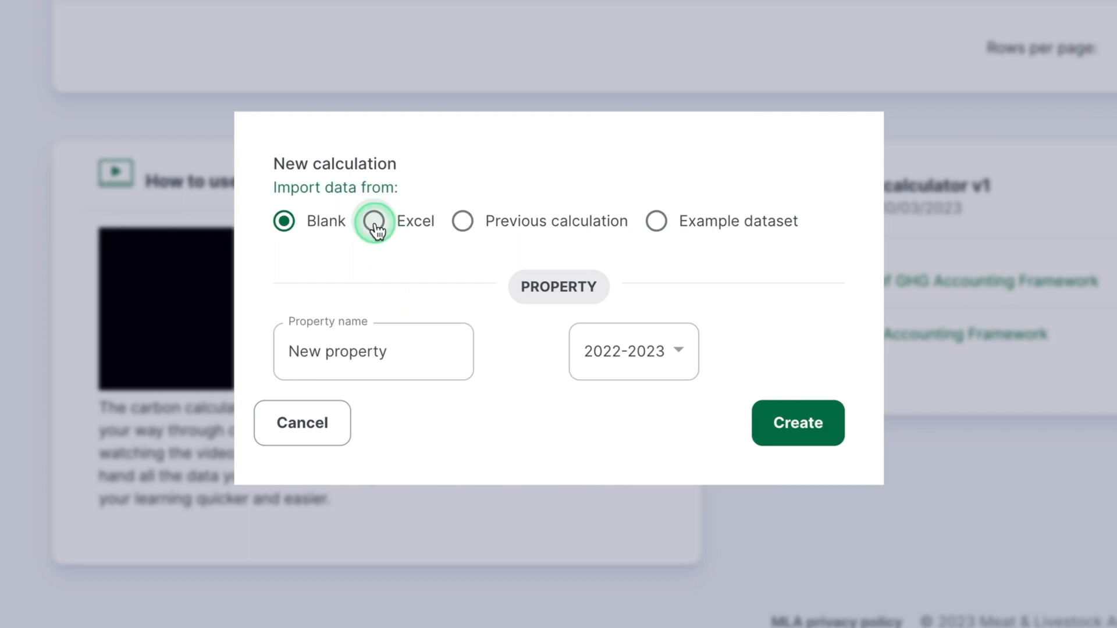
{"action": "left_click", "coordinate": [374, 222]}
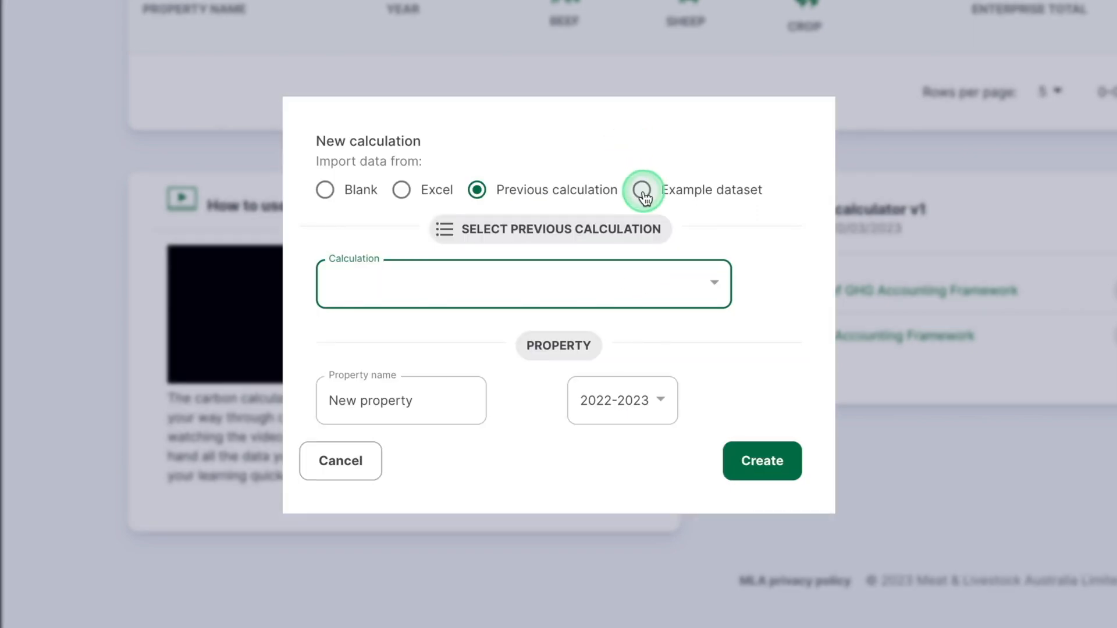
{"action": "left_click", "coordinate": [324, 239]}
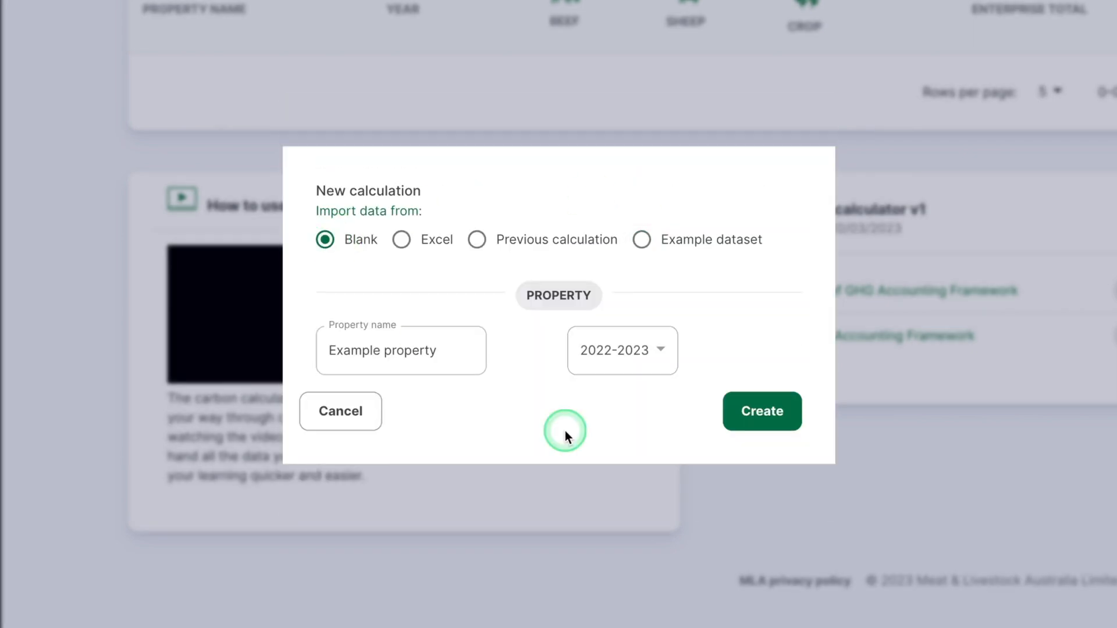
{"action": "left_click", "coordinate": [762, 411]}
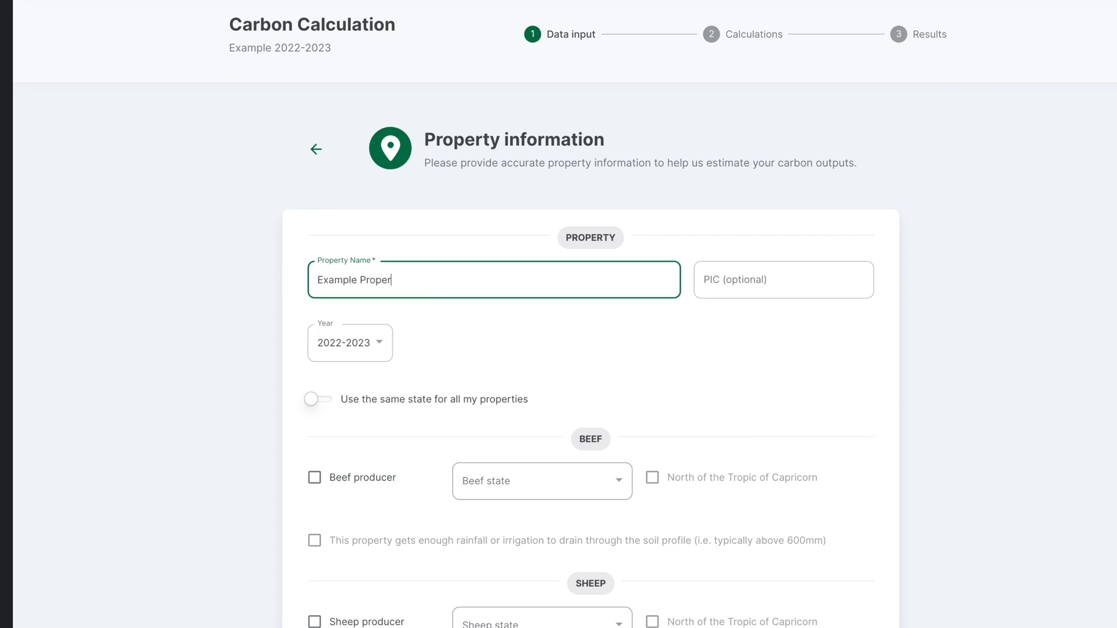
Enter PIC 12345678 and leave the single-state-for-all-enterprises option off
{"action": "type", "text": "1234"}
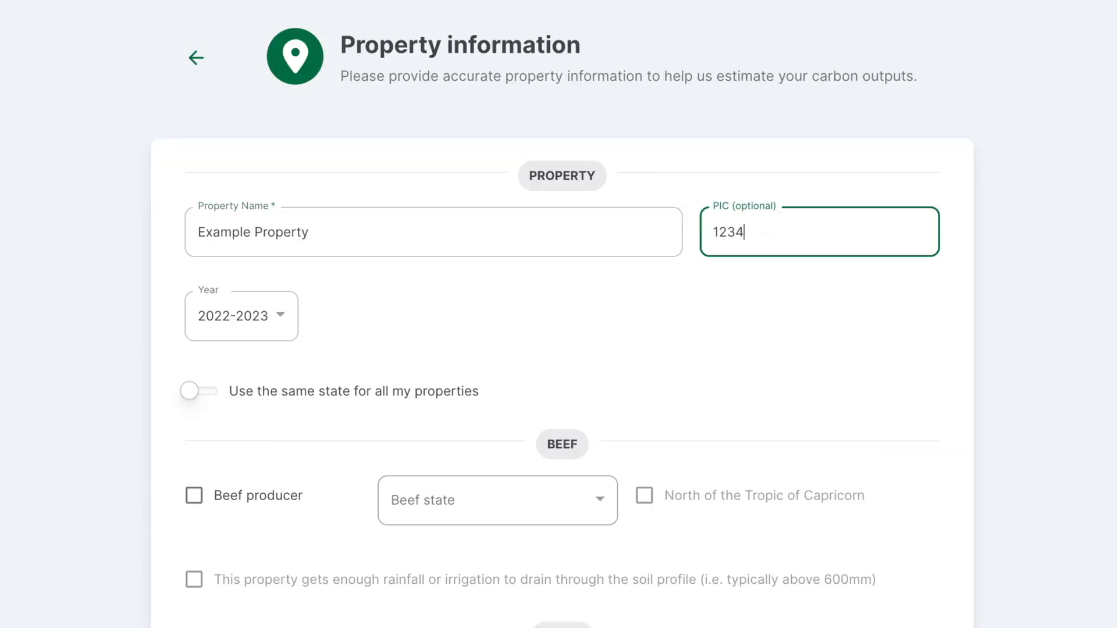
{"action": "type", "text": "5678"}
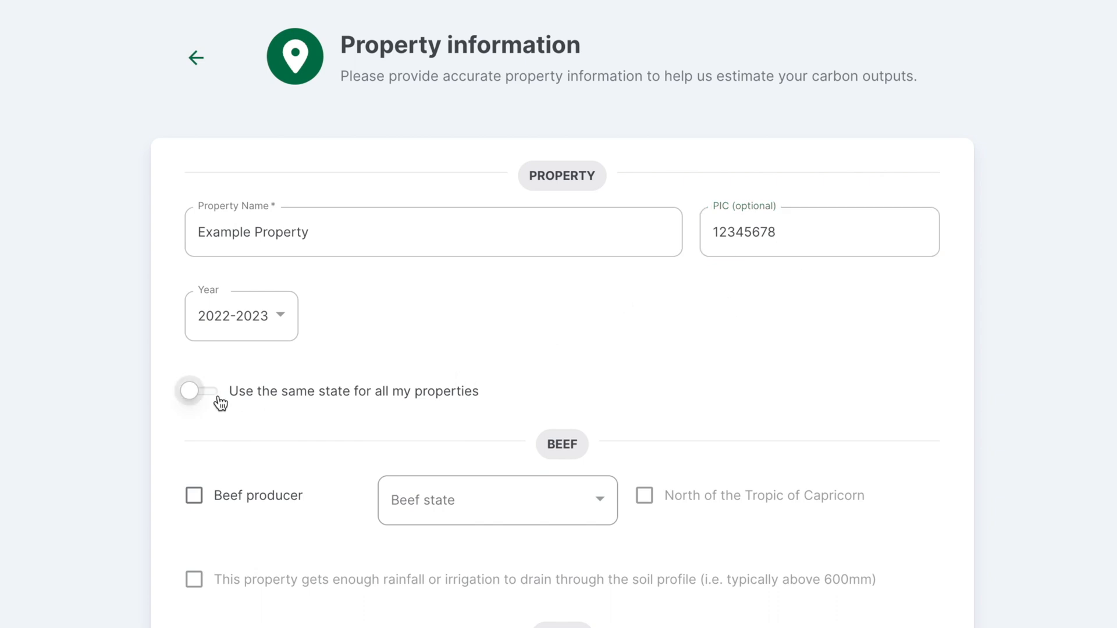
{"action": "left_click", "coordinate": [195, 391]}
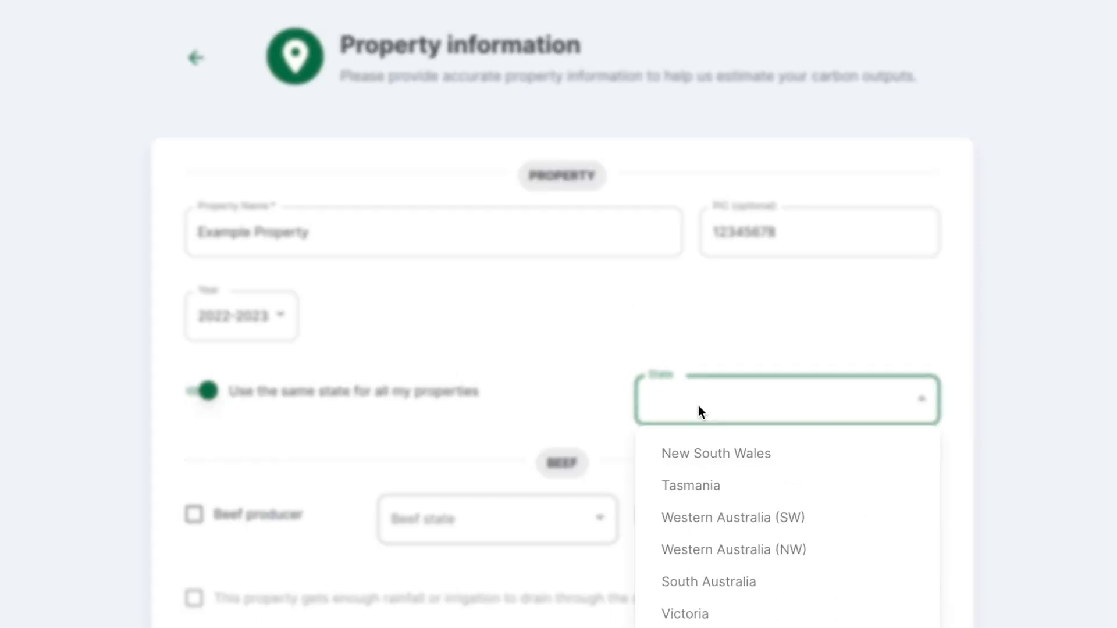
{"action": "left_click", "coordinate": [202, 391]}
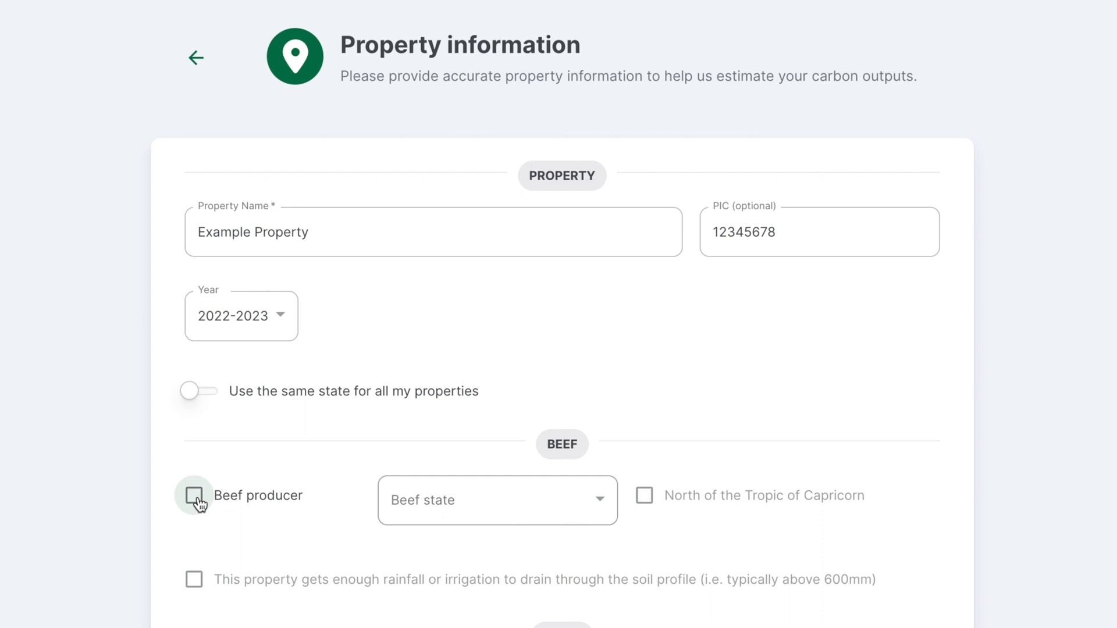
Mark the property as beef producer, sheep producer in Victoria and crop producer in Victoria
{"action": "left_click", "coordinate": [193, 495]}
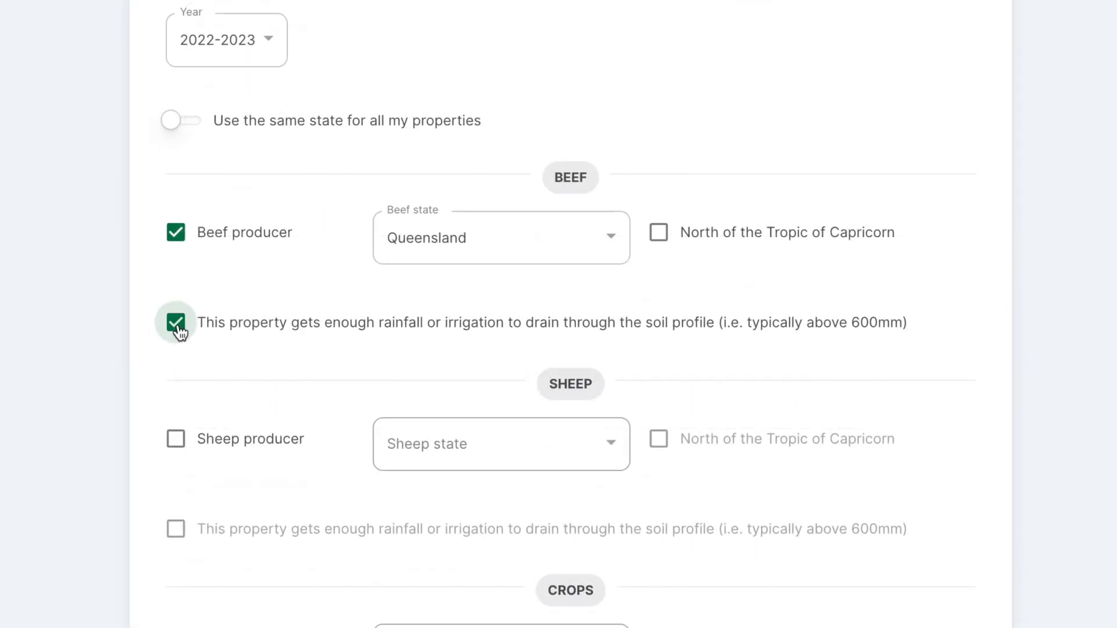
{"action": "left_click", "coordinate": [175, 439]}
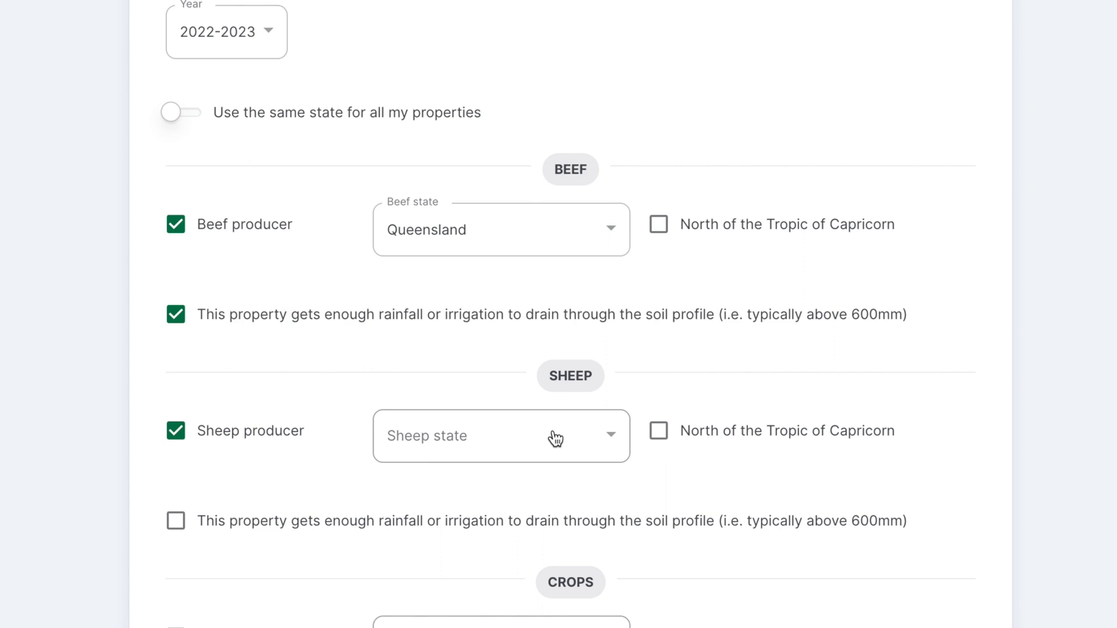
{"action": "left_click", "coordinate": [499, 435]}
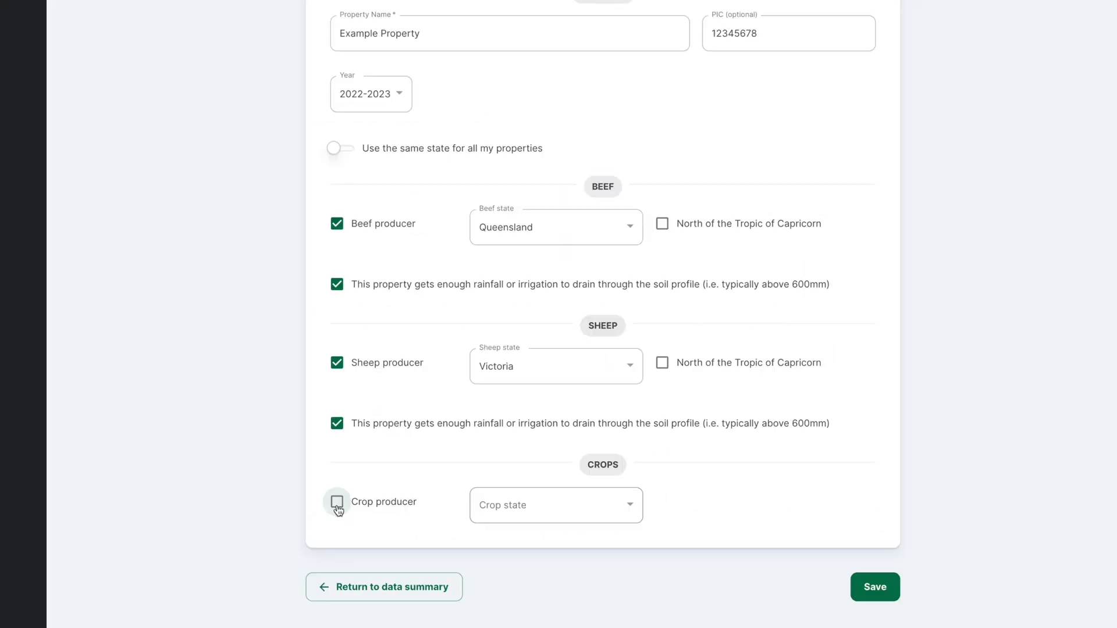
{"action": "left_click", "coordinate": [336, 501]}
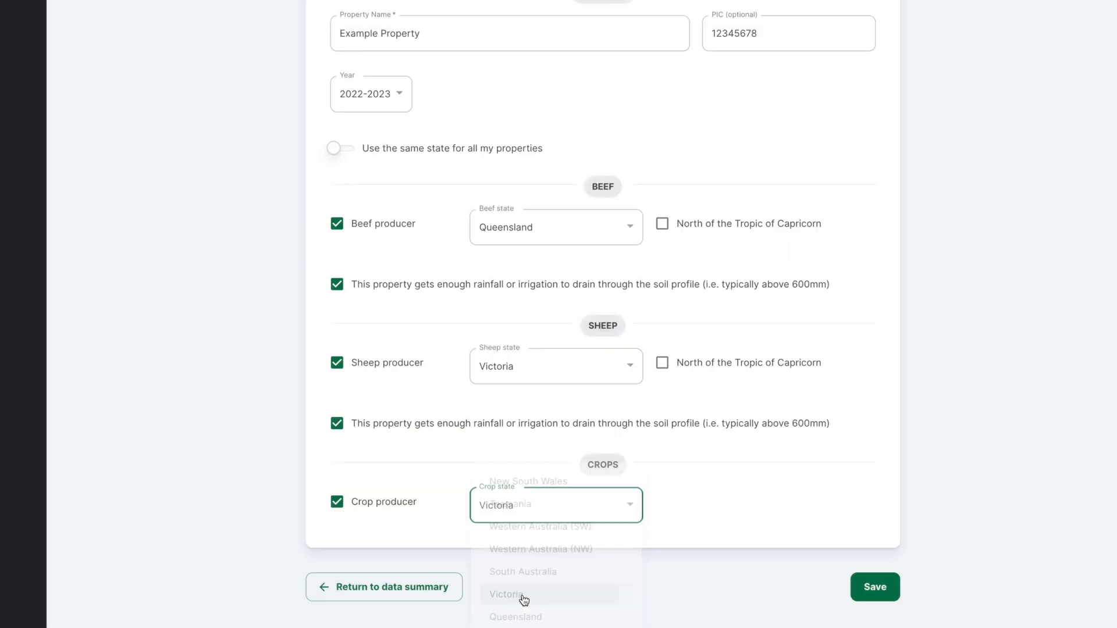
{"action": "left_click", "coordinate": [384, 588]}
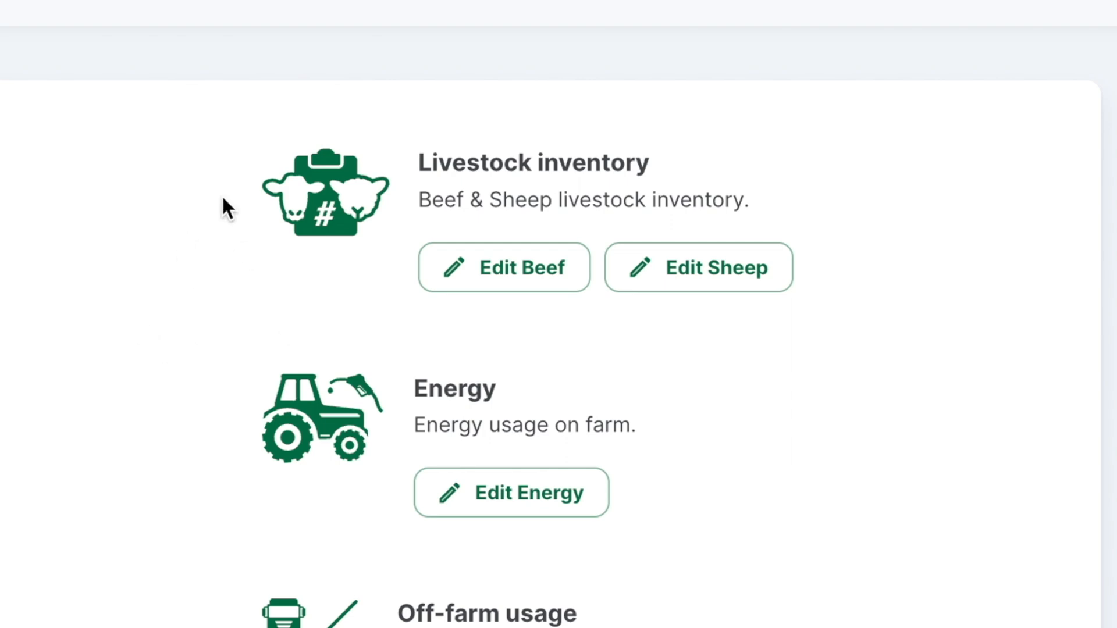
Add a Bulls >1 group to the beef inventory with 8 head per season
{"action": "left_click", "coordinate": [504, 267]}
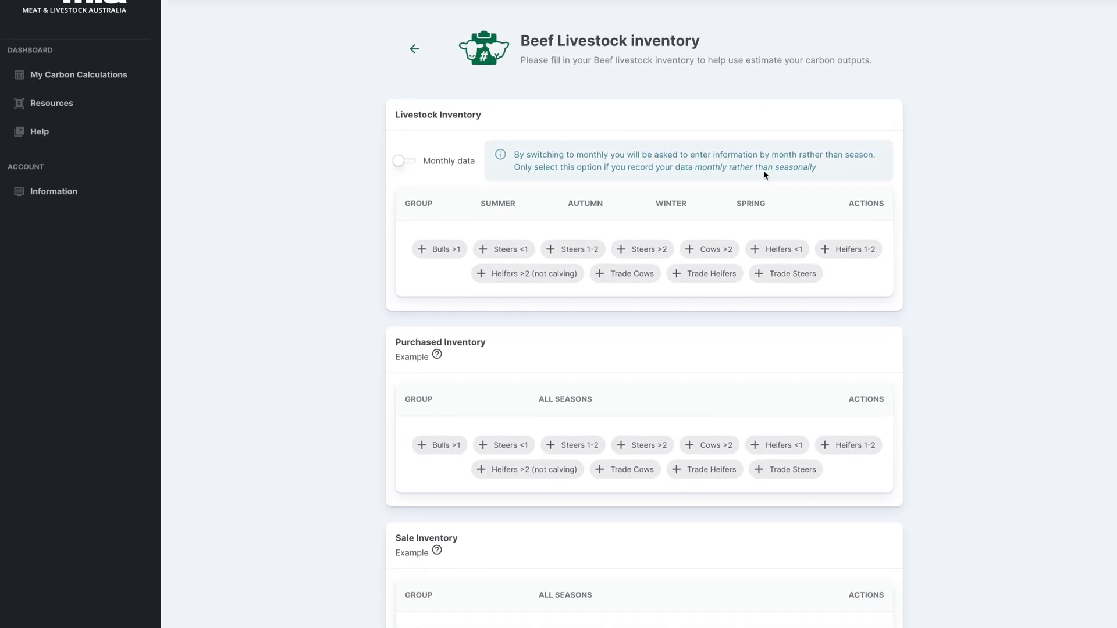
{"action": "scroll", "scroll_direction": "down", "scroll_amount": 3}
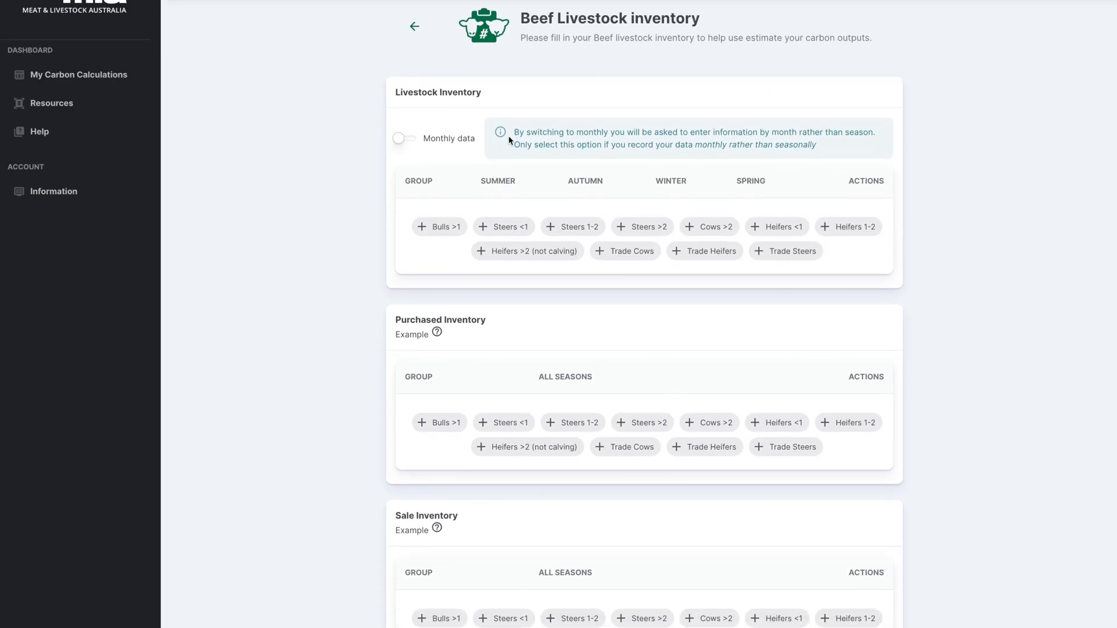
{"action": "left_click", "coordinate": [403, 139]}
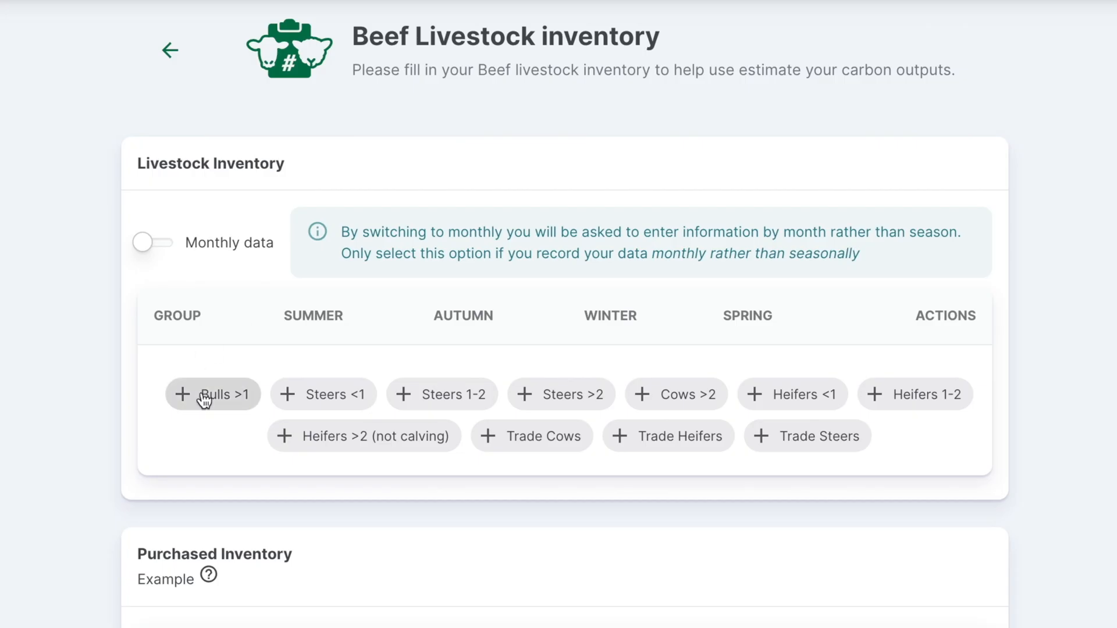
{"action": "left_click", "coordinate": [212, 394]}
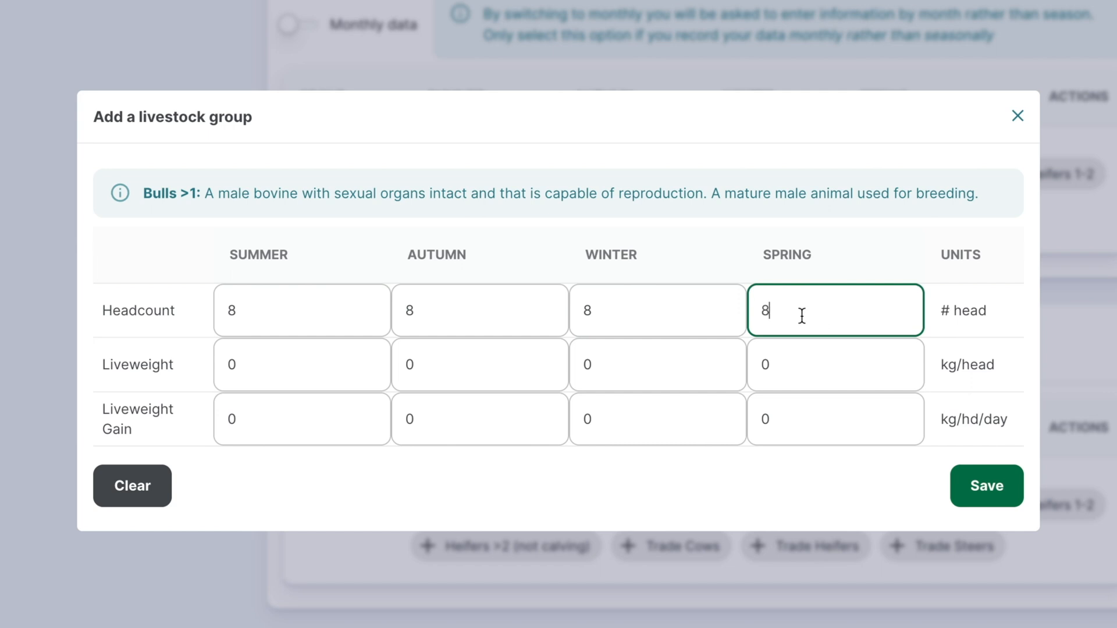
{"action": "type", "text": "800"}
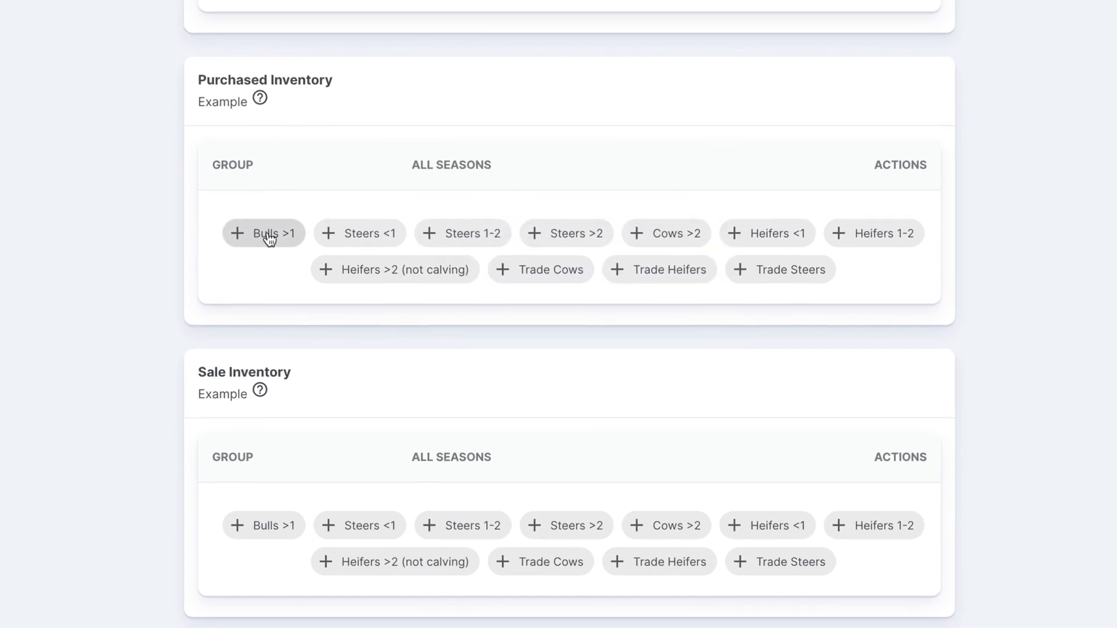
{"action": "scroll", "scroll_direction": "up", "scroll_amount": 3}
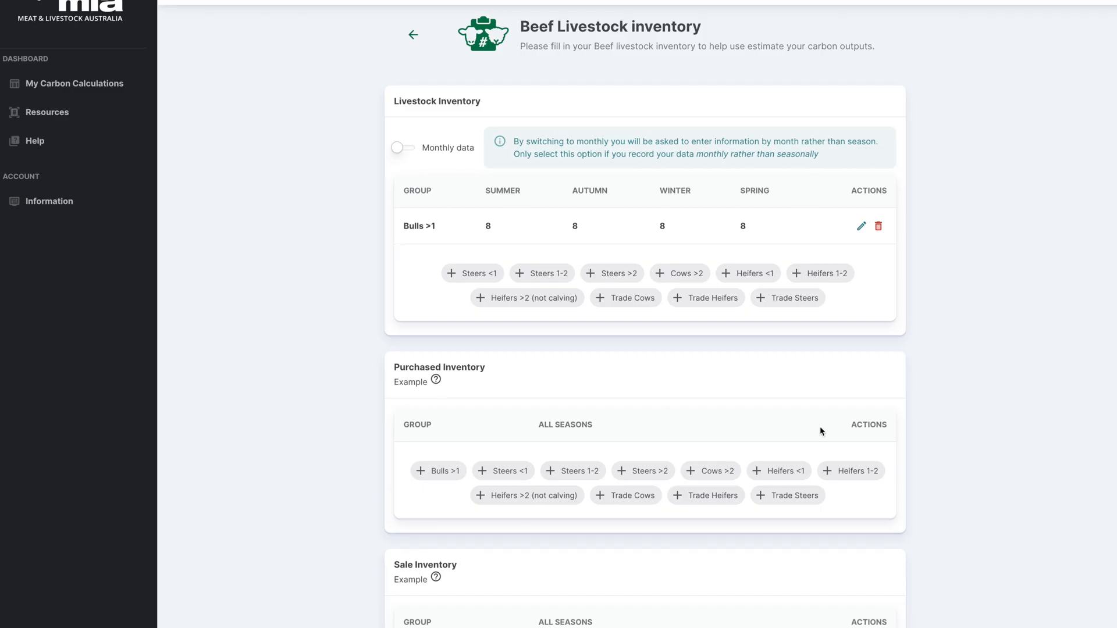
{"action": "mouse_move", "coordinate": [209, 267]}
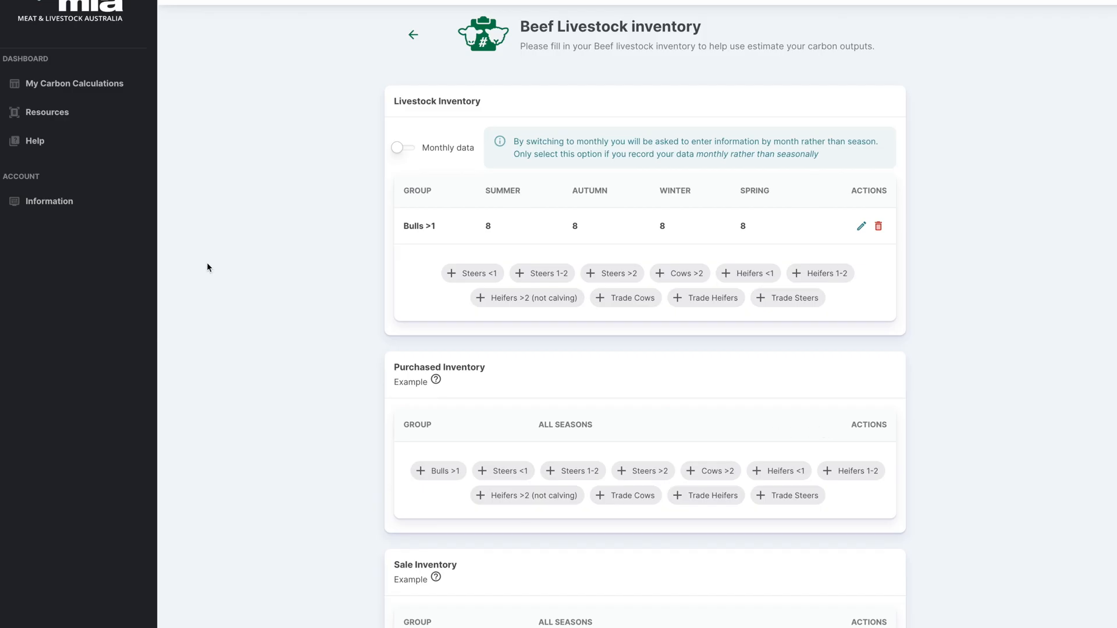
Add a Steers <1 group with headcounts 82, 82, 0, 82 and seasonal liveweights
{"action": "left_click", "coordinate": [471, 273]}
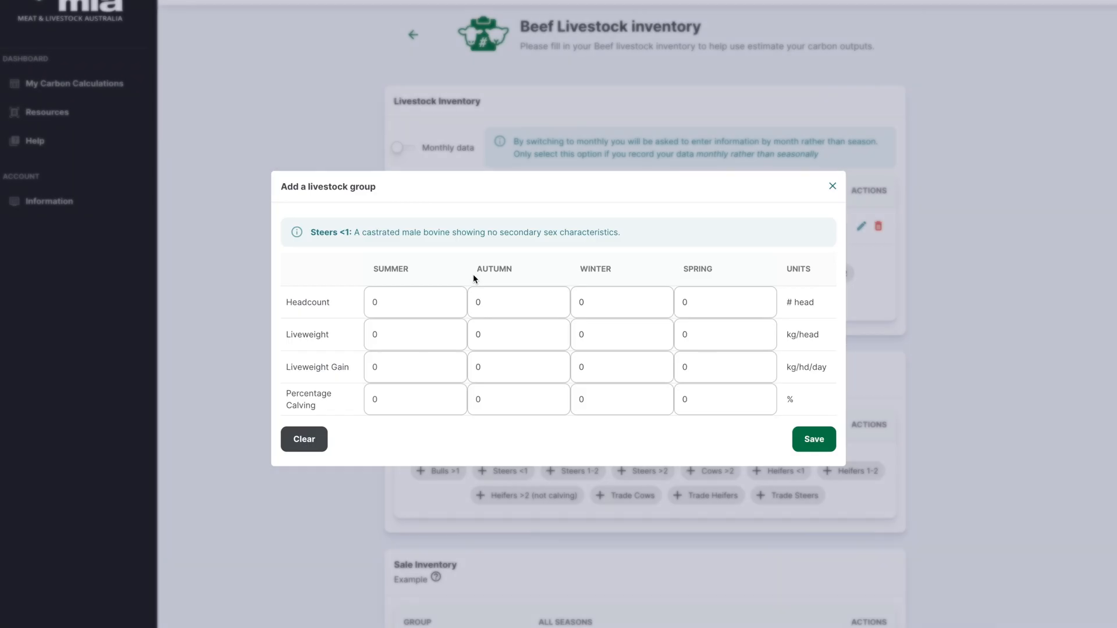
{"action": "type", "text": "82"}
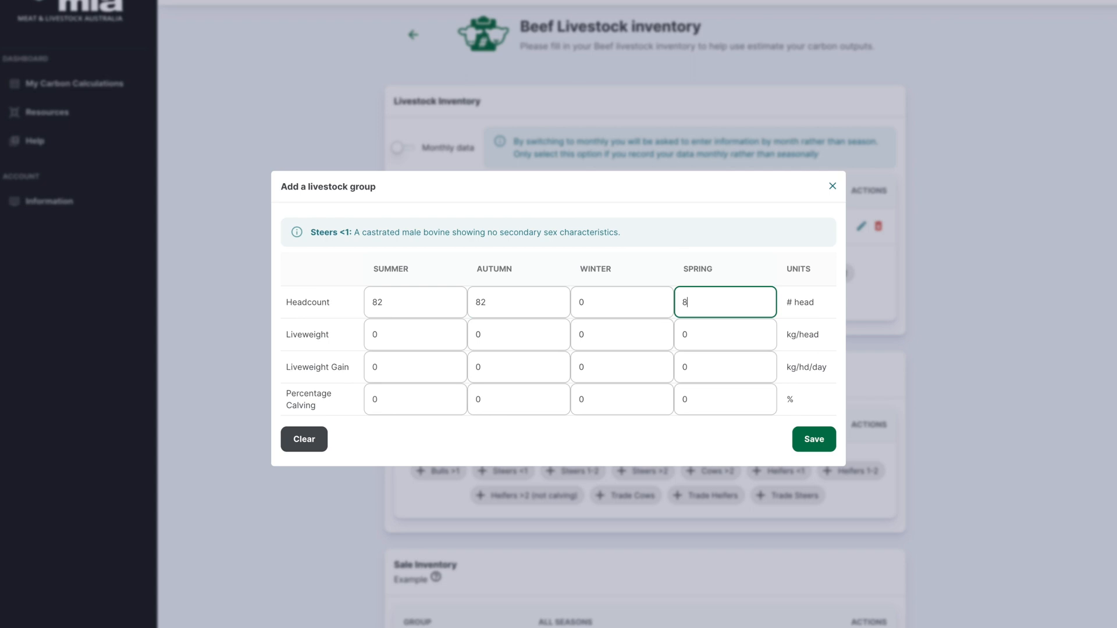
{"action": "type", "text": "2"}
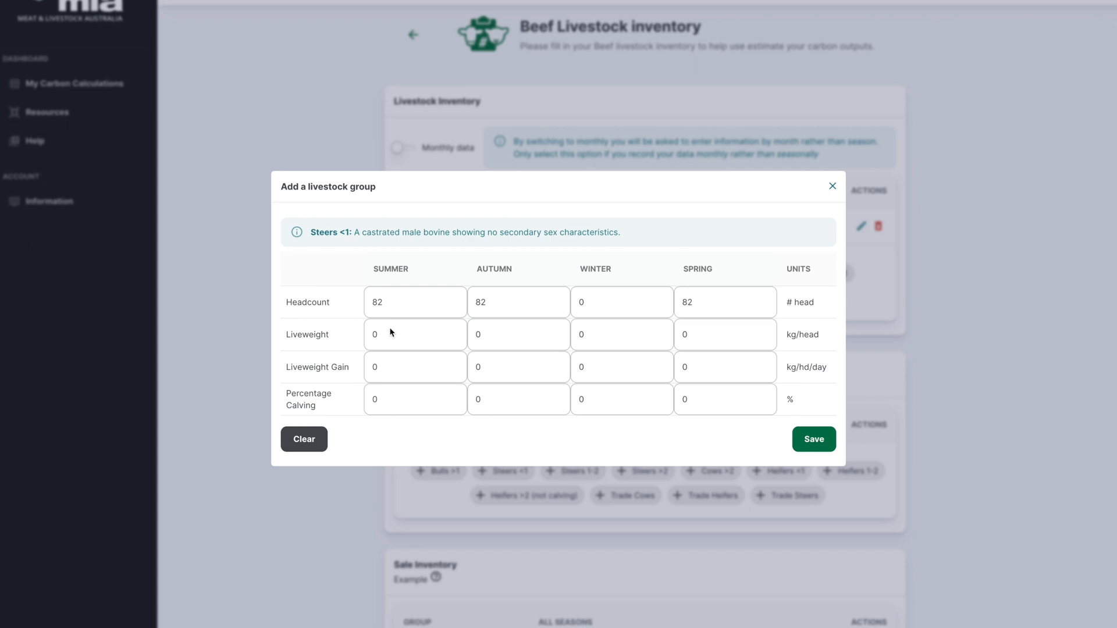
{"action": "left_click", "coordinate": [415, 334]}
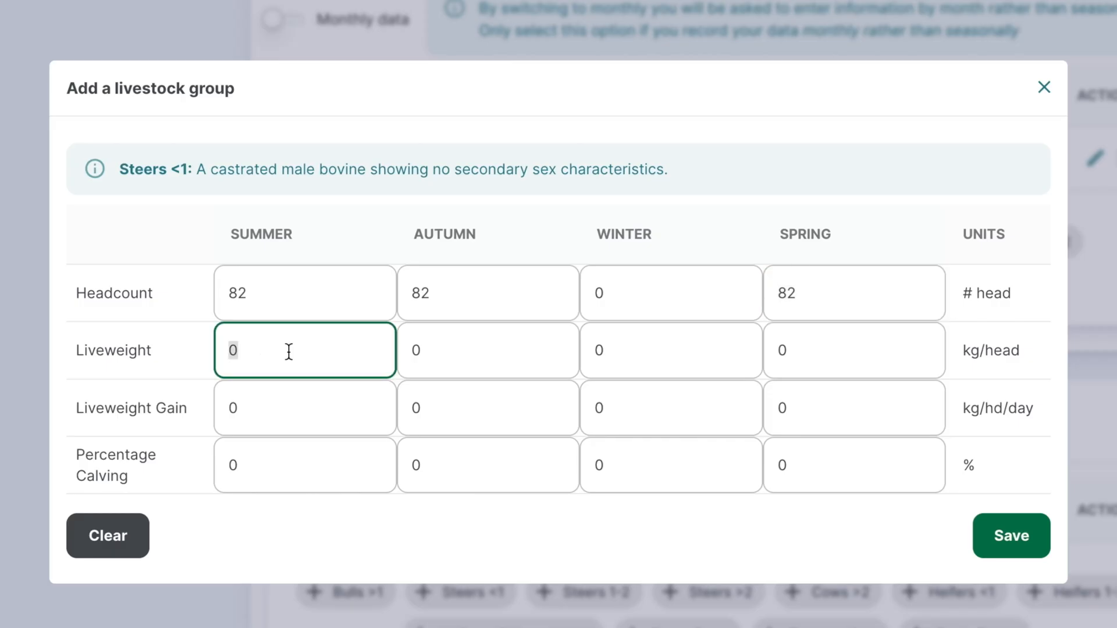
{"action": "type", "text": "171"}
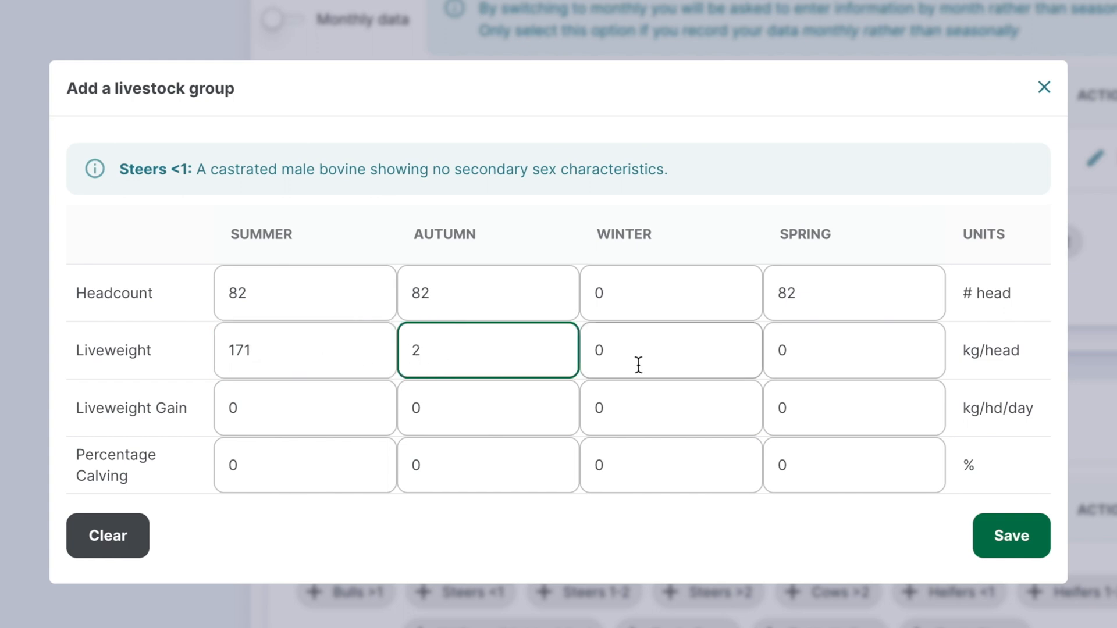
{"action": "type", "text": "44"}
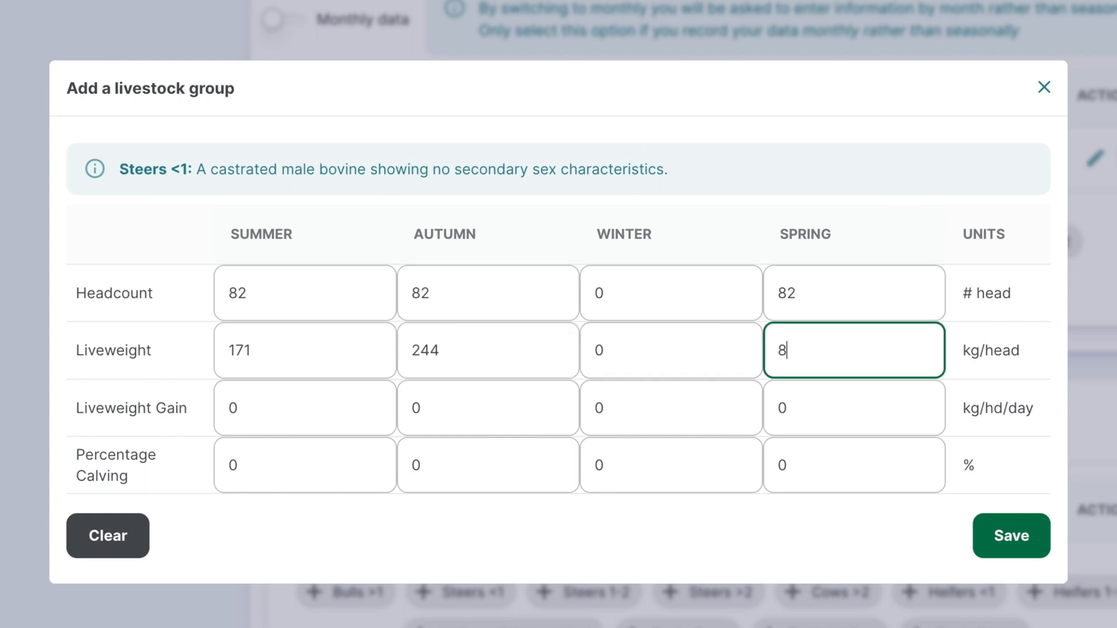
{"action": "type", "text": "0"}
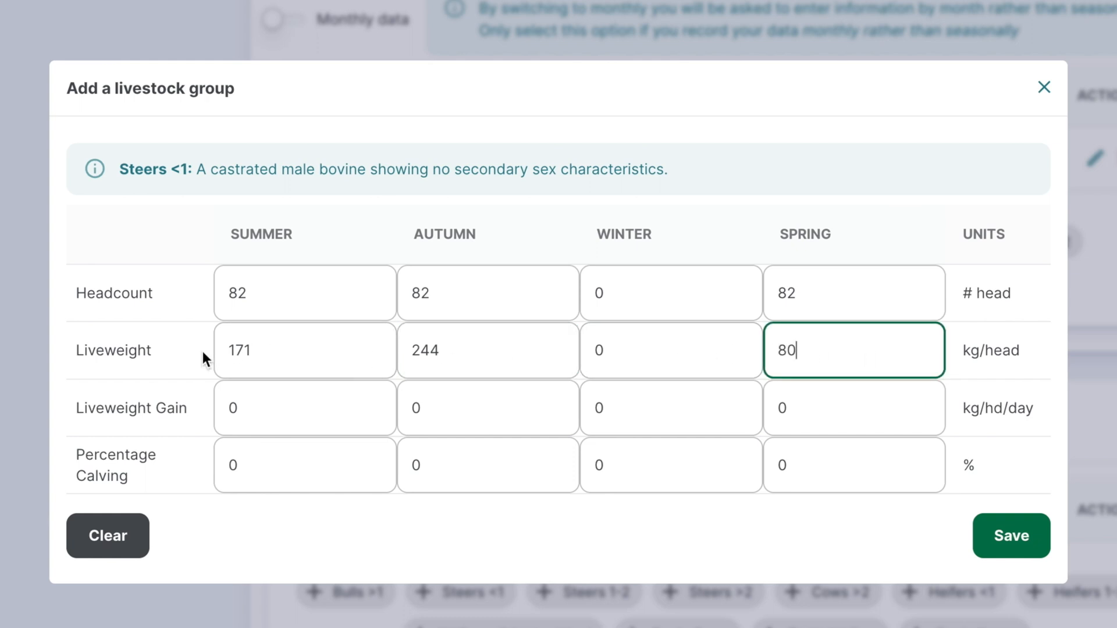
{"action": "left_click", "coordinate": [1010, 536]}
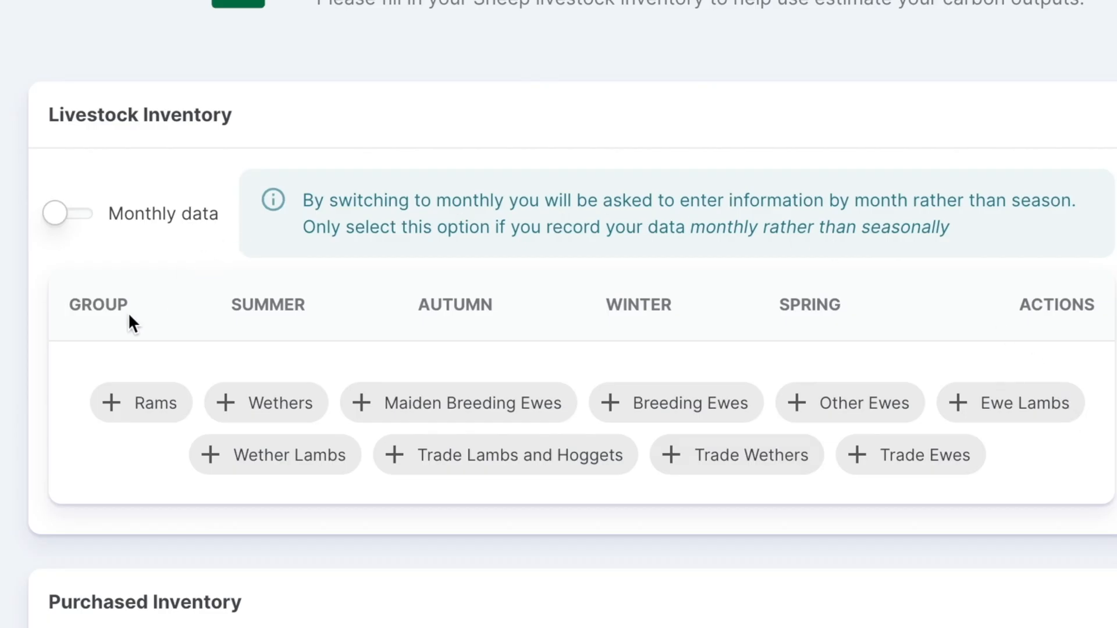
{"action": "mouse_move", "coordinate": [141, 403]}
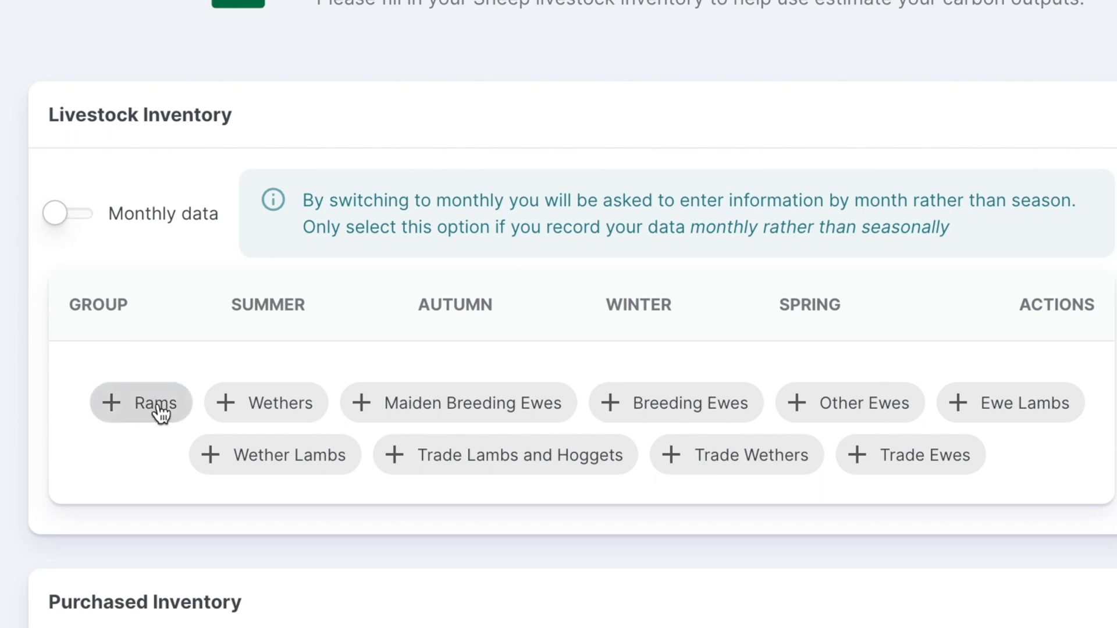
Add a Rams group and give ewe lambs liveweight gains of 0.14, 0.15, 0.05
{"action": "left_click", "coordinate": [140, 402]}
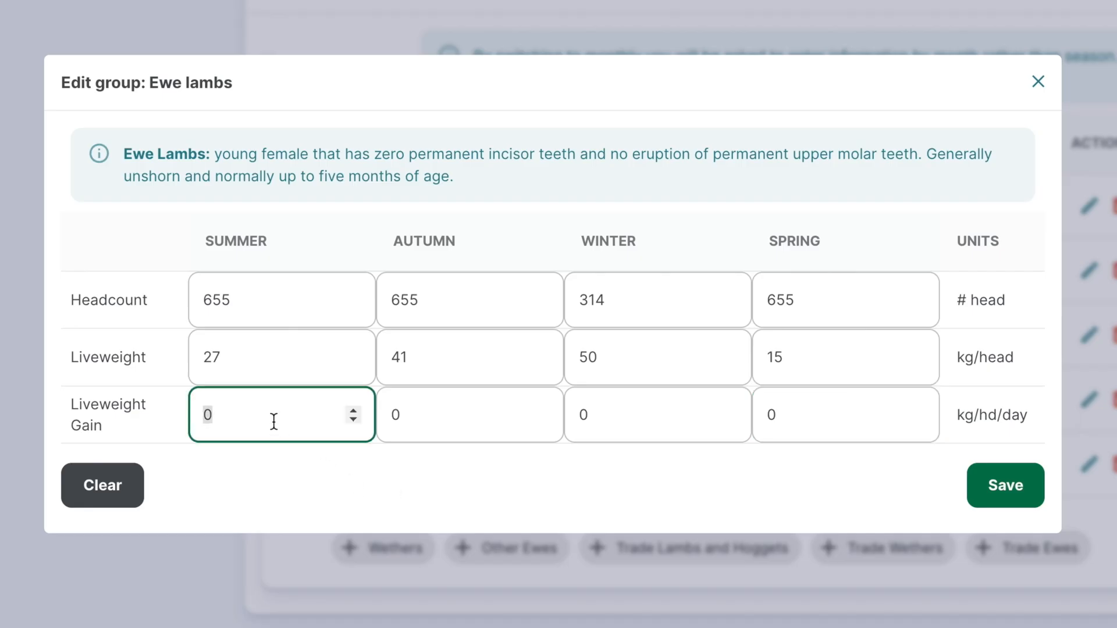
{"action": "type", "text": "0.14"}
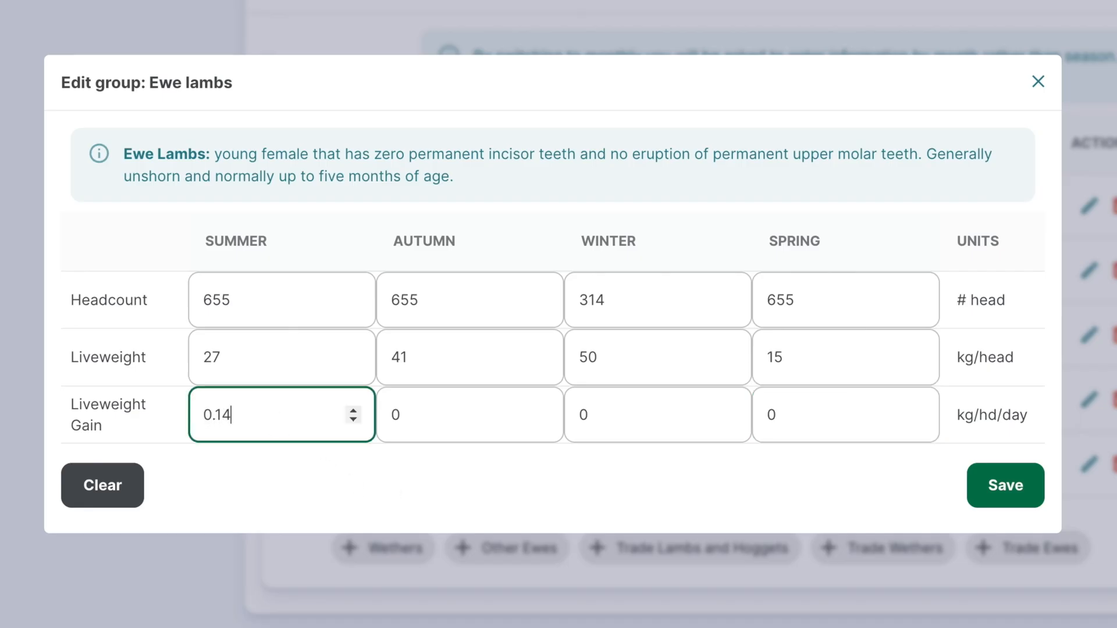
{"action": "left_click", "coordinate": [469, 415]}
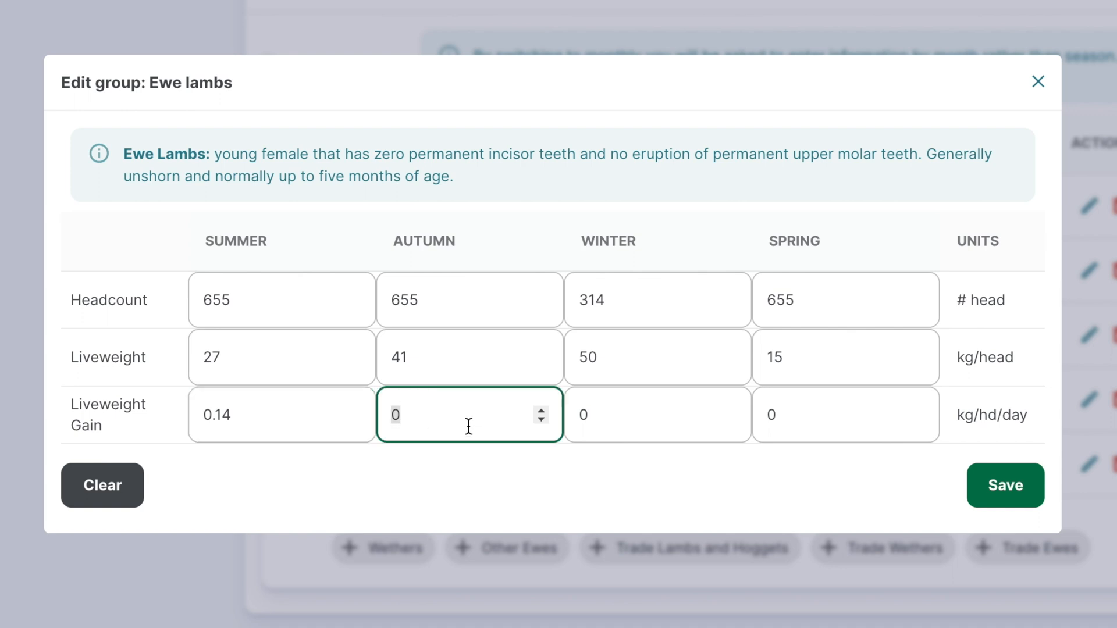
{"action": "type", "text": "0.1"}
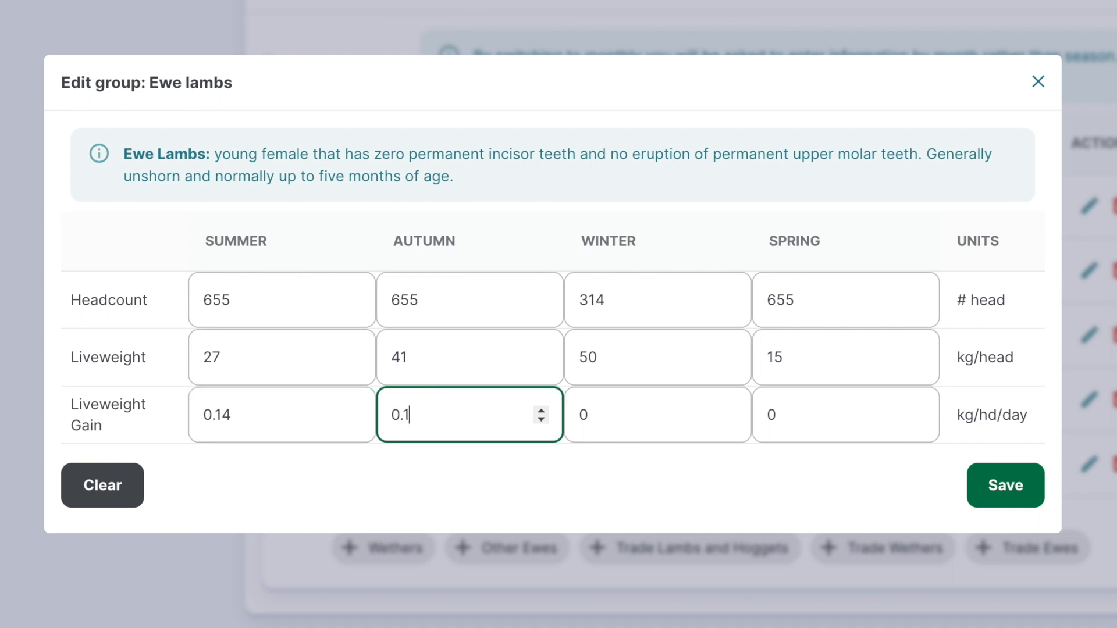
{"action": "left_click", "coordinate": [657, 415]}
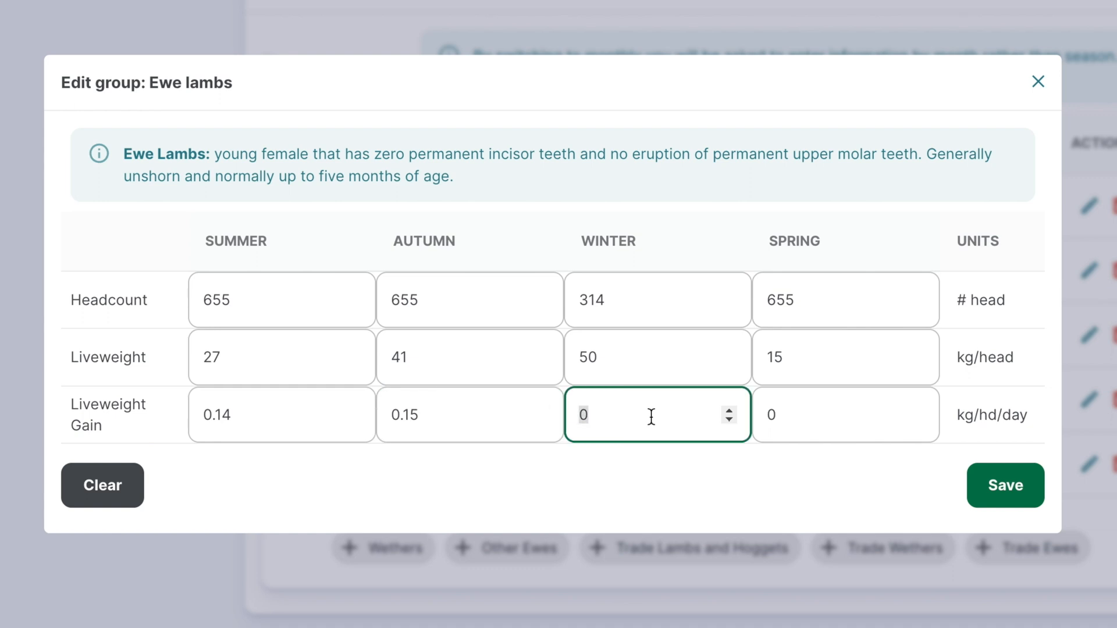
{"action": "type", "text": "0."}
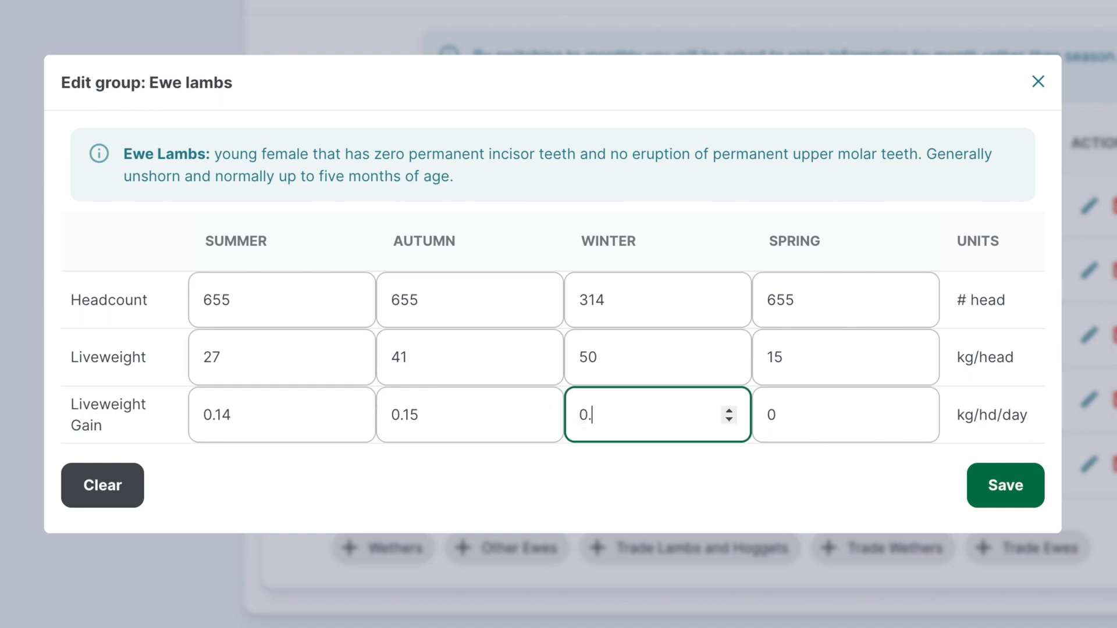
{"action": "type", "text": "05"}
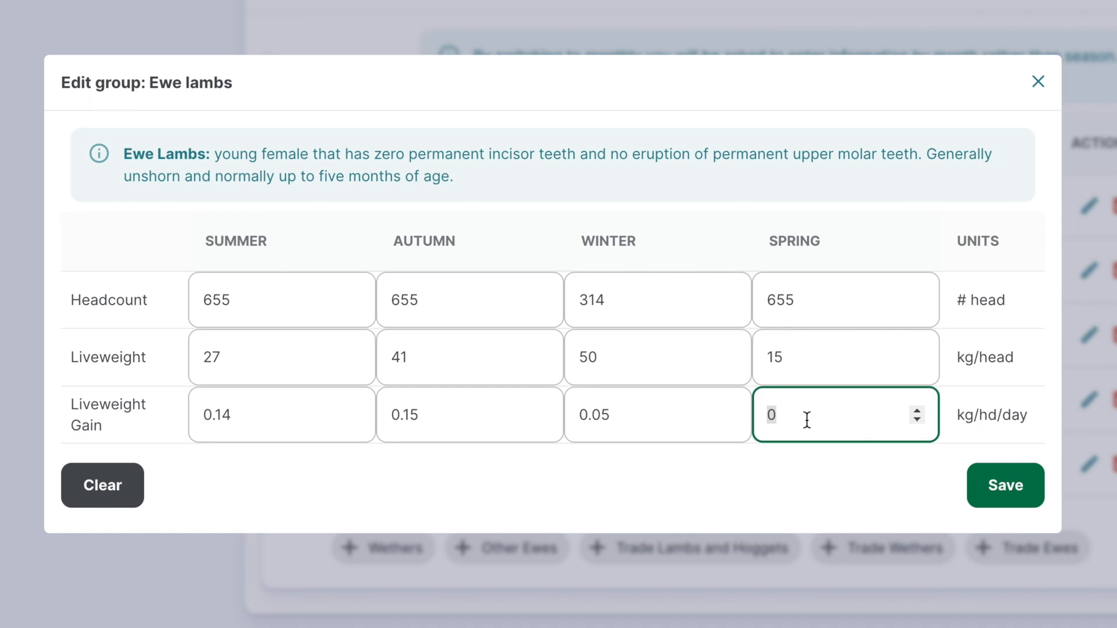
{"action": "type", "text": ".14"}
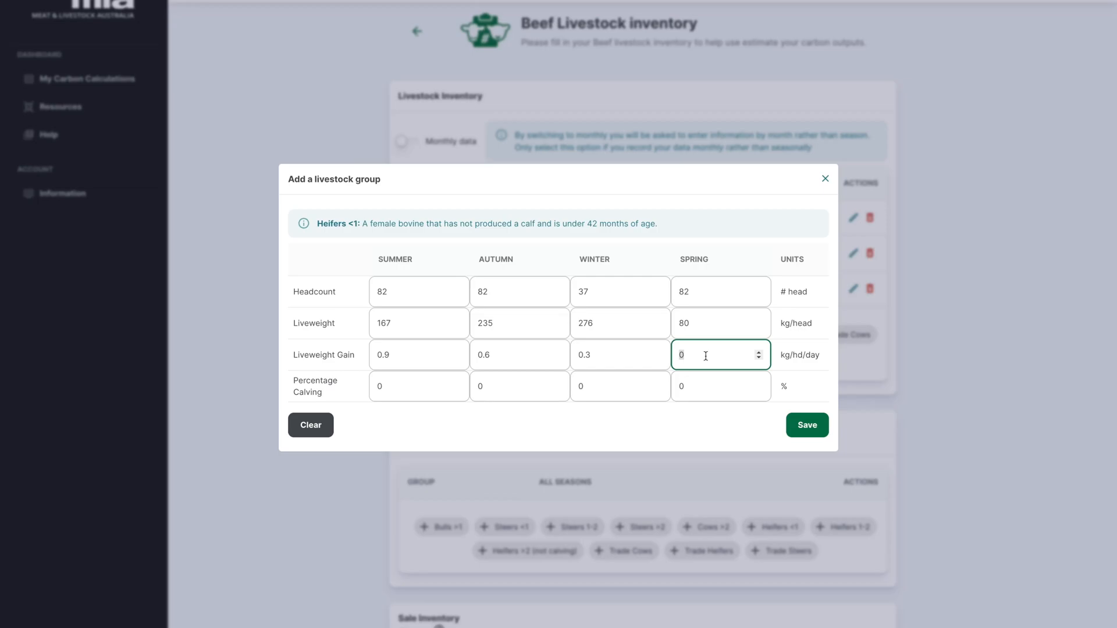
Save Heifers <1 with 78% spring calving and breeding ewes with 145% spring lambing
{"action": "type", "text": "78"}
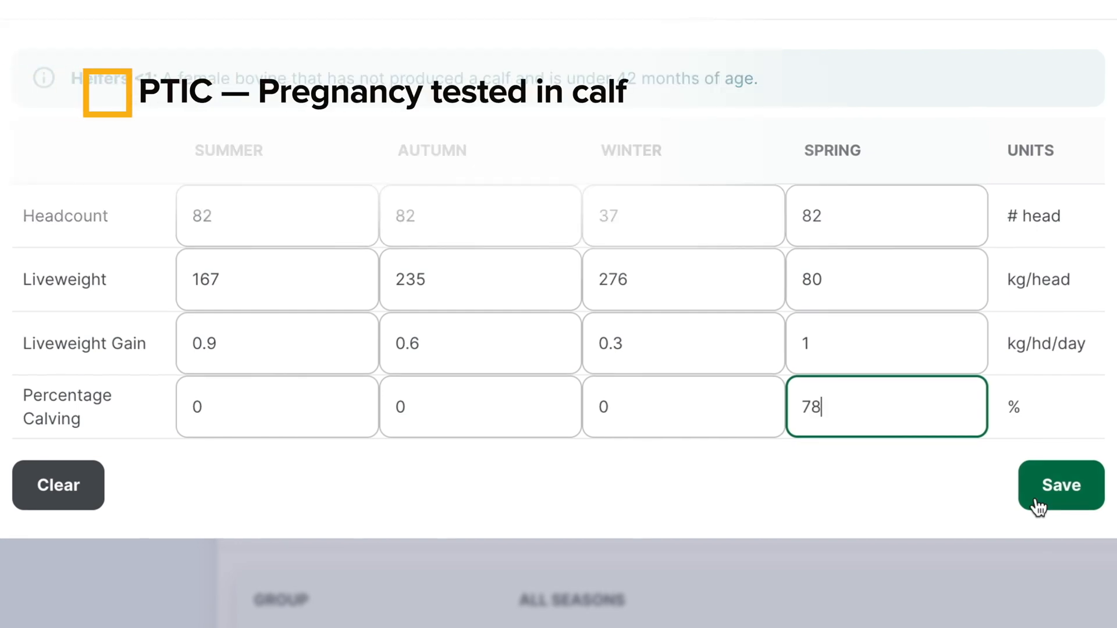
{"action": "left_click", "coordinate": [1061, 485]}
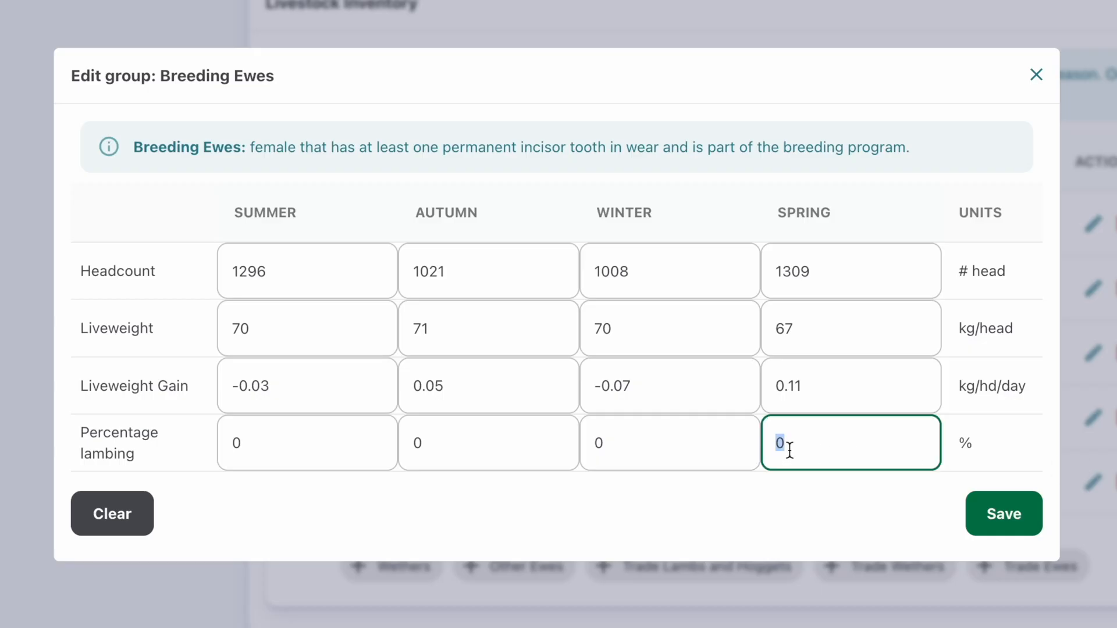
{"action": "type", "text": "1"}
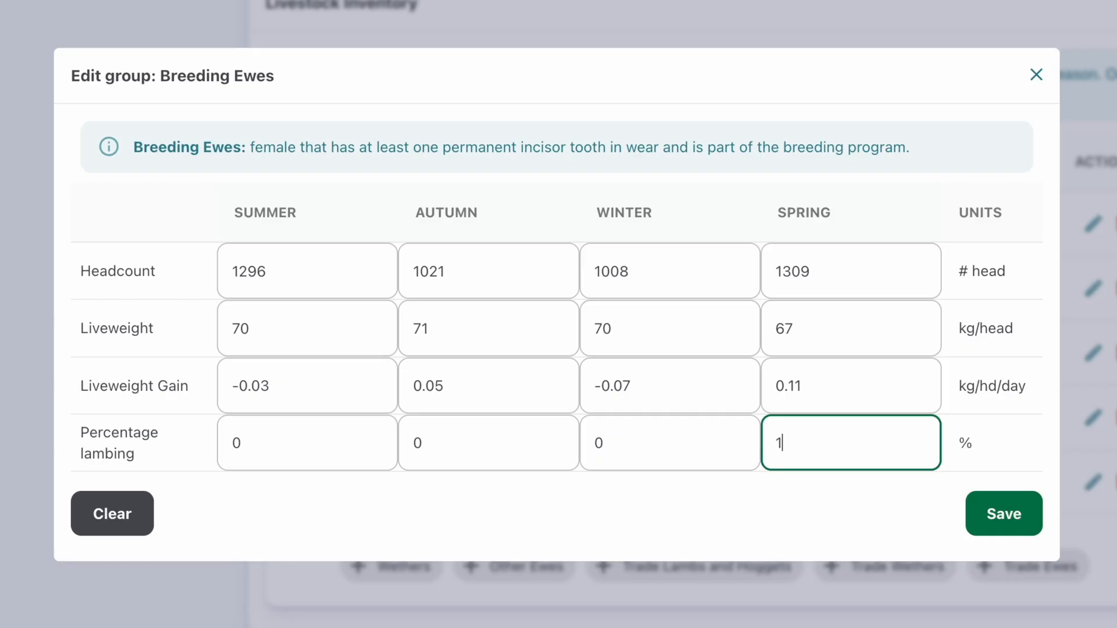
{"action": "type", "text": "45"}
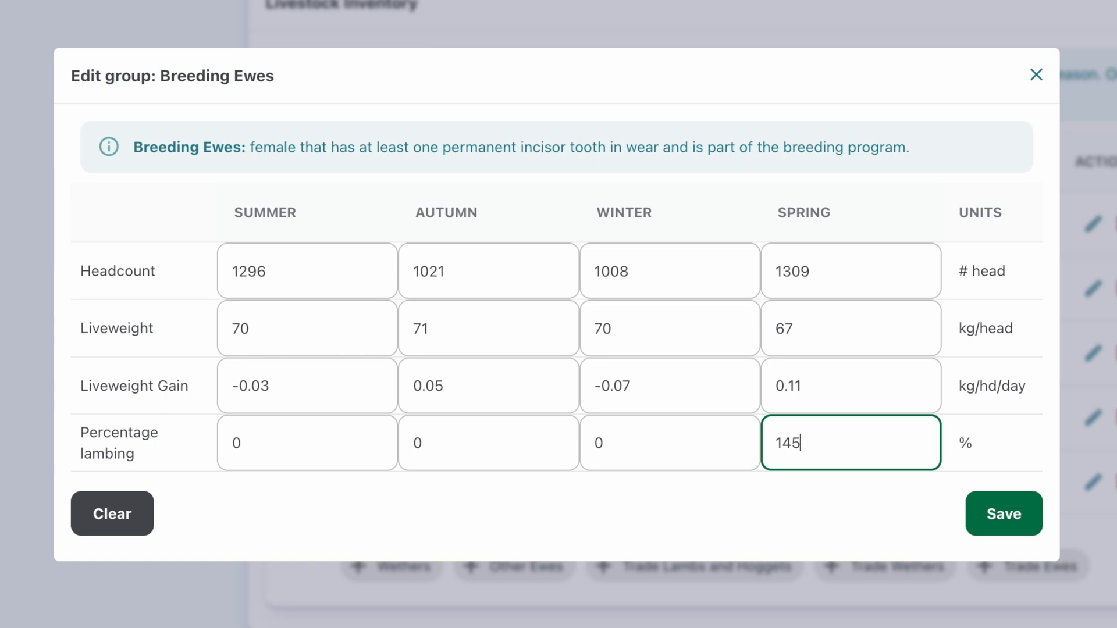
{"action": "left_click", "coordinate": [1004, 514]}
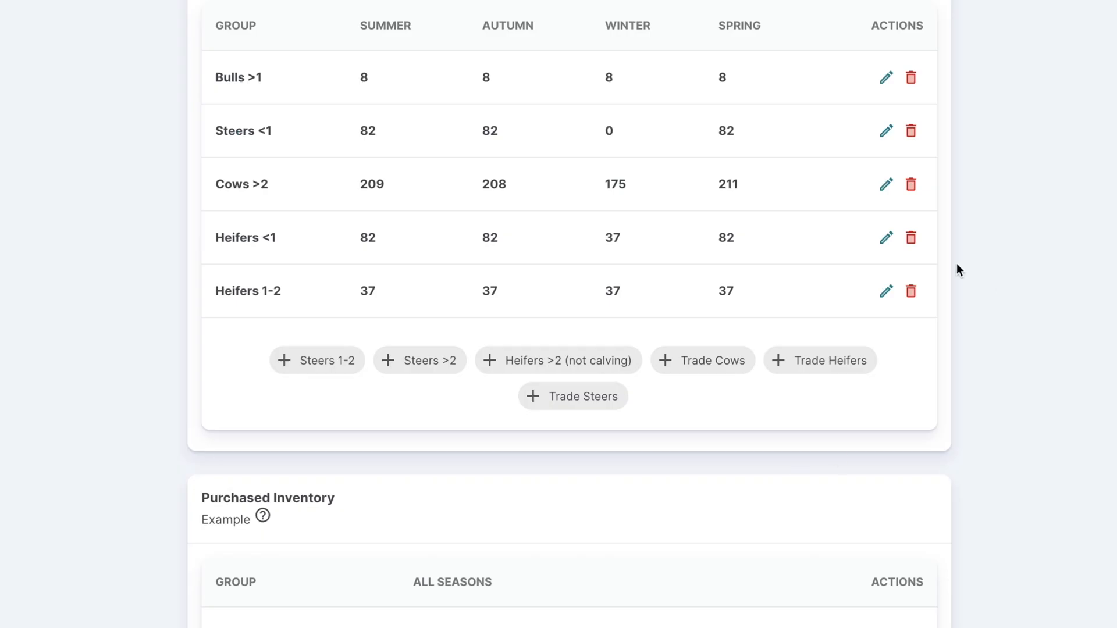
Add 2 purchased Bulls >1 at 800 kg per head
{"action": "scroll", "scroll_direction": "down", "scroll_amount": 3}
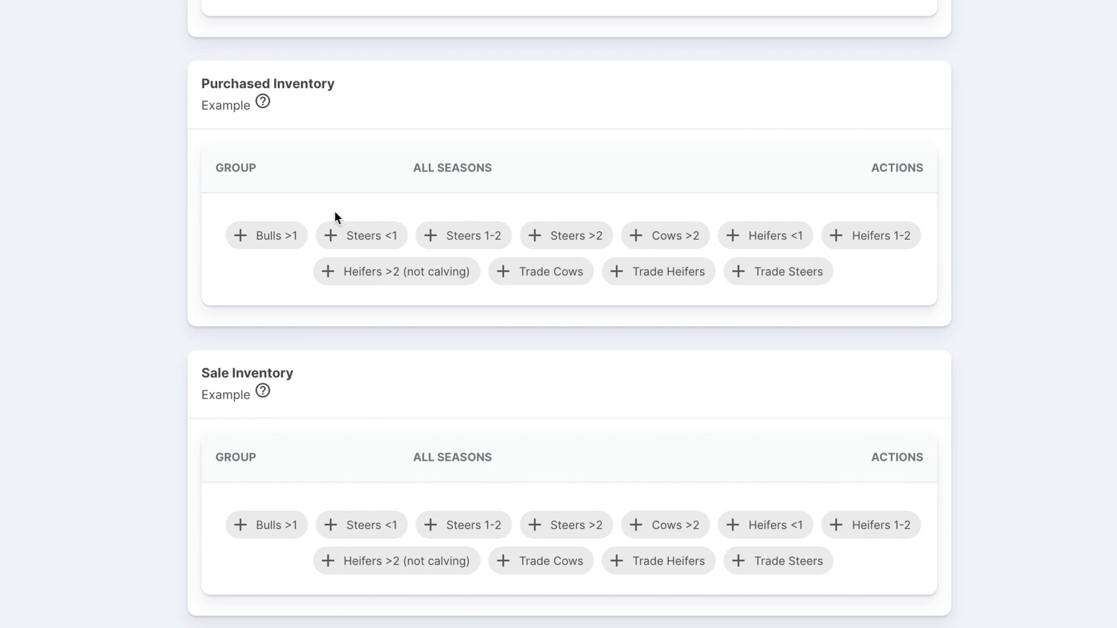
{"action": "mouse_move", "coordinate": [267, 236]}
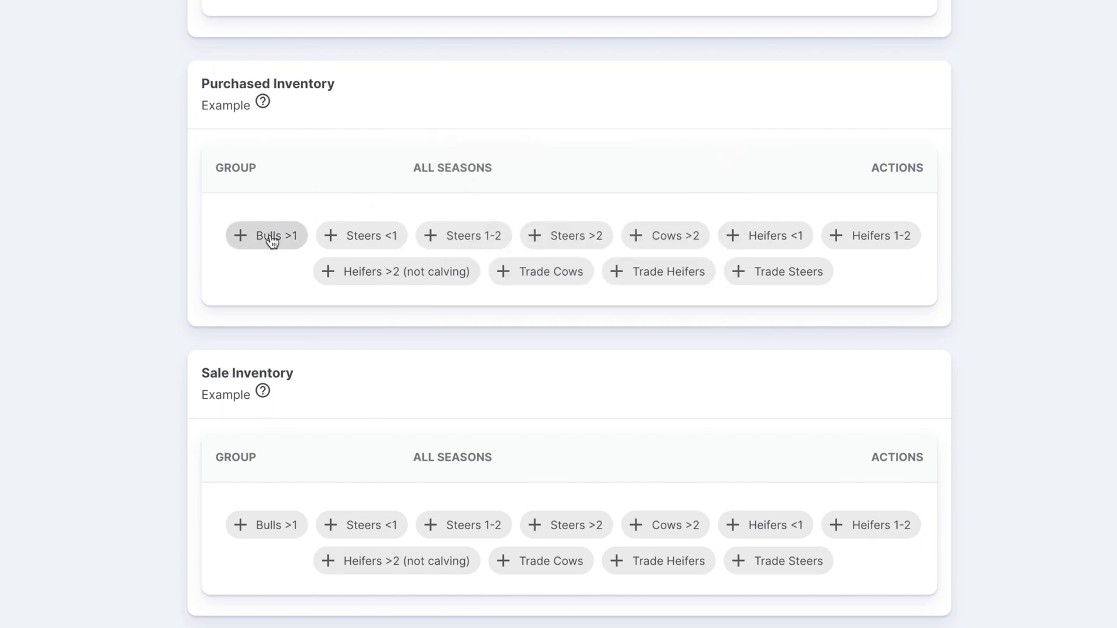
{"action": "left_click", "coordinate": [266, 236]}
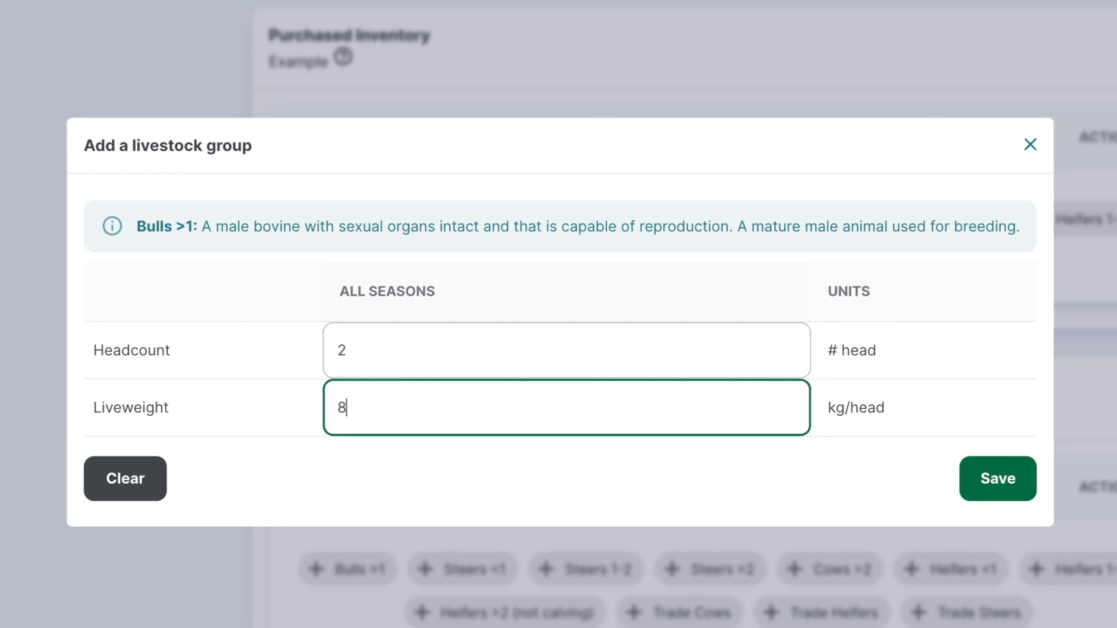
{"action": "type", "text": "00"}
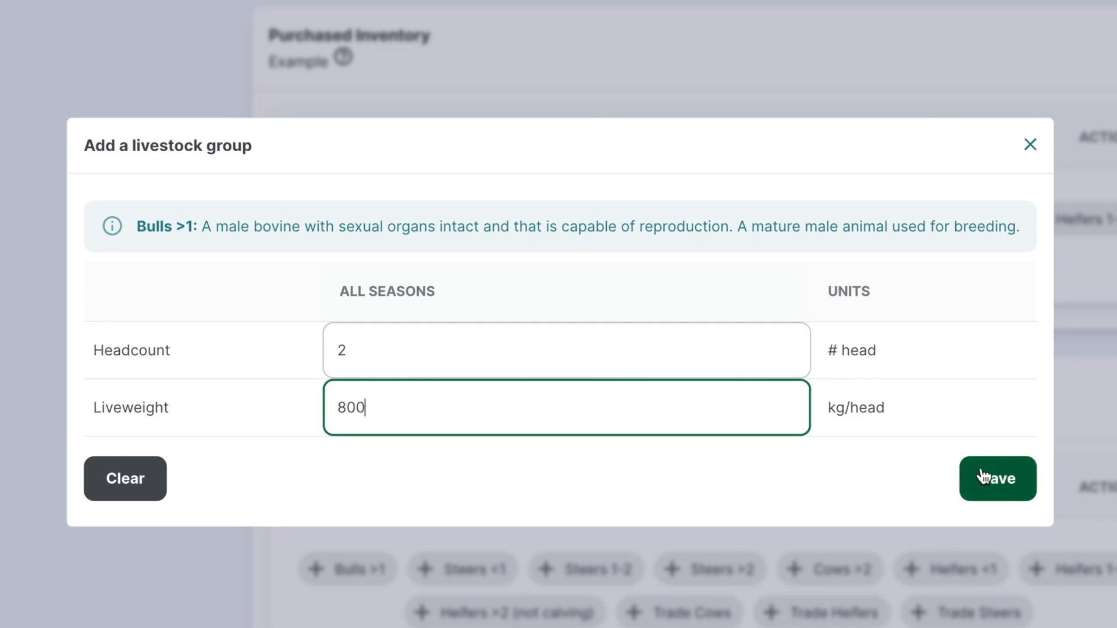
{"action": "left_click", "coordinate": [997, 479]}
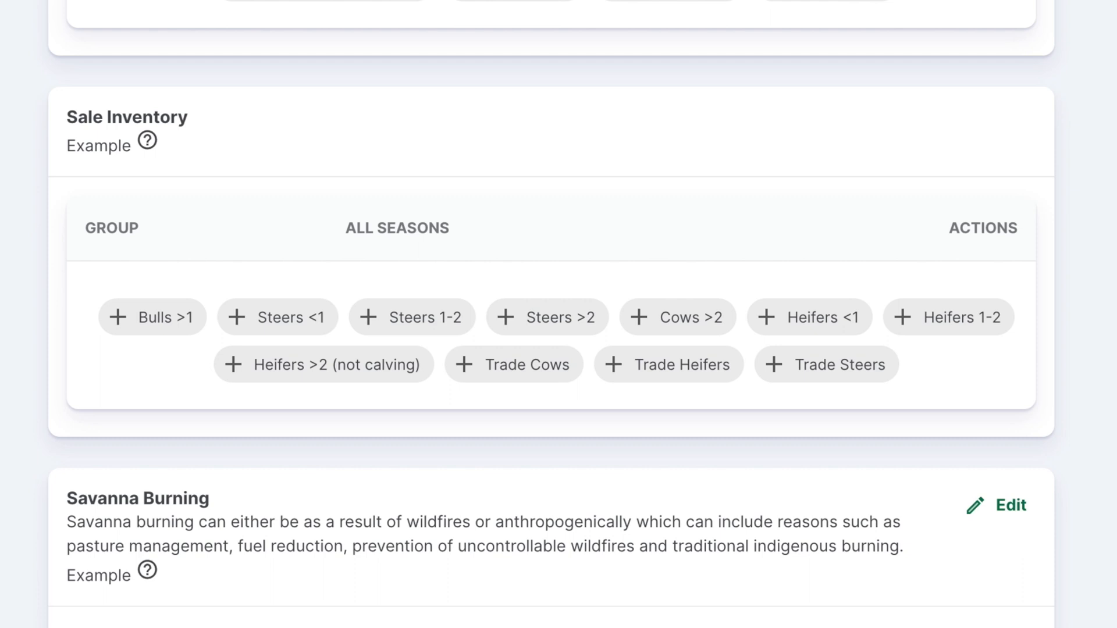
{"action": "mouse_move", "coordinate": [168, 340]}
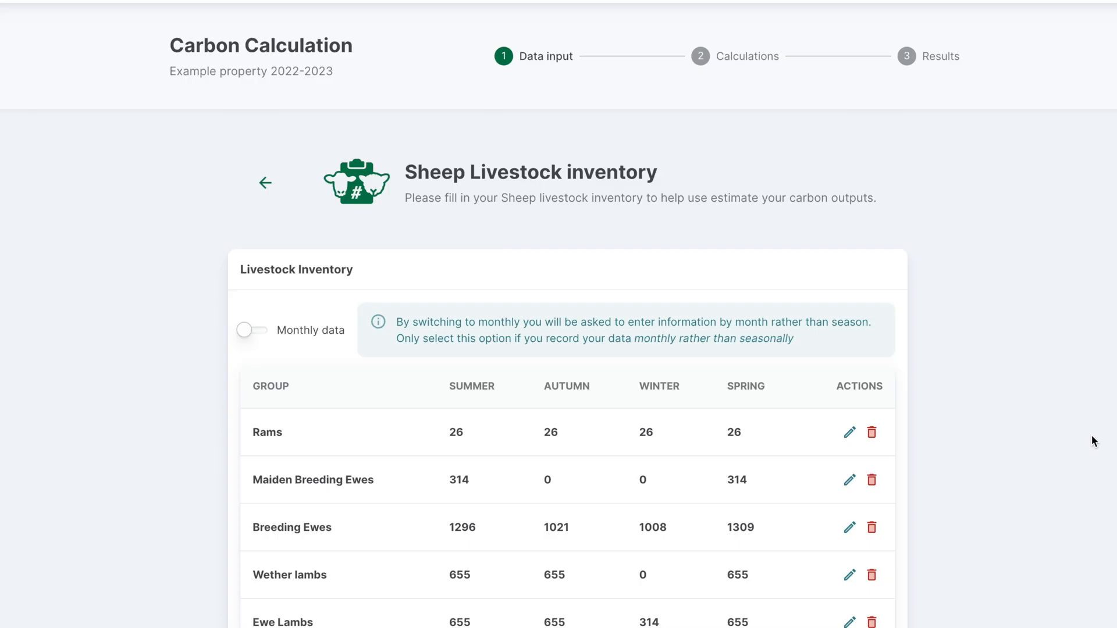
Record 1309 Breeding Ewes shorn at 35 kg per head in Wool Inventory
{"action": "scroll", "scroll_direction": "down", "scroll_amount": 3}
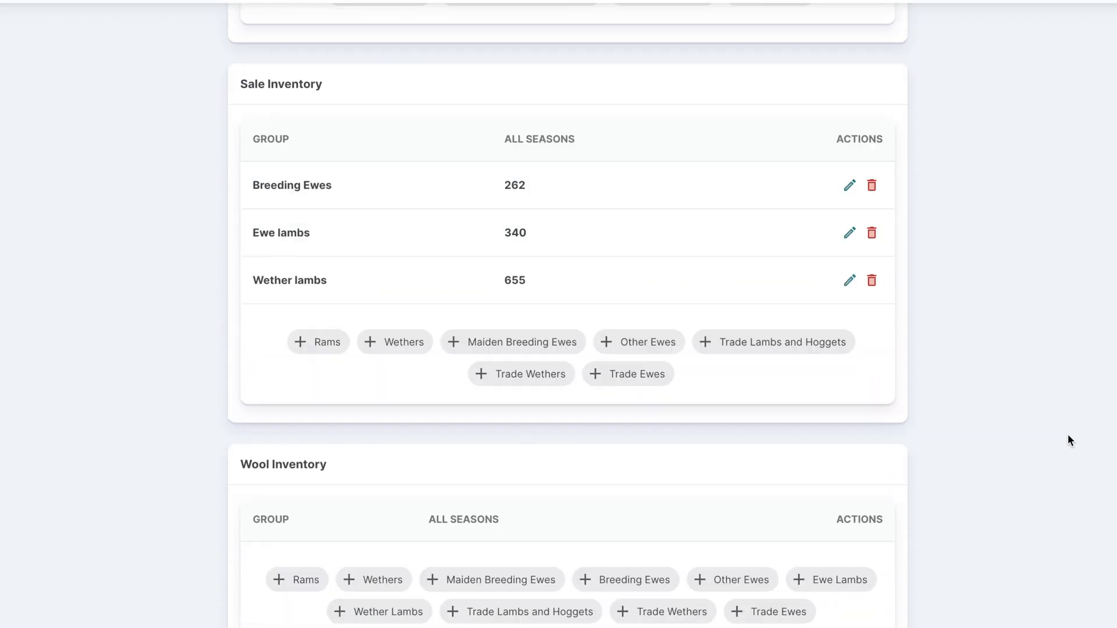
{"action": "scroll", "scroll_direction": "down", "scroll_amount": 3}
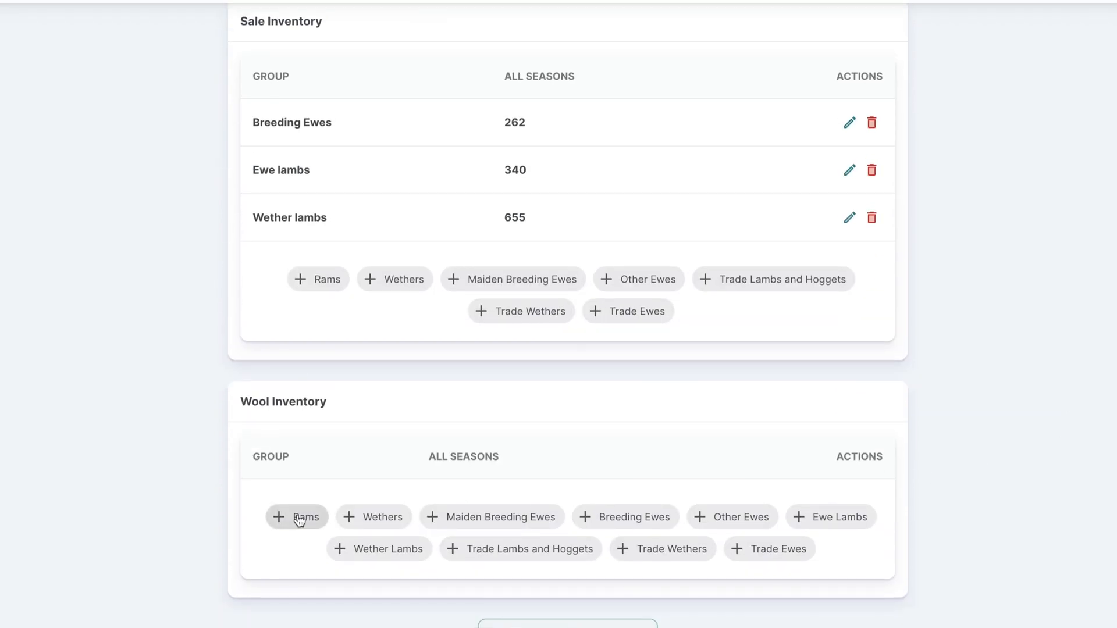
{"action": "left_click", "coordinate": [625, 516]}
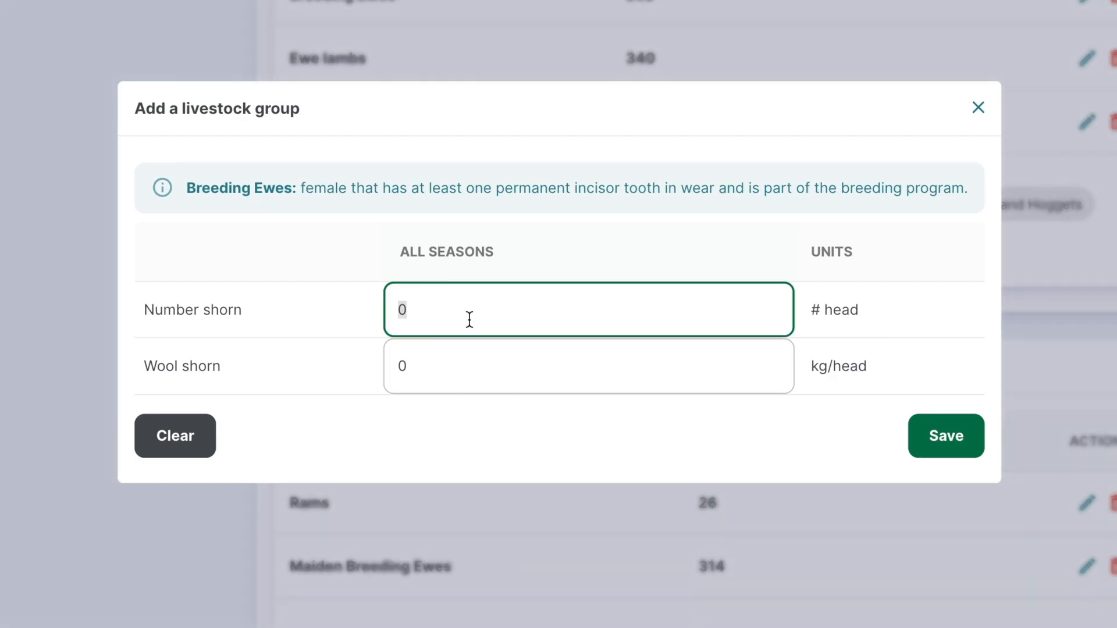
{"action": "type", "text": "1309"}
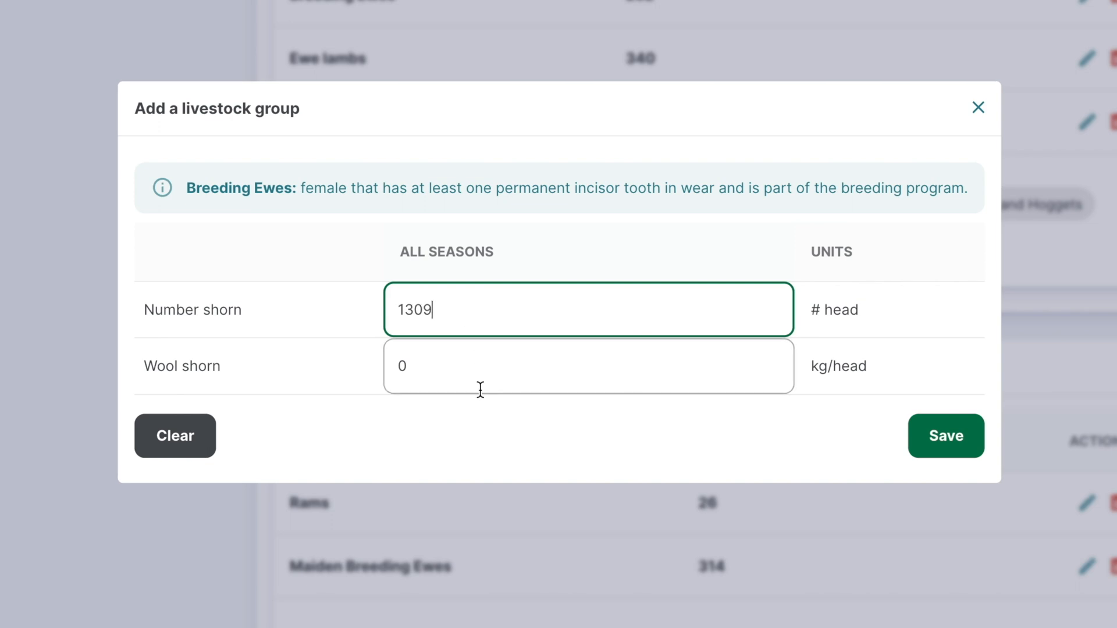
{"action": "type", "text": "35"}
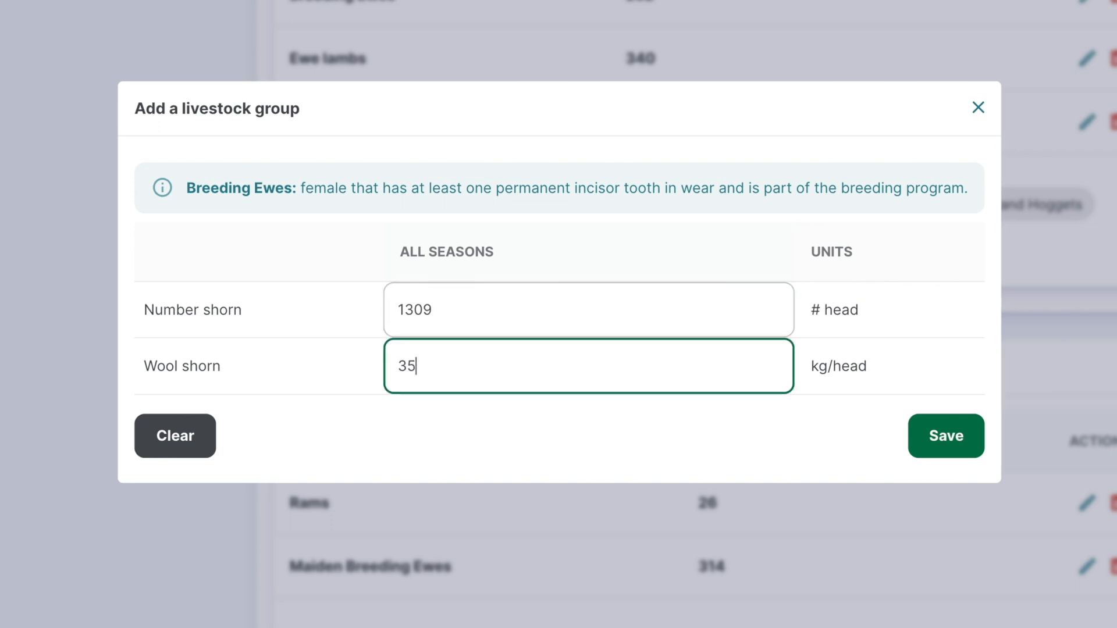
{"action": "left_click", "coordinate": [945, 435]}
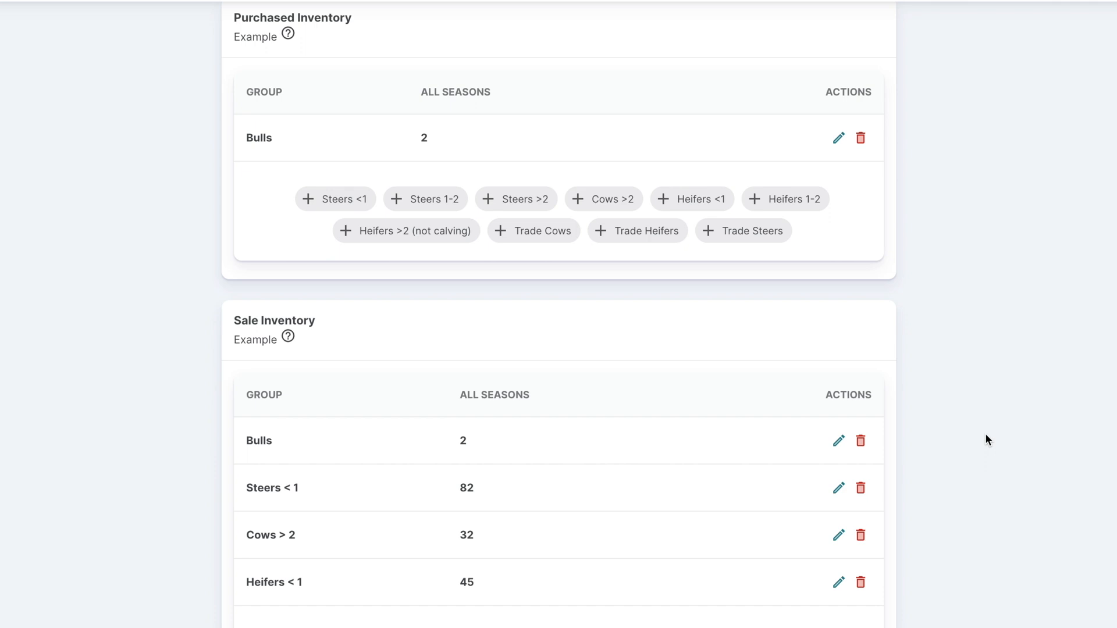
Record savanna burning with open woodland, low patchiness and a 100 ha fire scar, then return to the summary
{"action": "scroll", "scroll_direction": "down", "scroll_amount": 3}
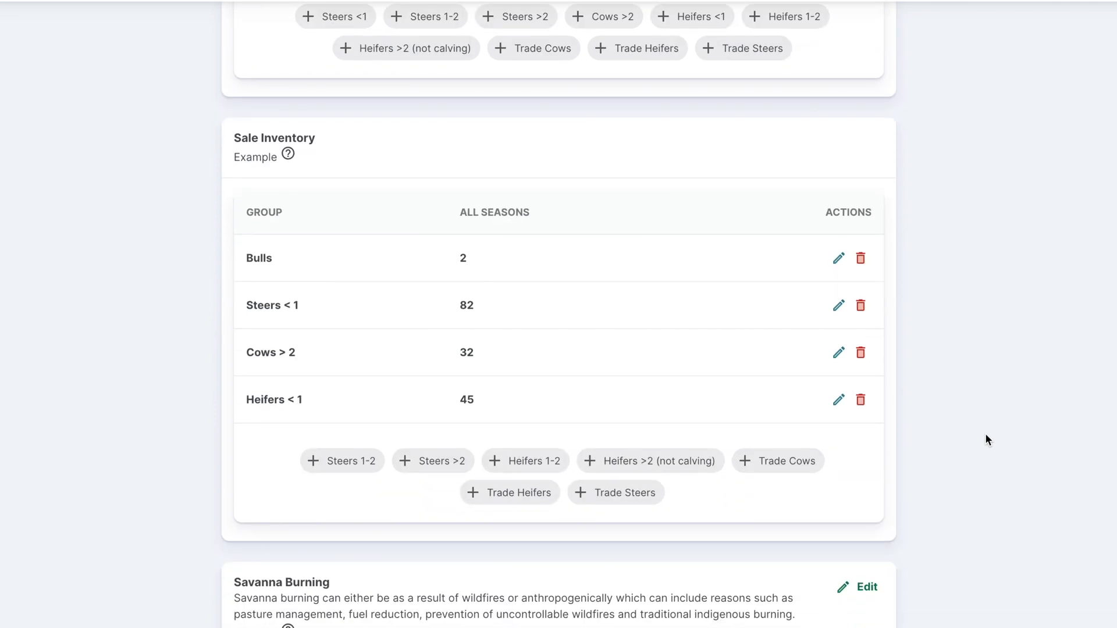
{"action": "scroll", "scroll_direction": "down", "scroll_amount": 3}
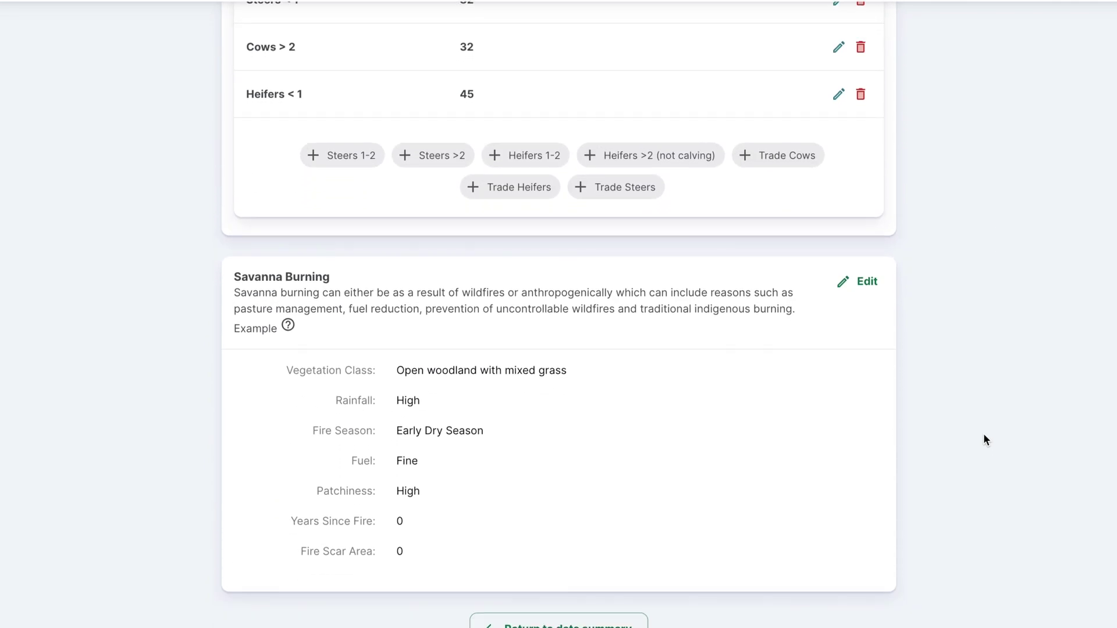
{"action": "left_click", "coordinate": [858, 281]}
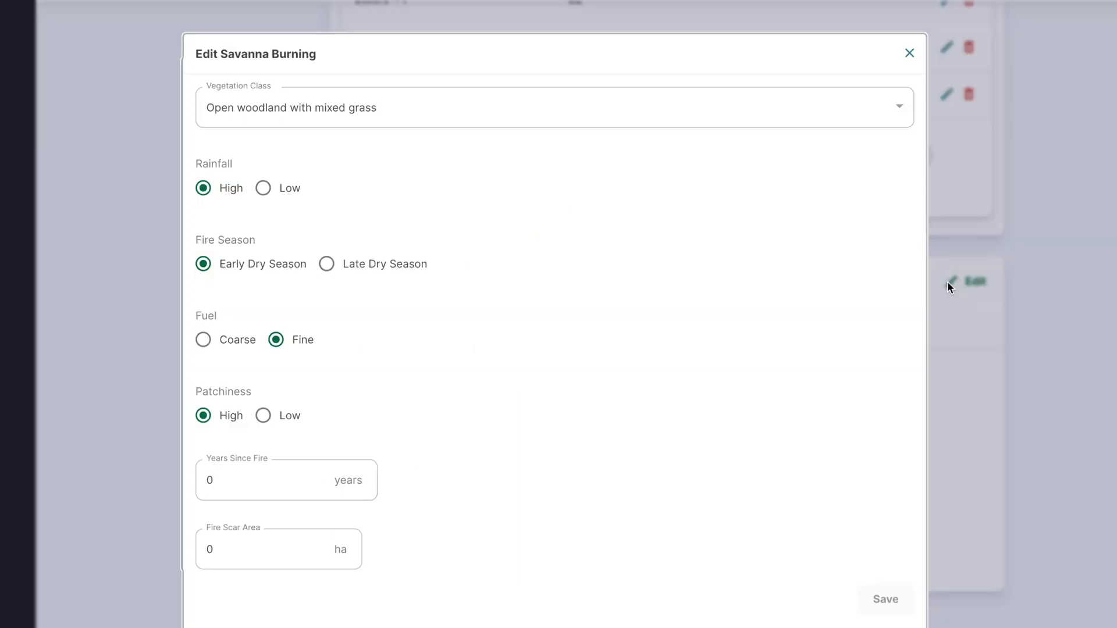
{"action": "mouse_move", "coordinate": [879, 107]}
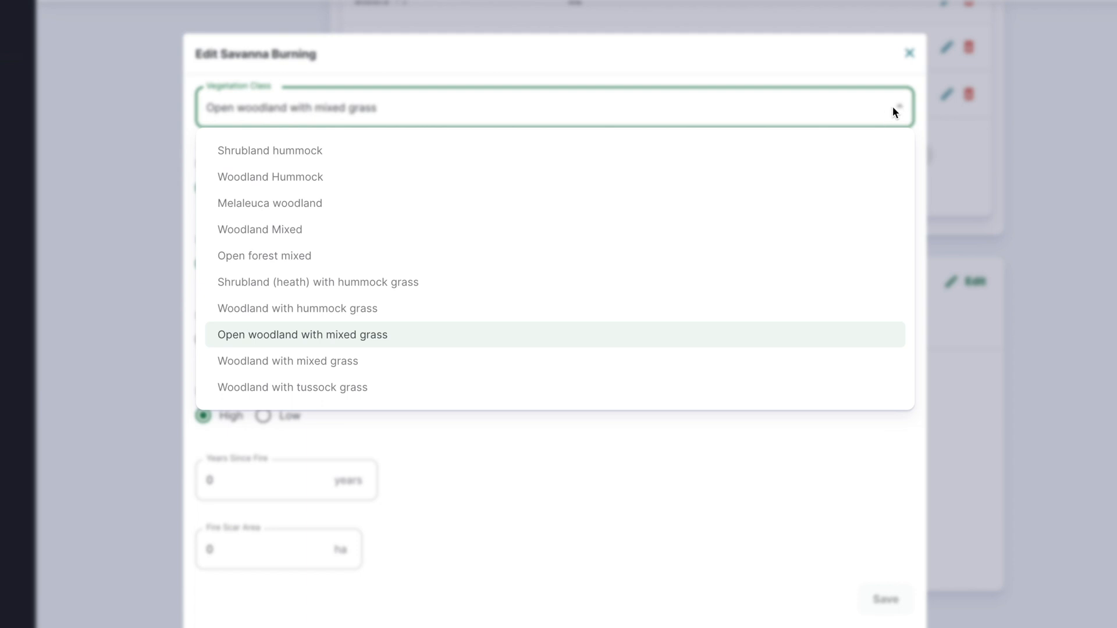
{"action": "left_click", "coordinate": [302, 335]}
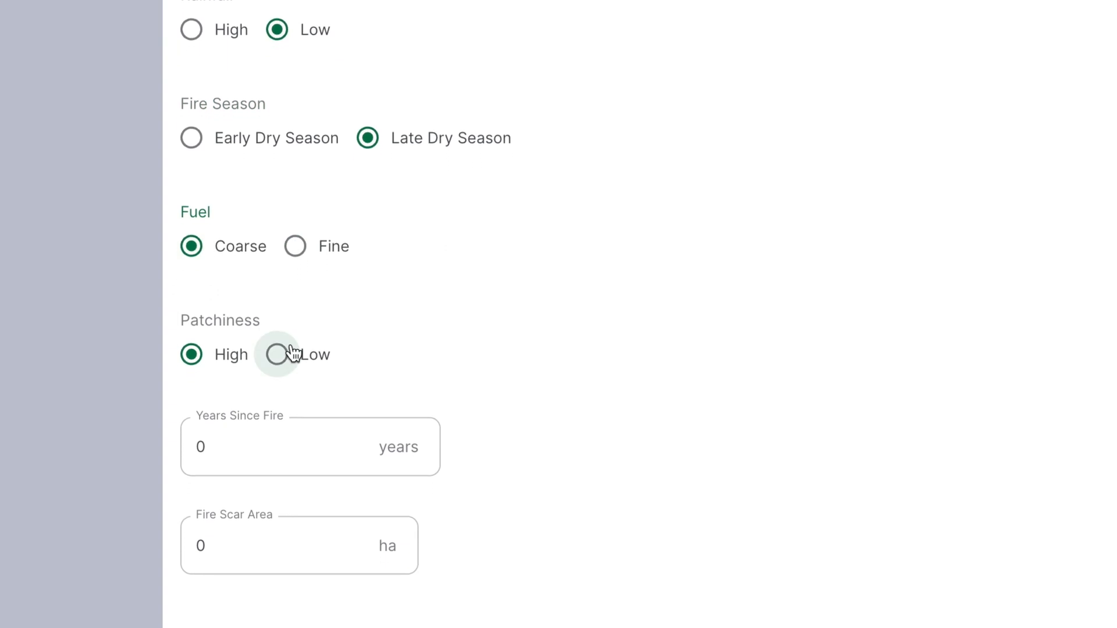
{"action": "left_click", "coordinate": [276, 354]}
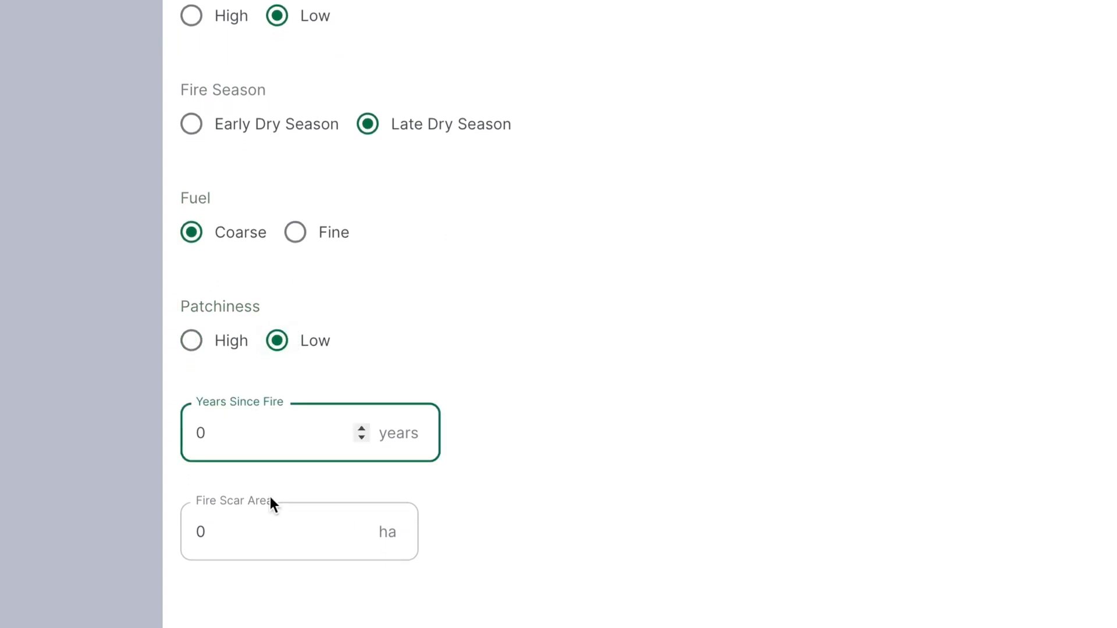
{"action": "type", "text": "100"}
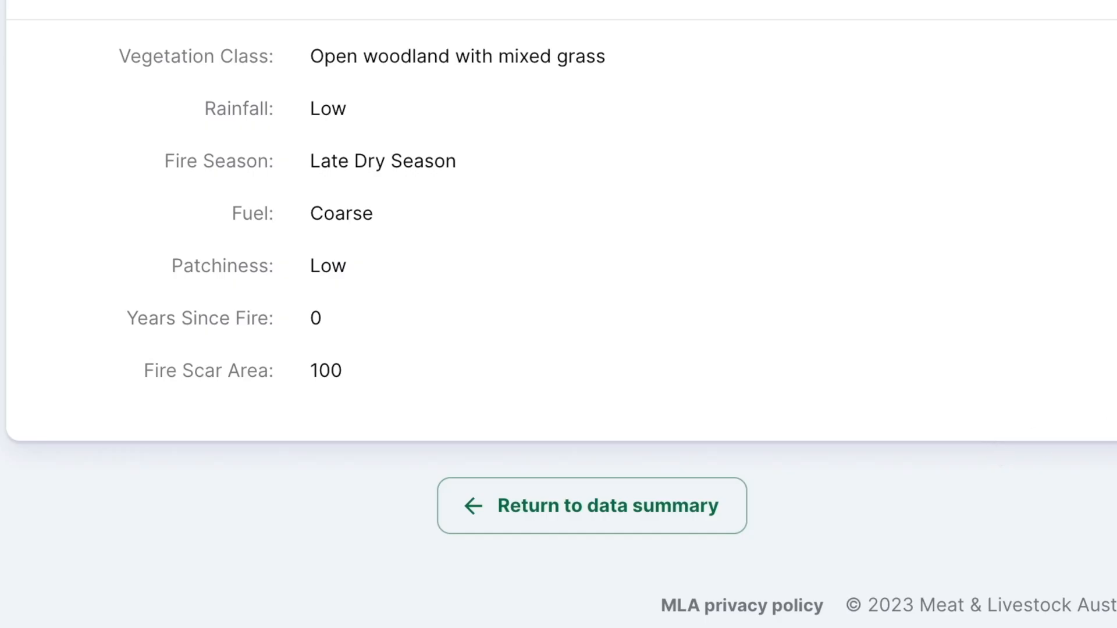
{"action": "left_click", "coordinate": [592, 505]}
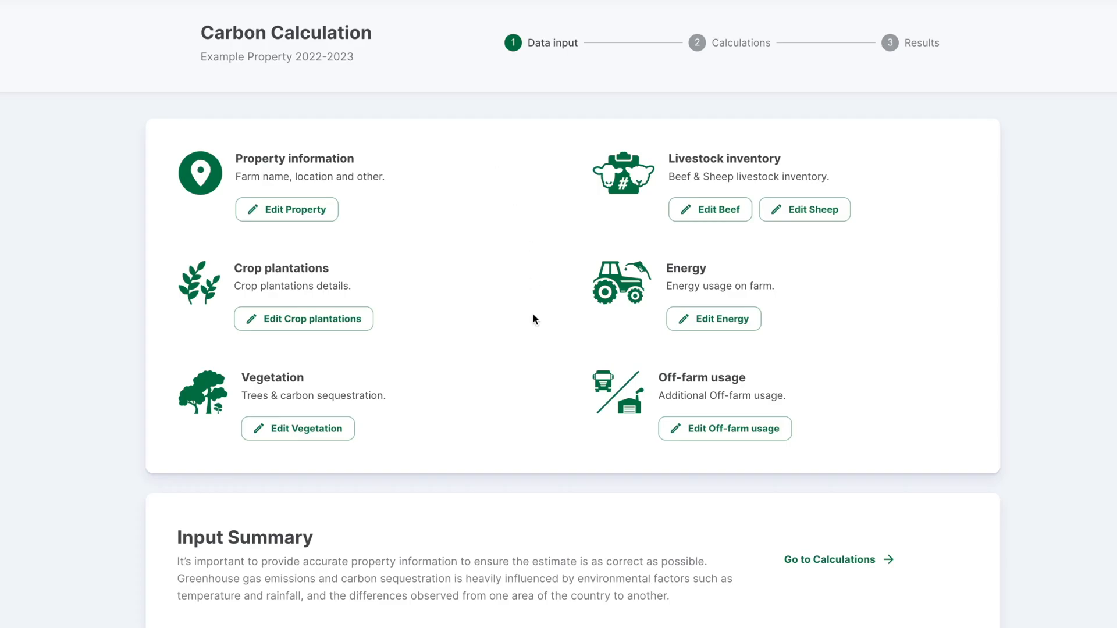
Open the empty Crop Plantations section and start a new crop entry
{"action": "scroll", "scroll_direction": "down", "scroll_amount": 3}
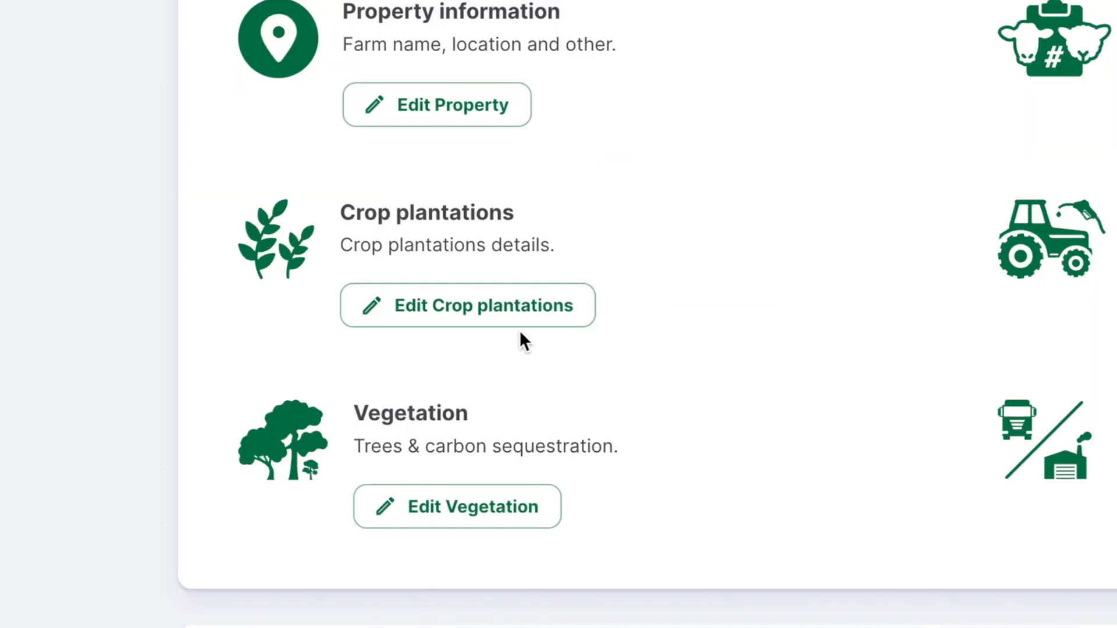
{"action": "mouse_move", "coordinate": [628, 327]}
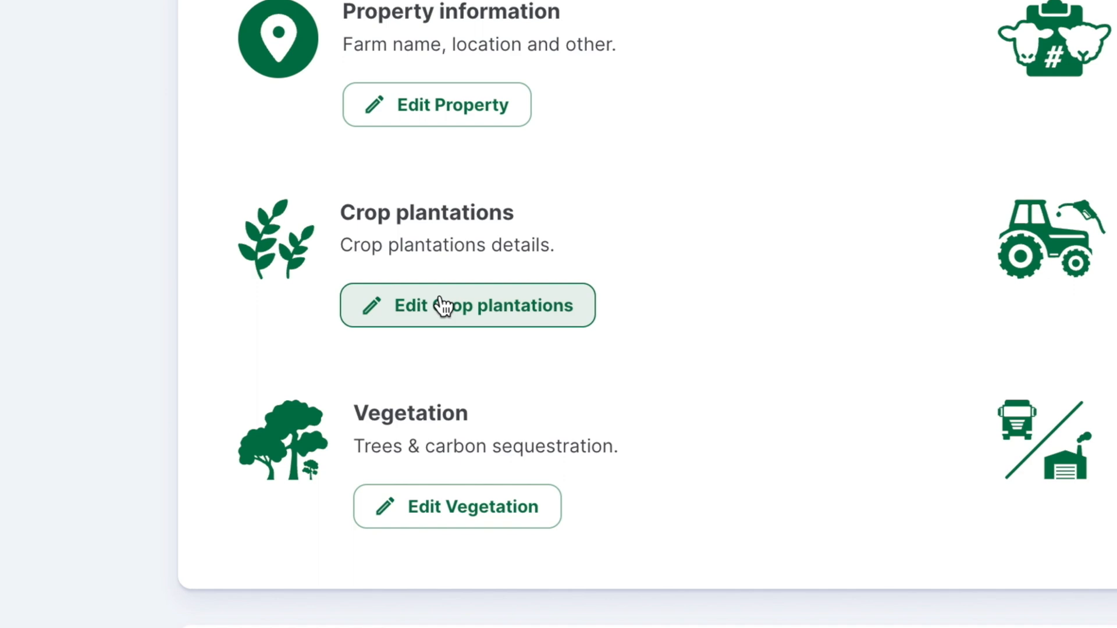
{"action": "left_click", "coordinate": [467, 305]}
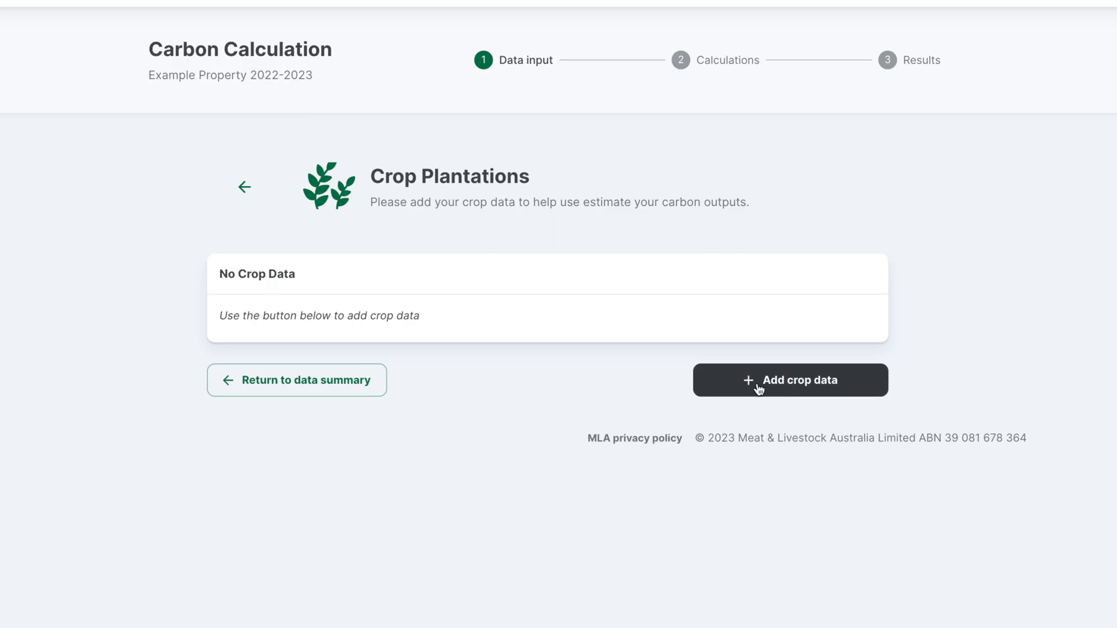
{"action": "left_click", "coordinate": [791, 380]}
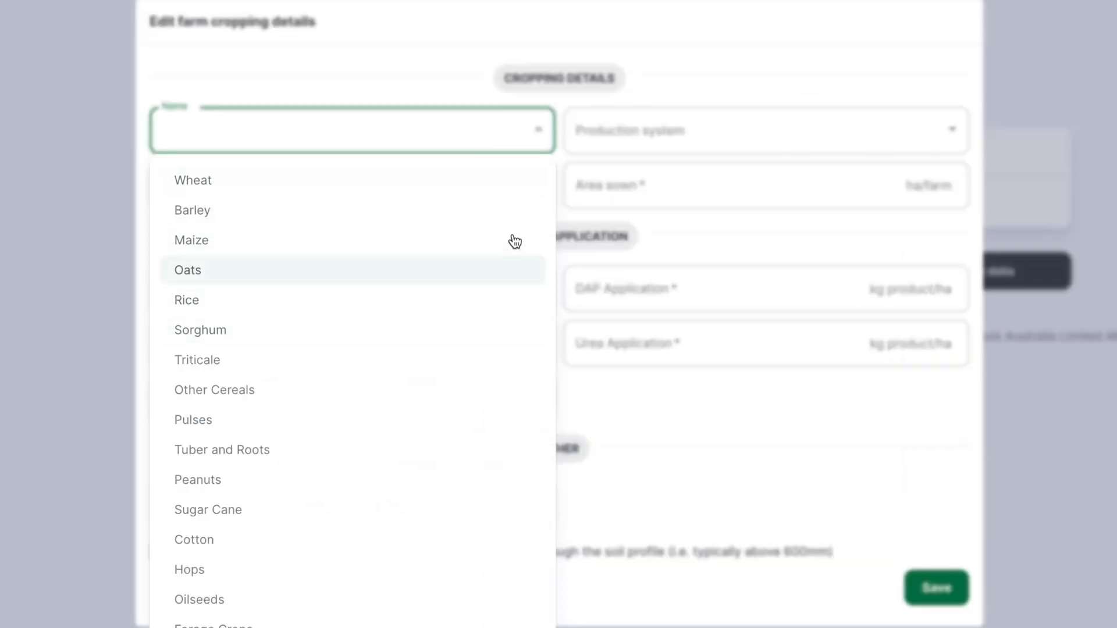
Choose non-irrigated Wheat with 1000 ha sown
{"action": "left_click", "coordinate": [193, 179]}
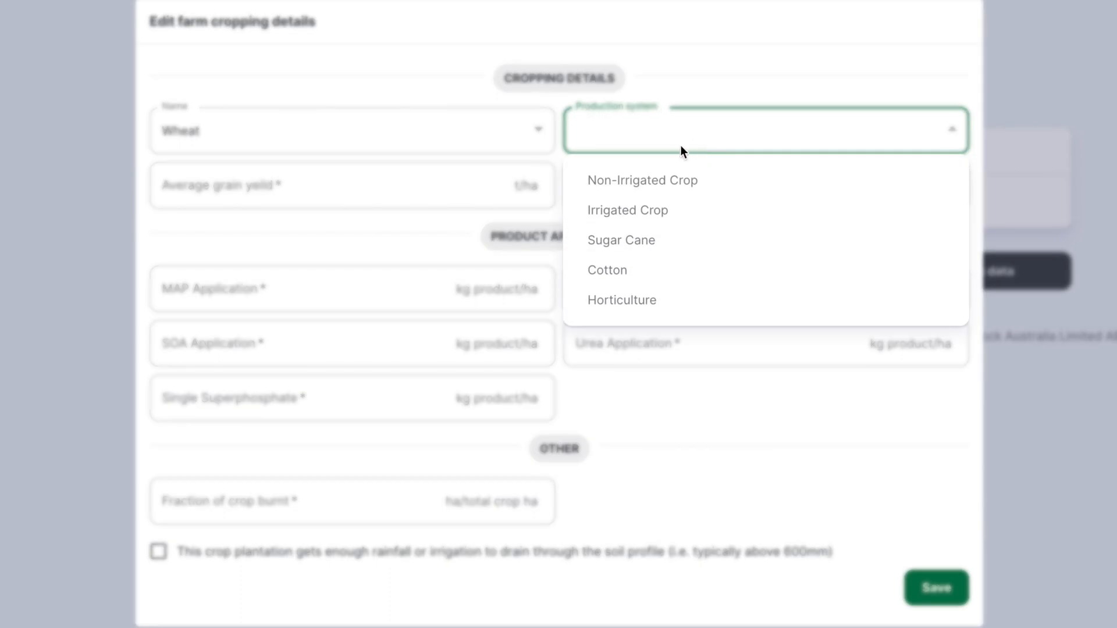
{"action": "left_click", "coordinate": [641, 180]}
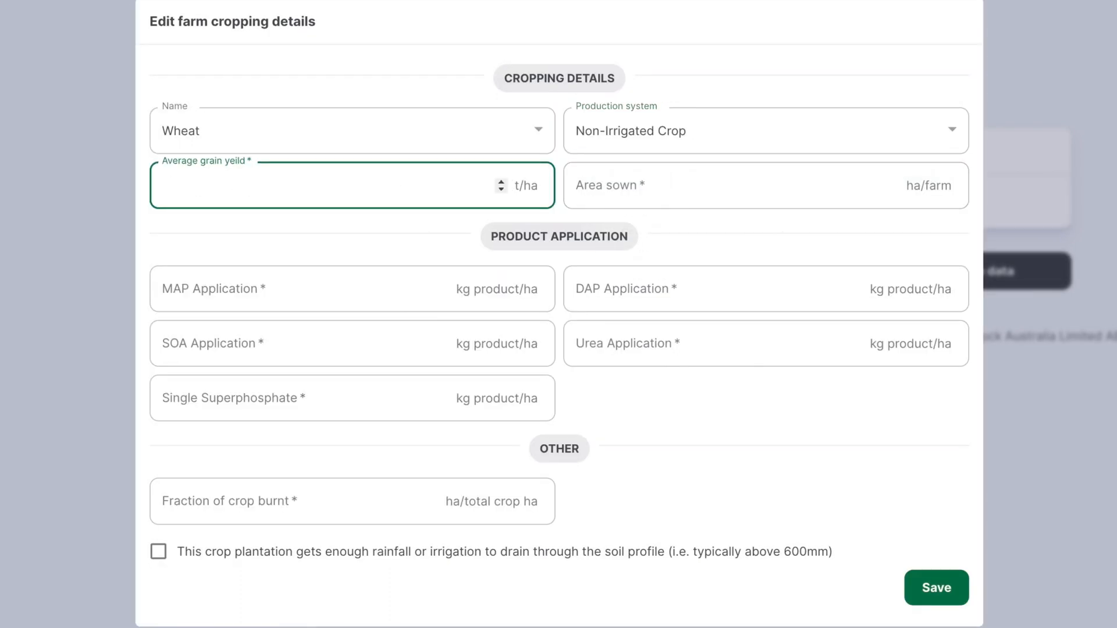
{"action": "left_click", "coordinate": [712, 185]}
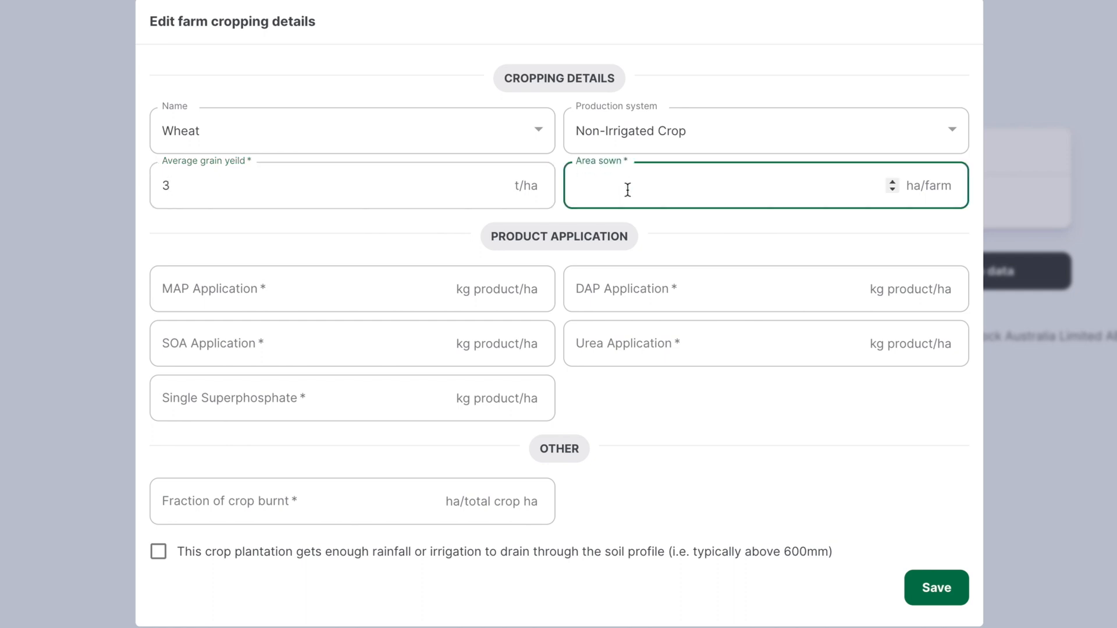
{"action": "type", "text": "1000"}
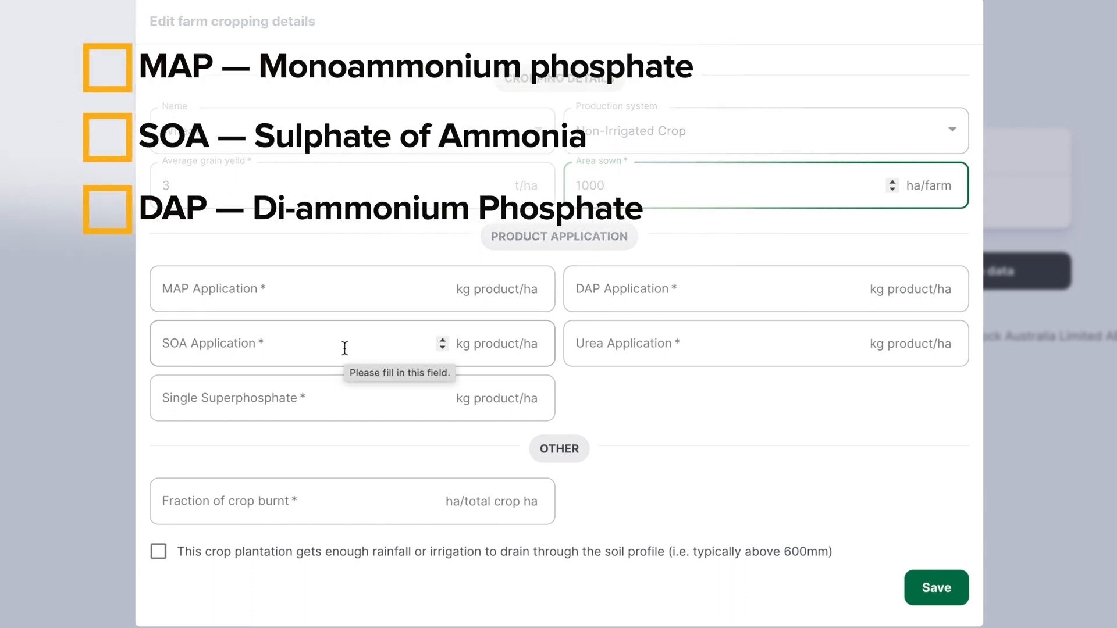
Enter 50 kg DAP and 20 kg superphosphate, mark soil drainage, and save the crop
{"action": "left_click", "coordinate": [712, 289]}
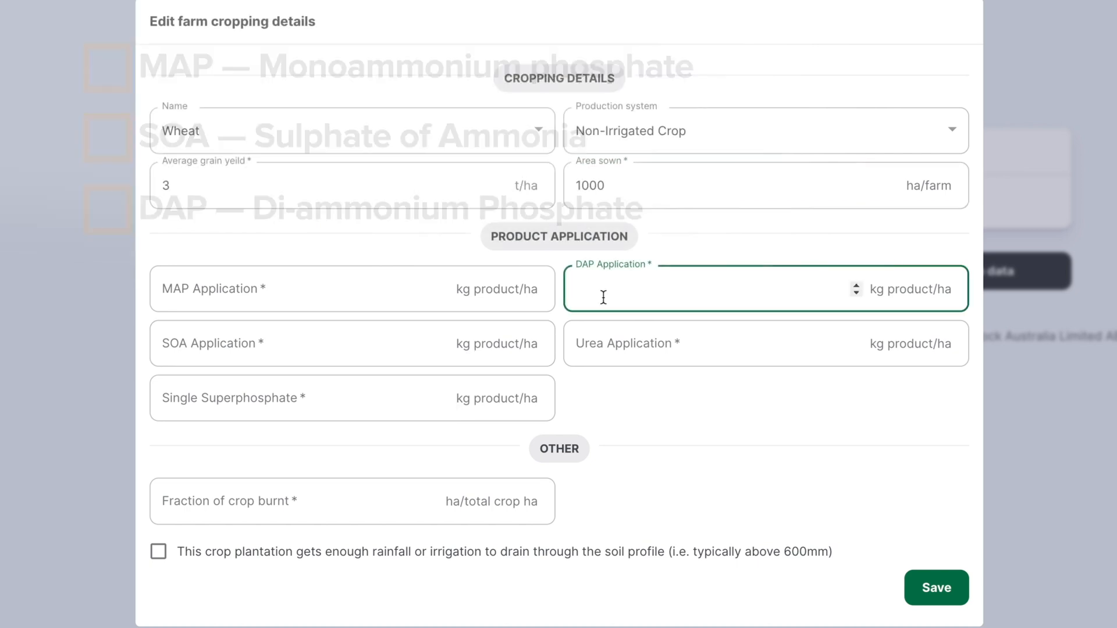
{"action": "type", "text": "50"}
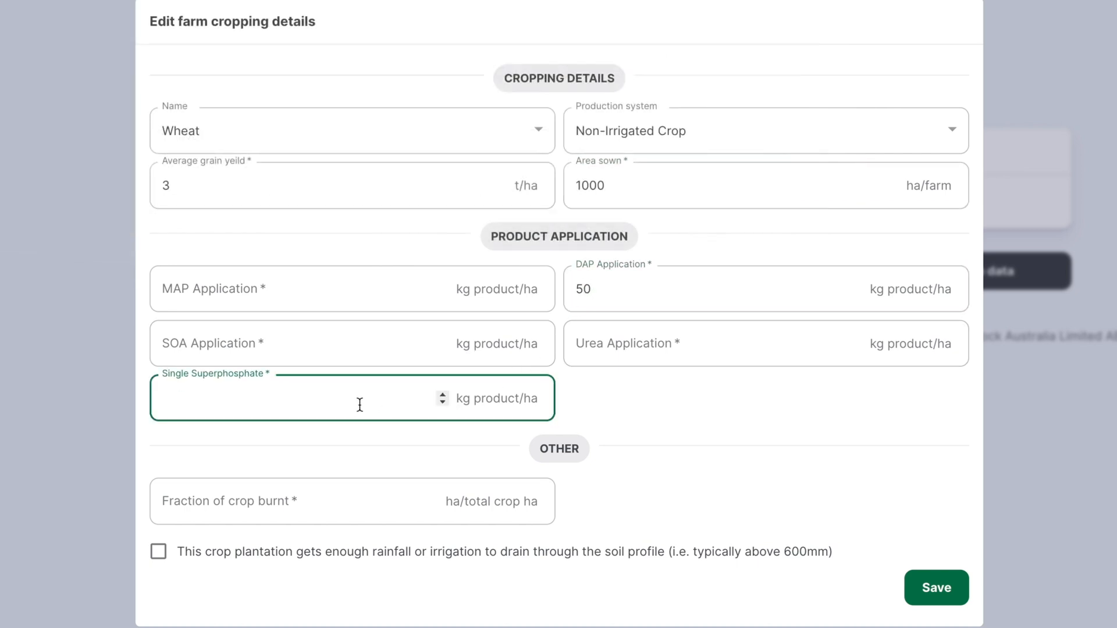
{"action": "type", "text": "2"}
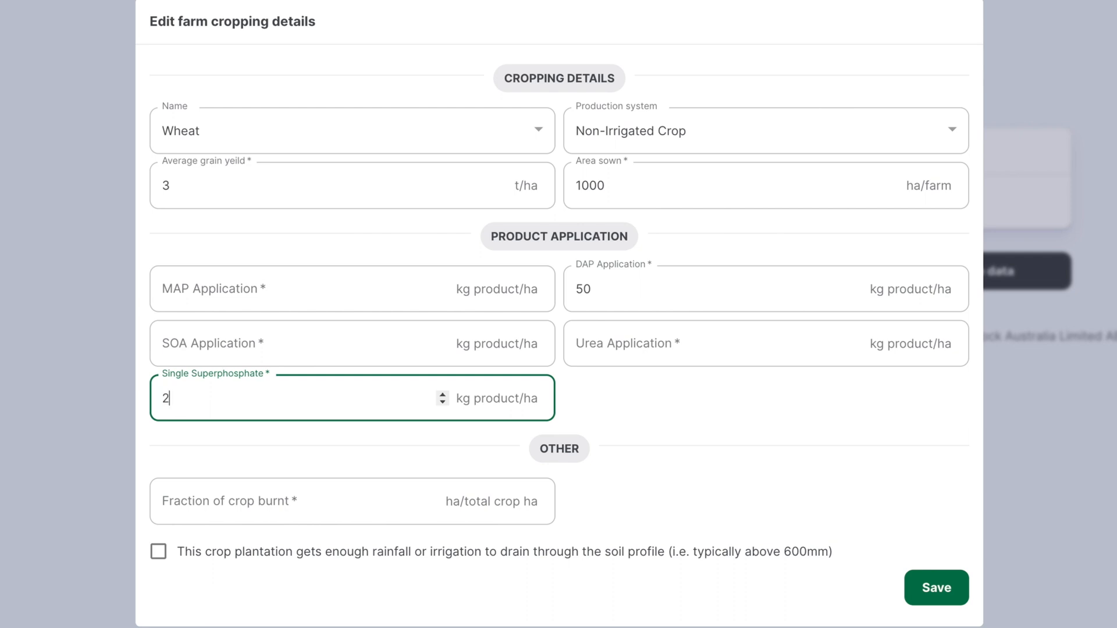
{"action": "type", "text": "0"}
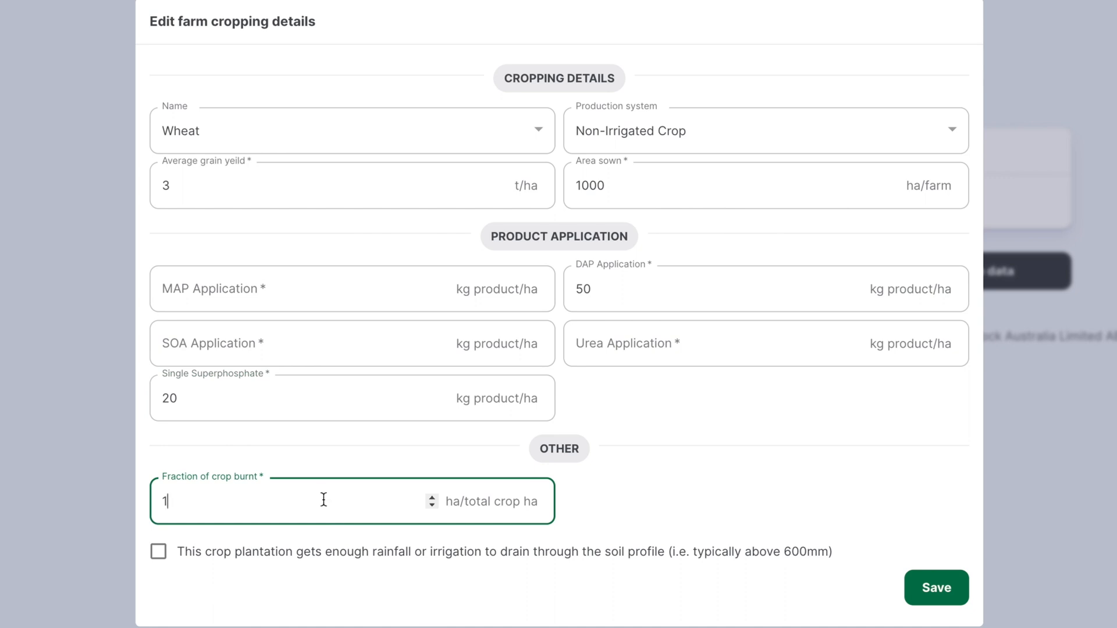
{"action": "left_click", "coordinate": [157, 551]}
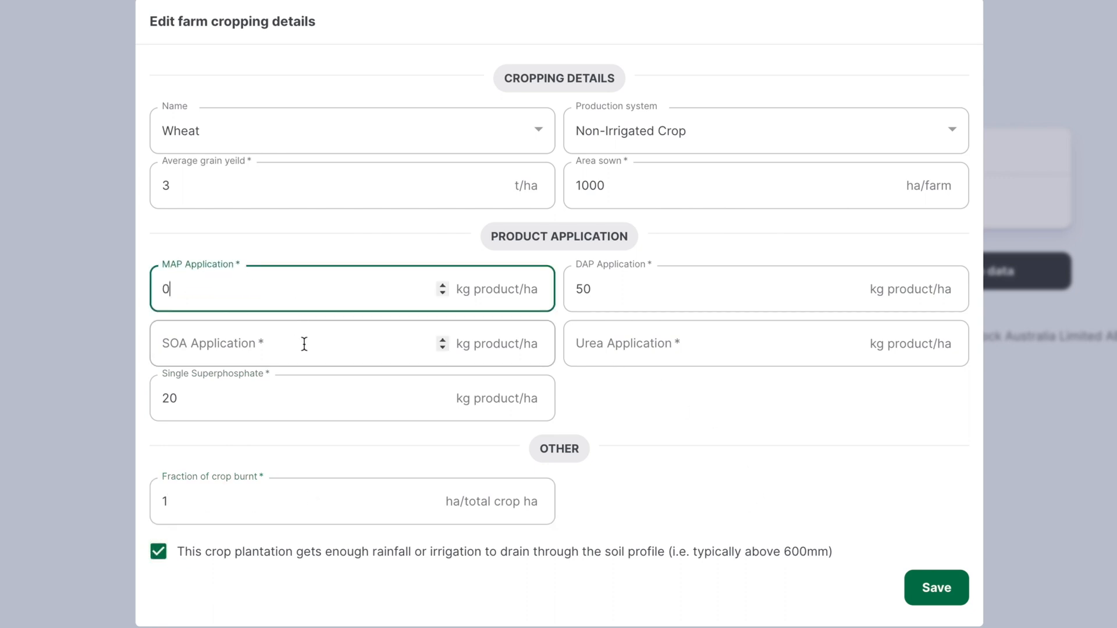
{"action": "left_click", "coordinate": [712, 343]}
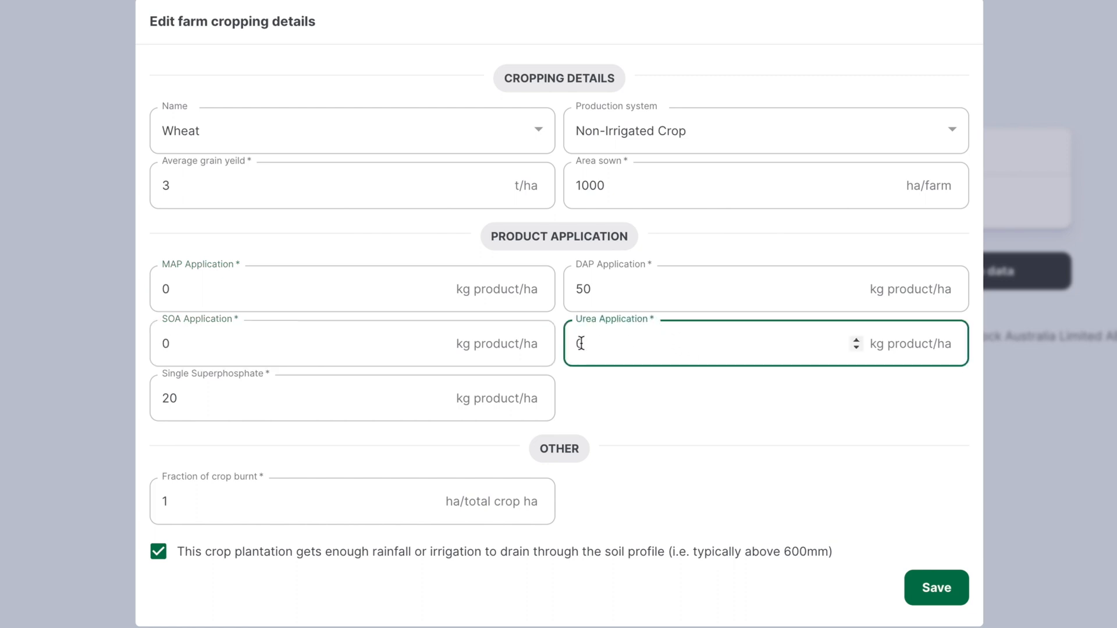
{"action": "left_click", "coordinate": [936, 587]}
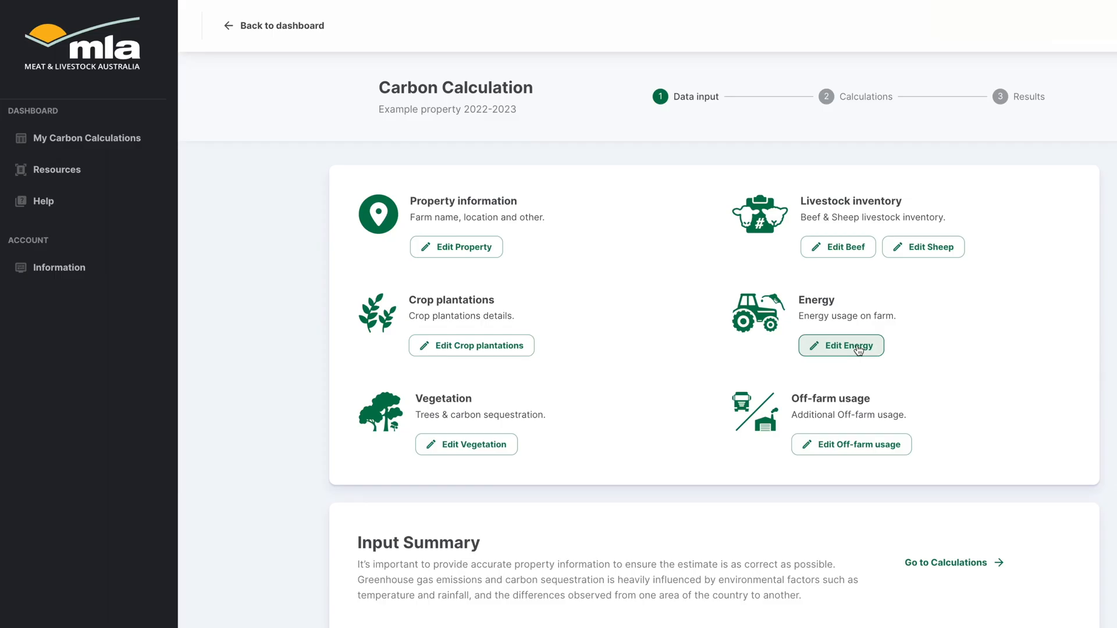
{"action": "left_click", "coordinate": [841, 346]}
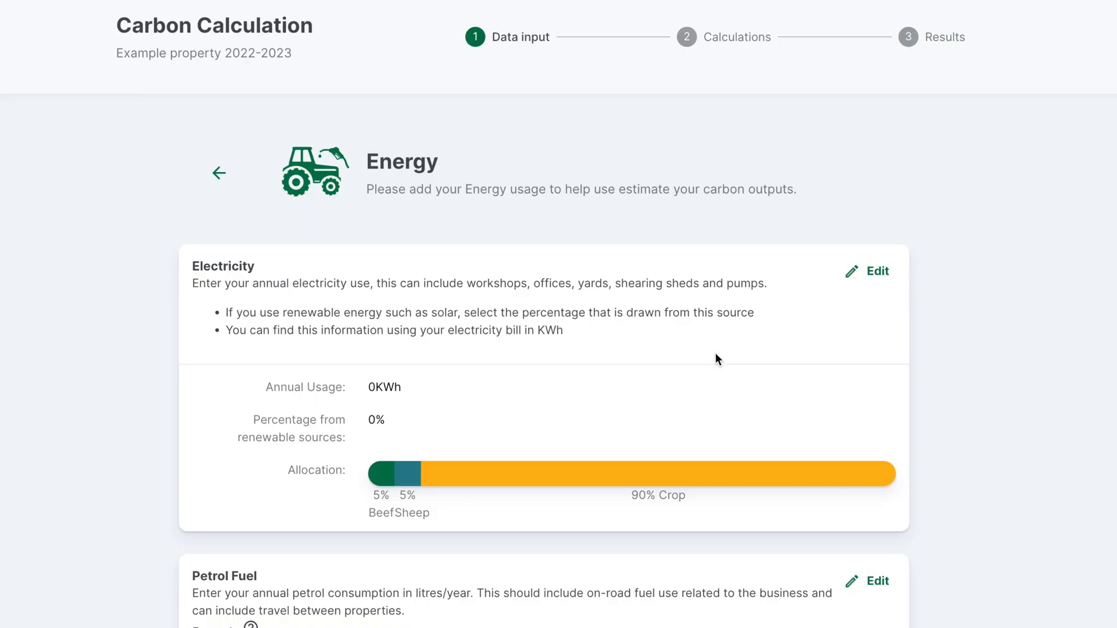
{"action": "scroll", "scroll_direction": "down", "scroll_amount": 3}
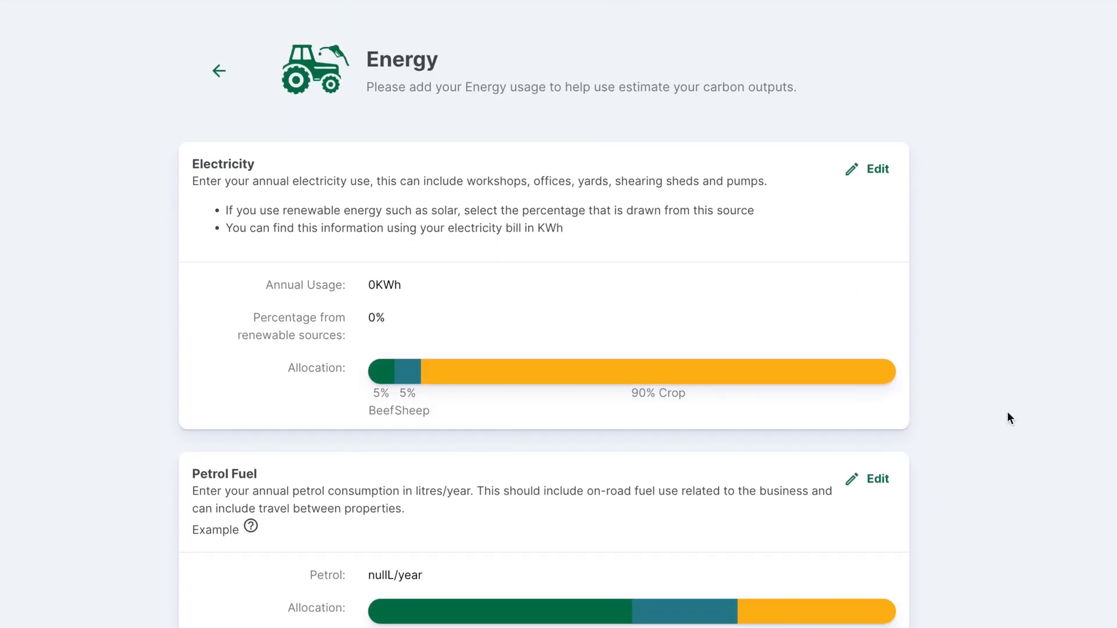
{"action": "scroll", "scroll_direction": "down", "scroll_amount": 3}
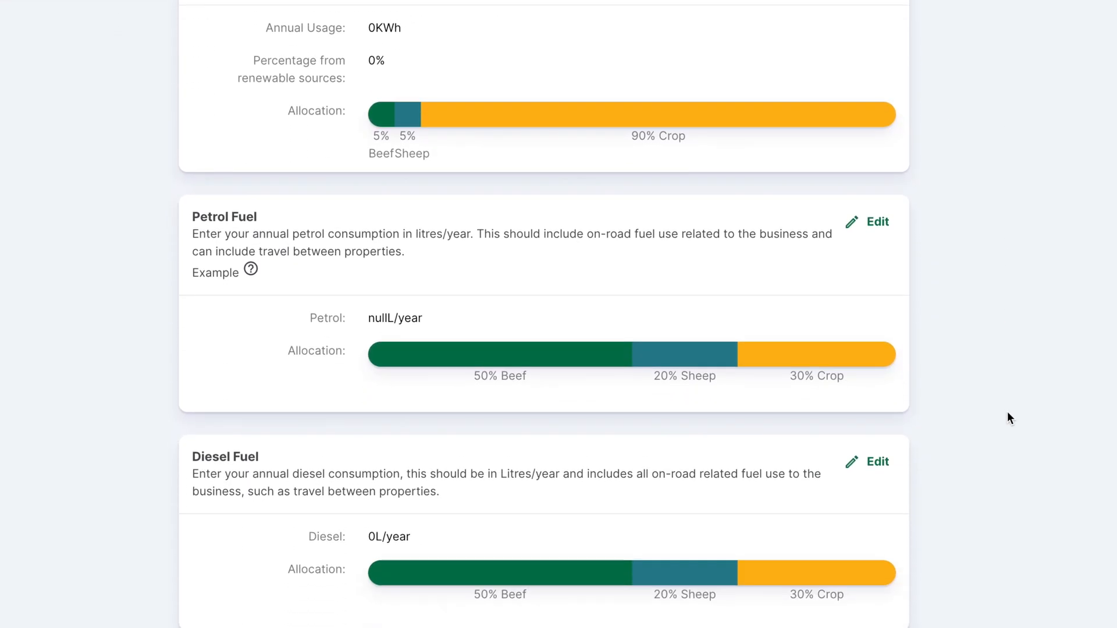
{"action": "left_click", "coordinate": [877, 222]}
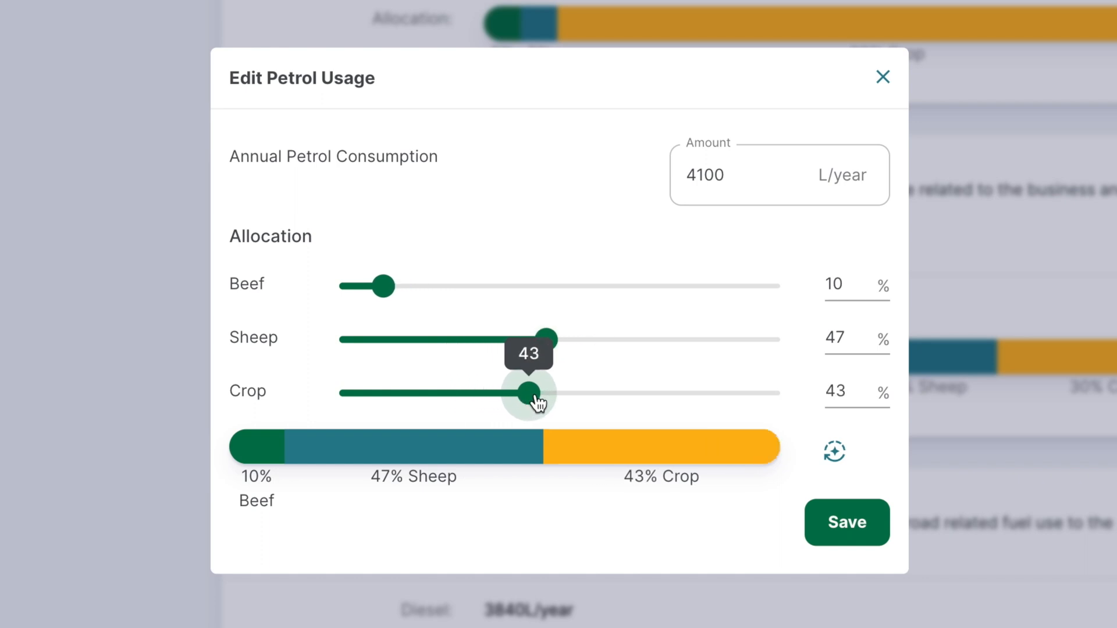
{"action": "left_click", "coordinate": [882, 77]}
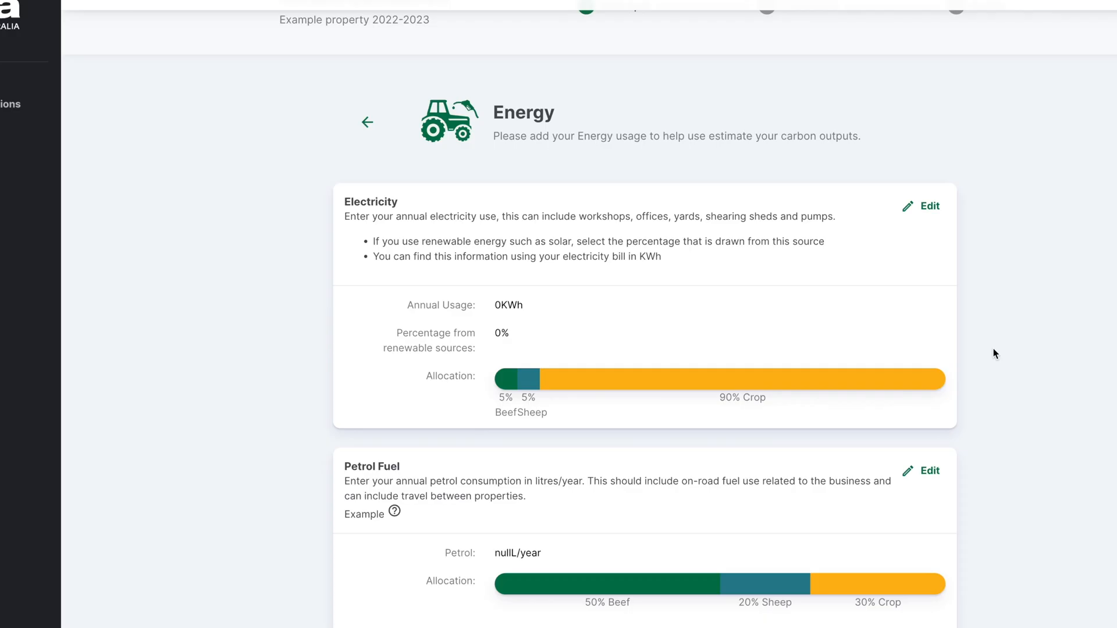
{"action": "left_click", "coordinate": [921, 206]}
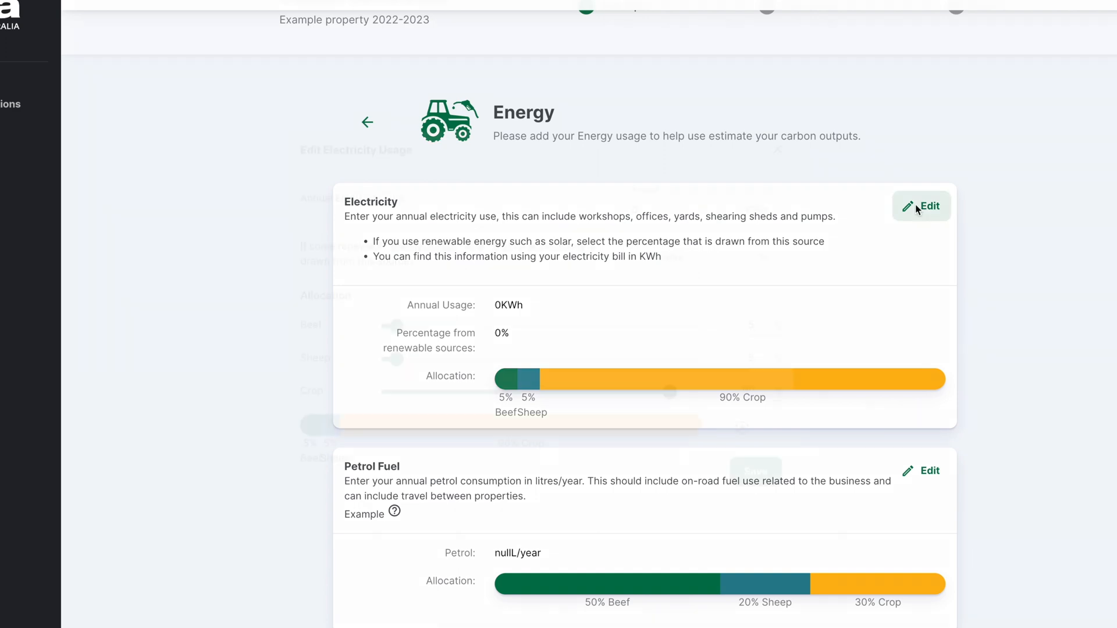
Enter 4100 kWh of annual electricity, 100% renewable, and save
{"action": "left_click", "coordinate": [921, 206]}
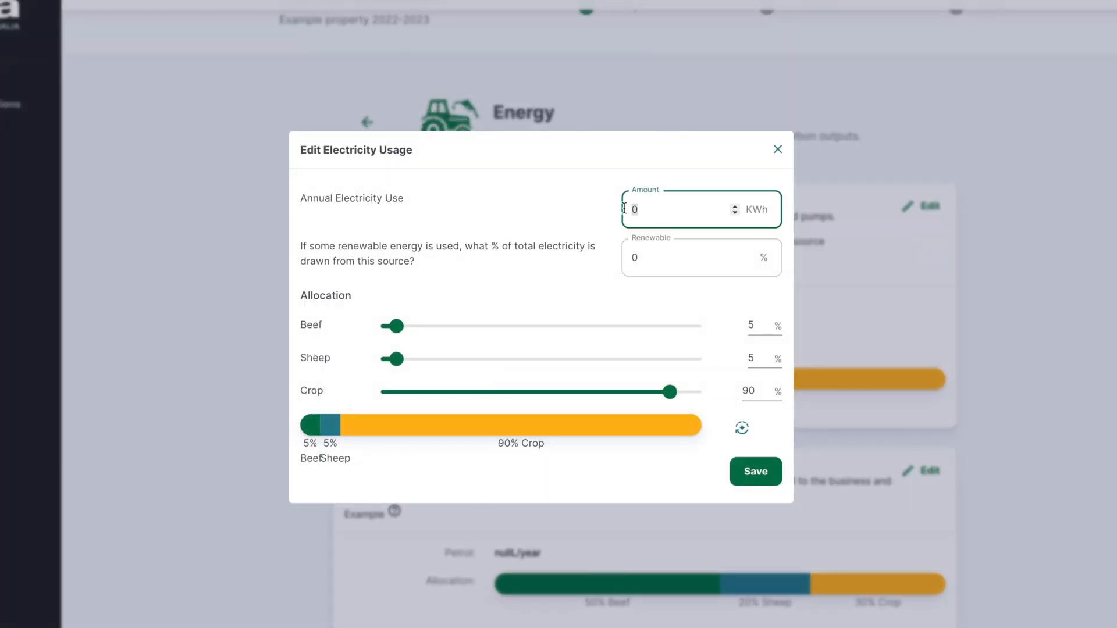
{"action": "type", "text": "4"}
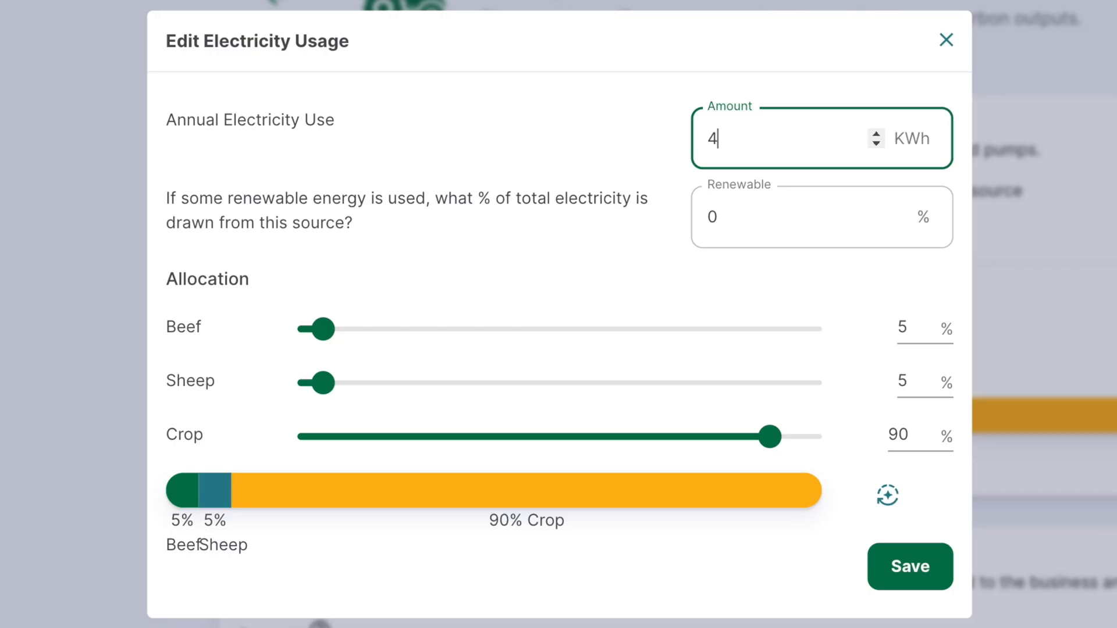
{"action": "type", "text": "10"}
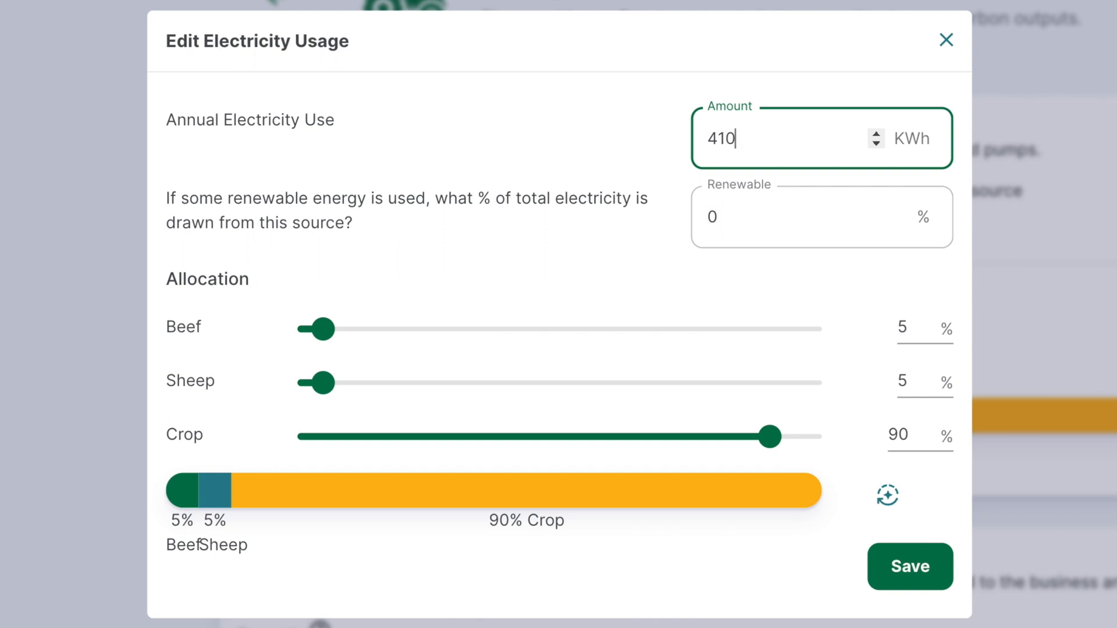
{"action": "type", "text": "0"}
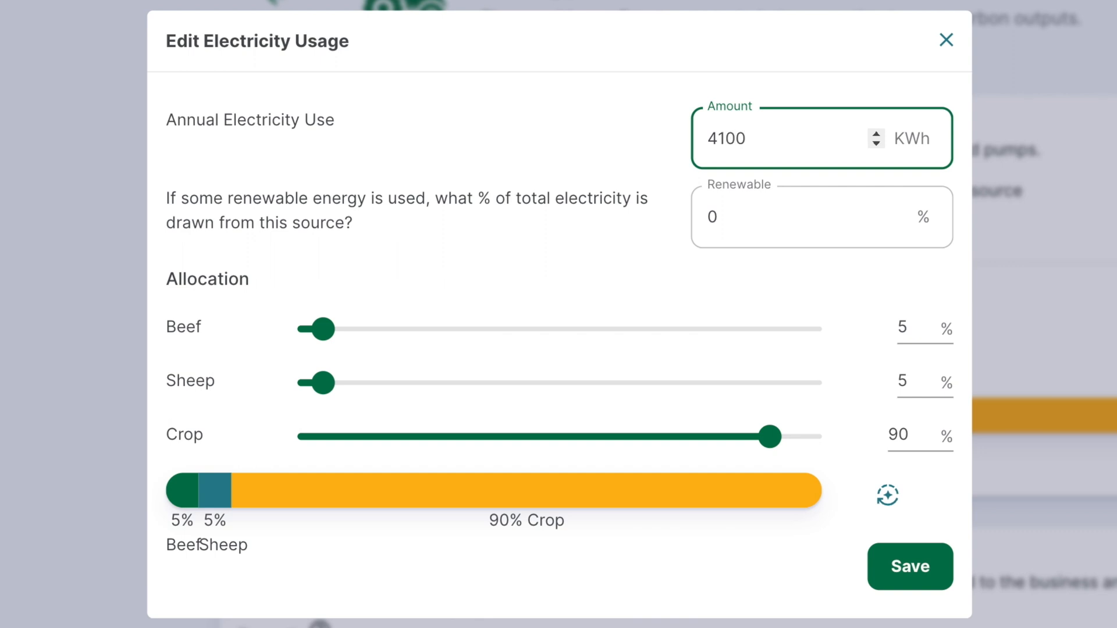
{"action": "left_click", "coordinate": [776, 217]}
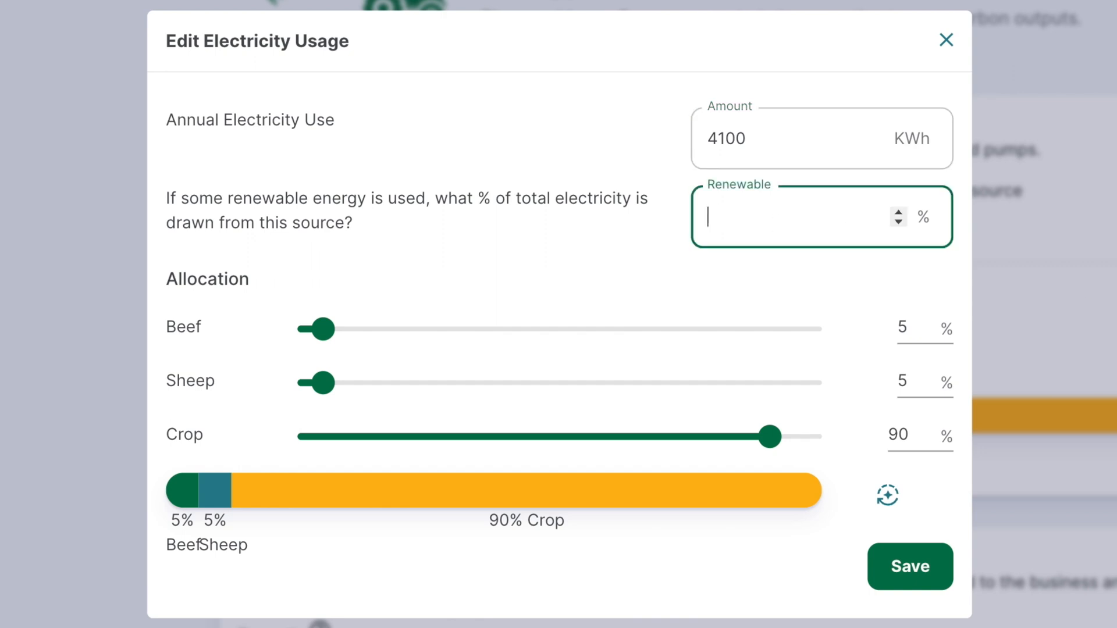
{"action": "type", "text": "100"}
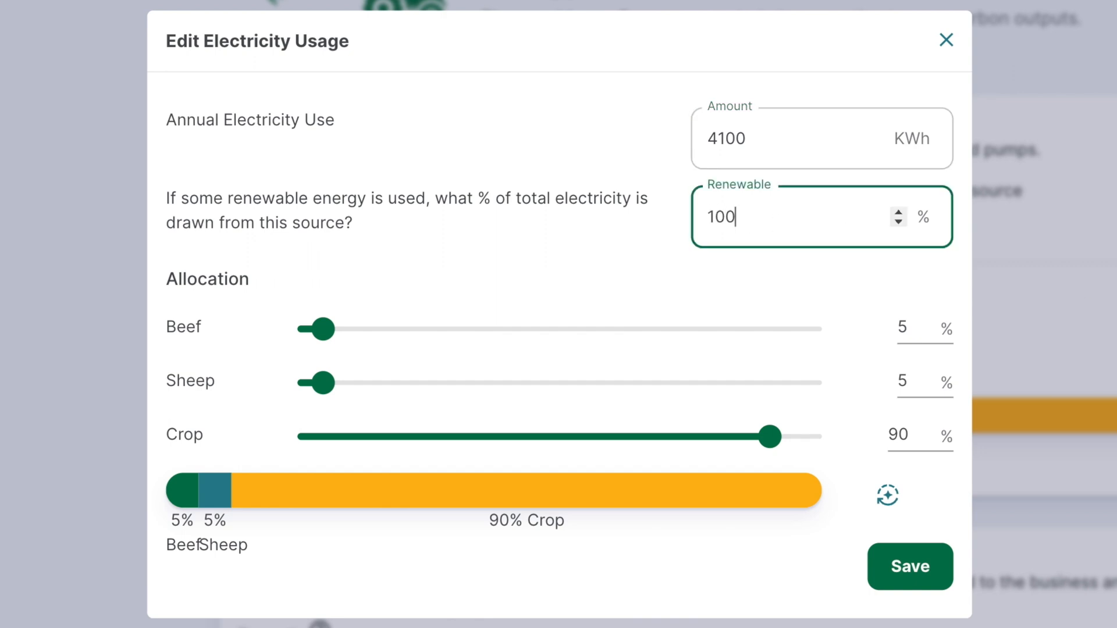
{"action": "left_click", "coordinate": [910, 566]}
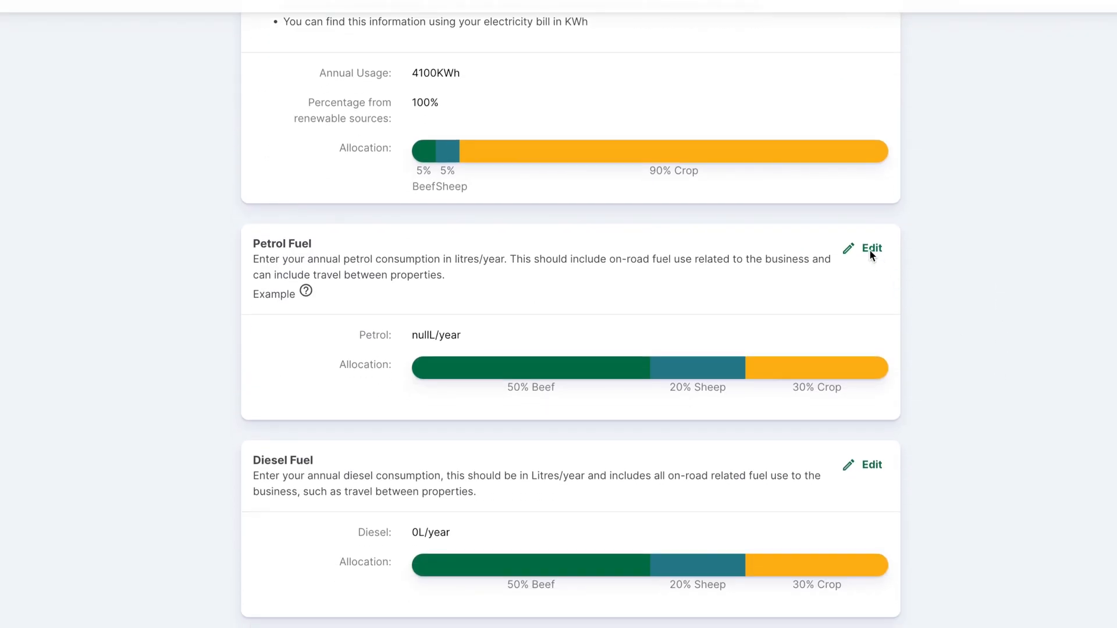
Save 4100 L/year petrol split 10% beef, 34% sheep, 56% crop, then return to summary
{"action": "left_click", "coordinate": [872, 249]}
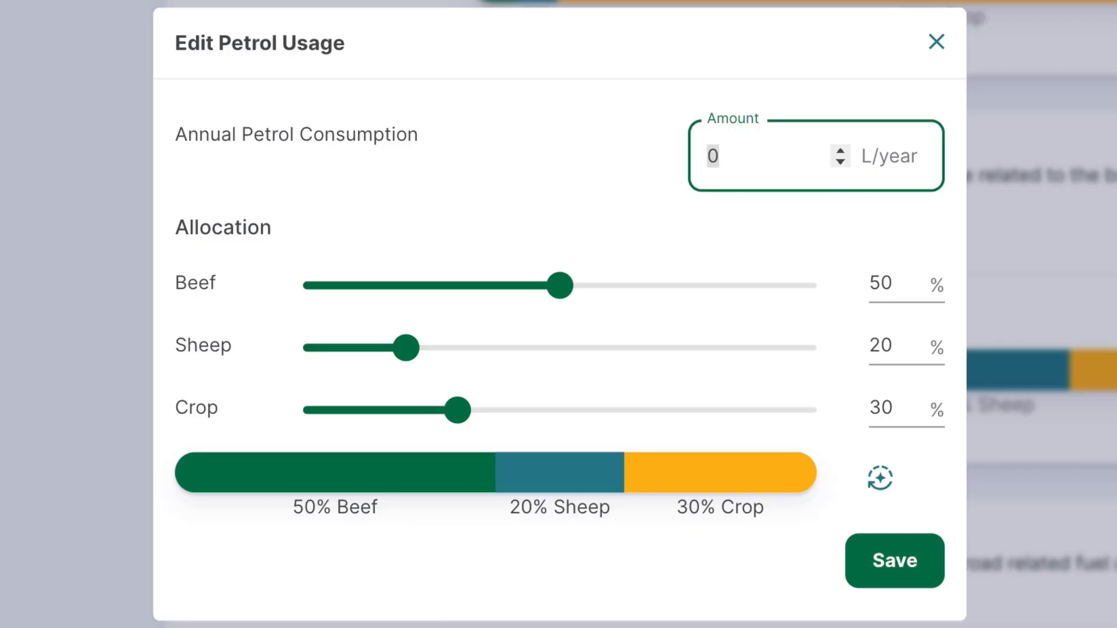
{"action": "type", "text": "4100"}
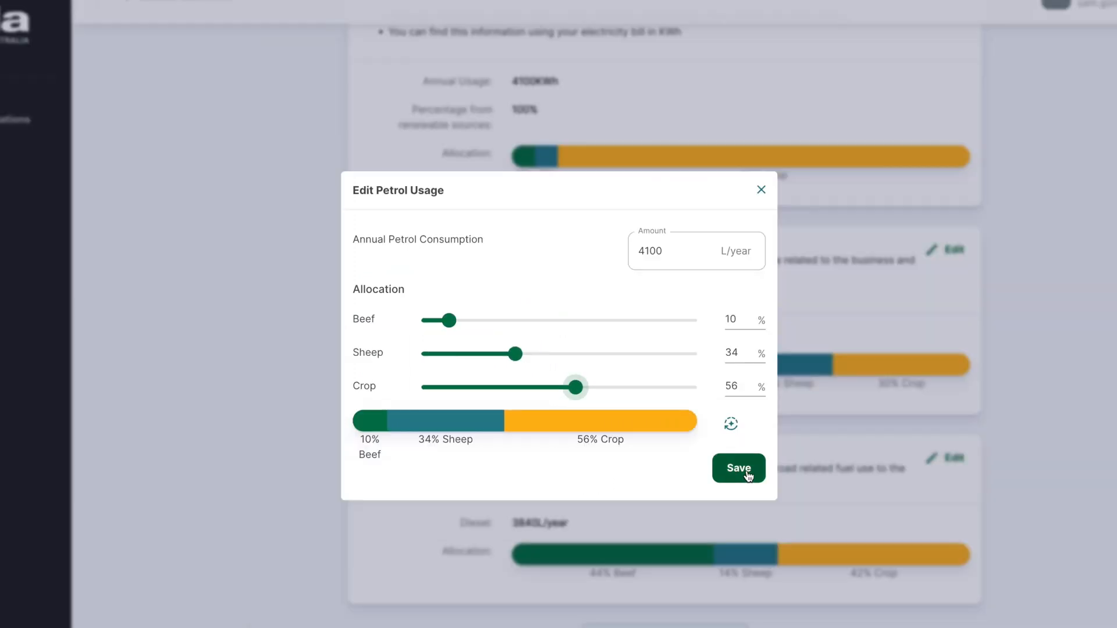
{"action": "left_click", "coordinate": [738, 467]}
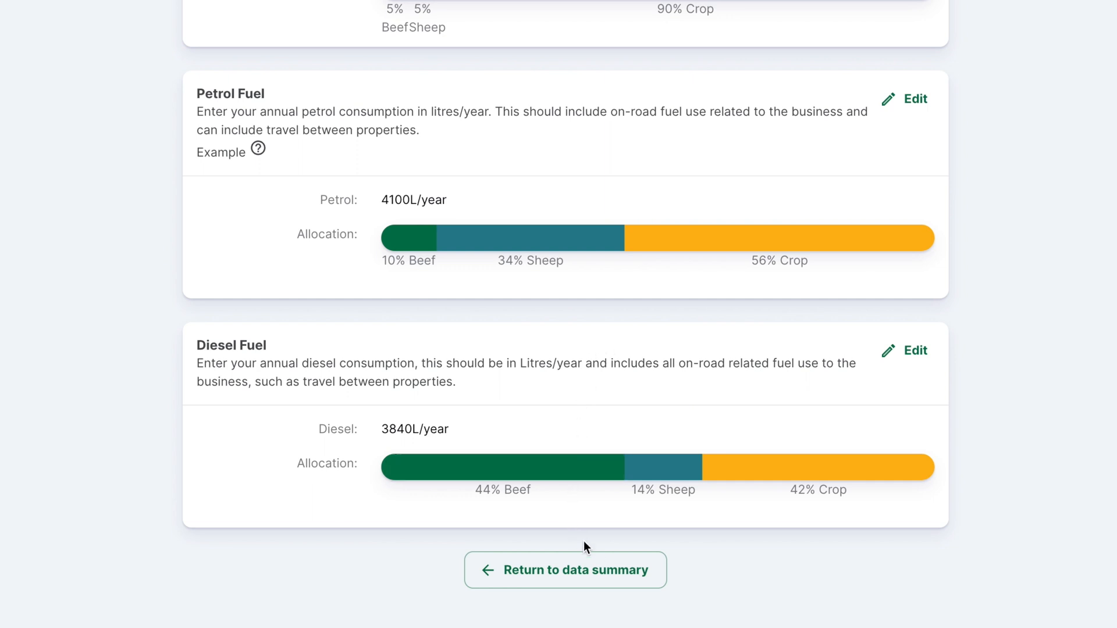
{"action": "left_click", "coordinate": [565, 570]}
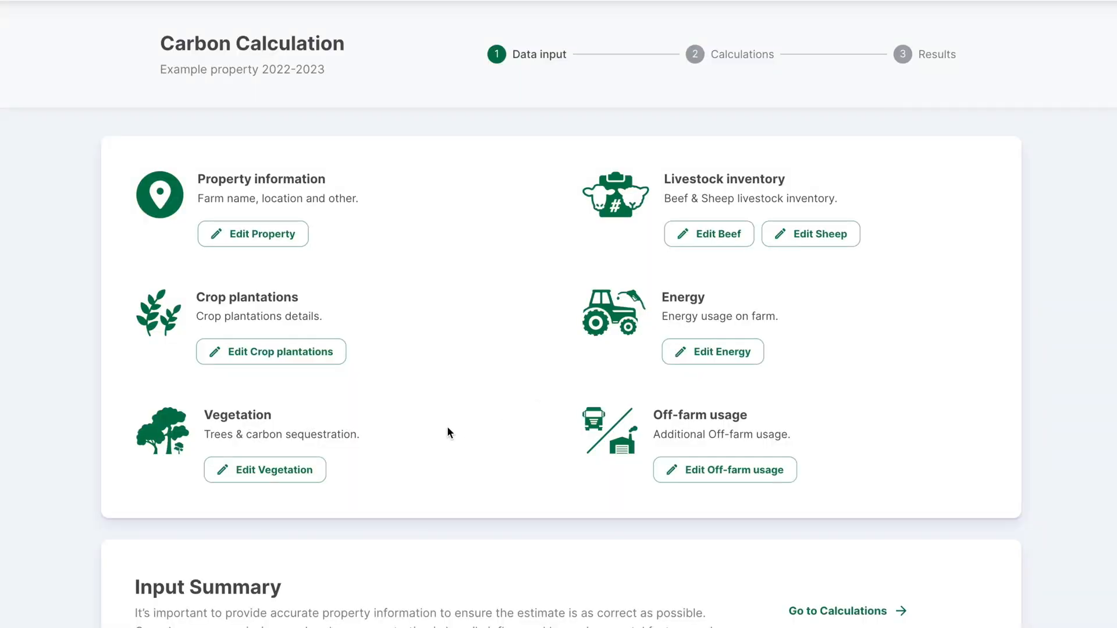
Start a vegetation entry located in North East Vic on Grey Cracking Clays soil
{"action": "left_click", "coordinate": [264, 470]}
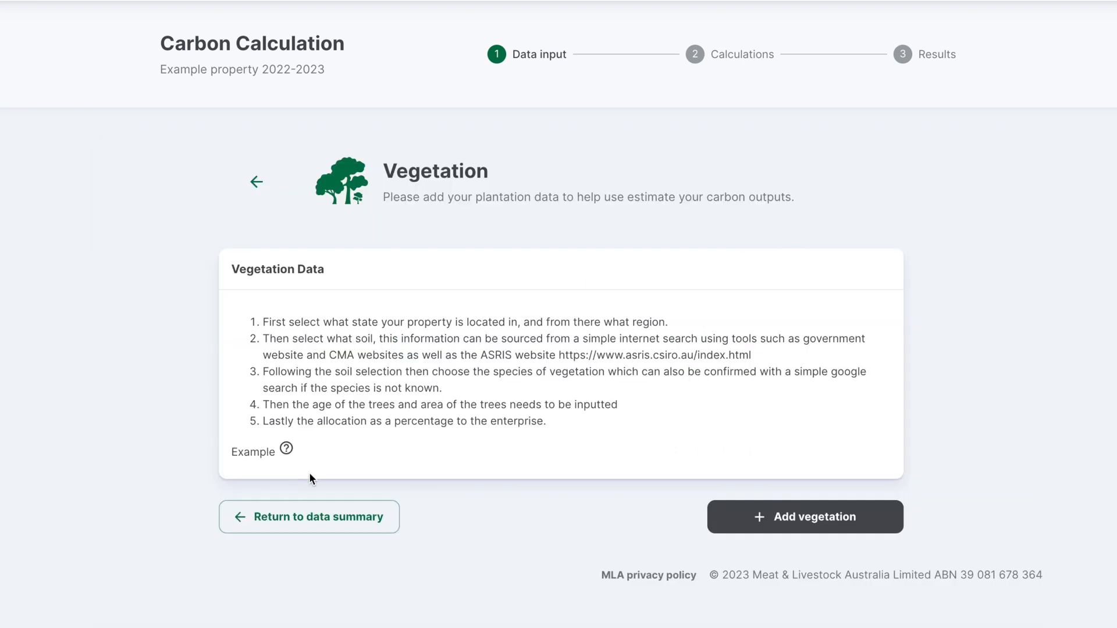
{"action": "mouse_move", "coordinate": [635, 529]}
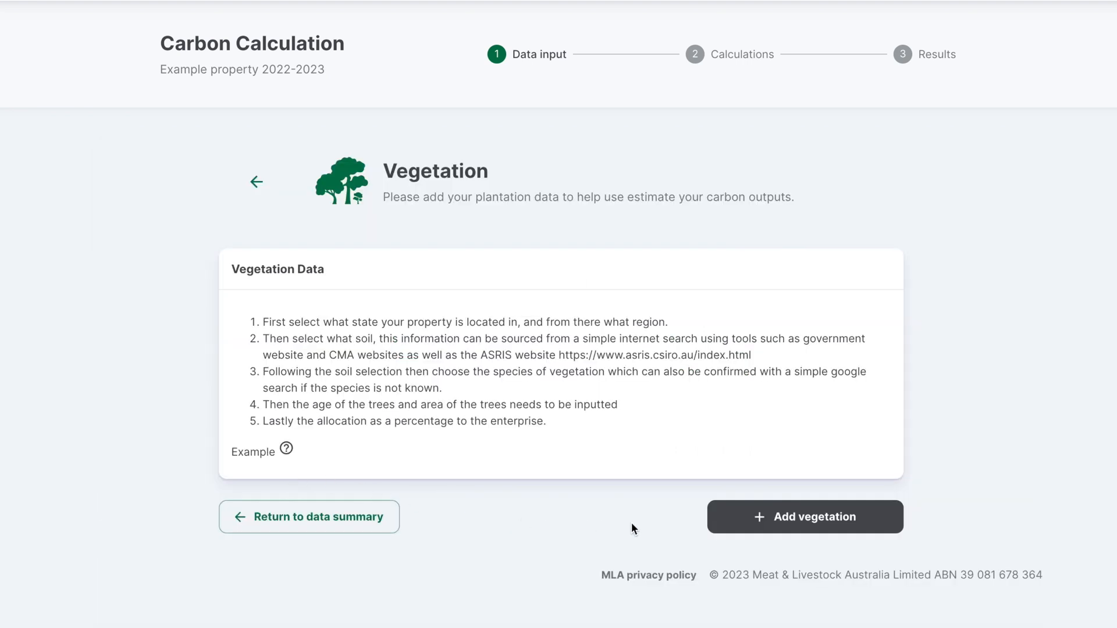
{"action": "left_click", "coordinate": [805, 517]}
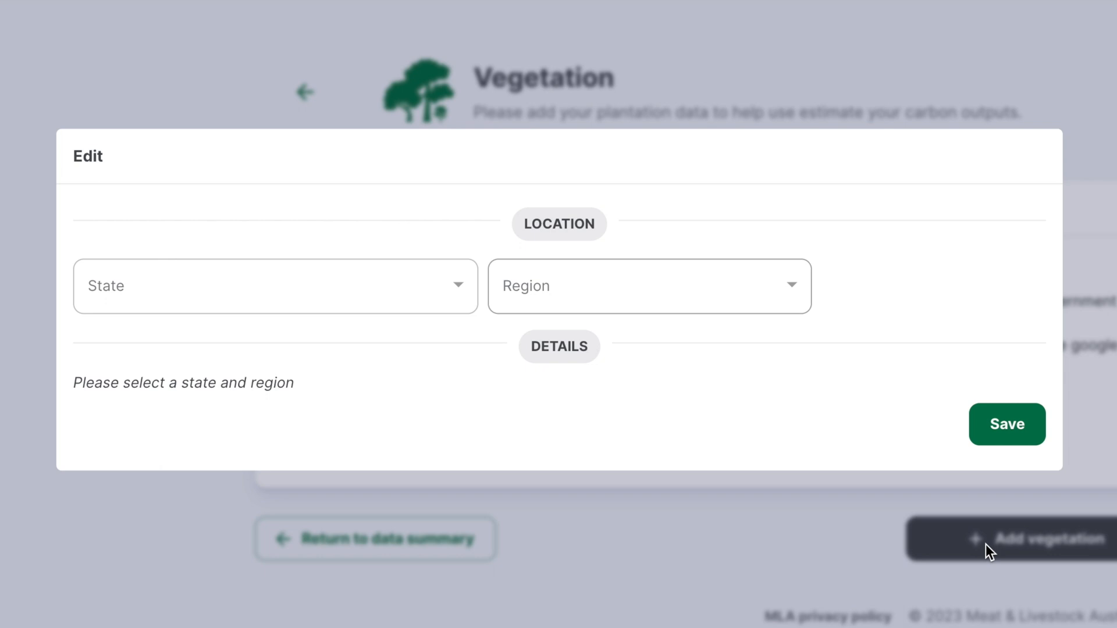
{"action": "left_click", "coordinate": [274, 286]}
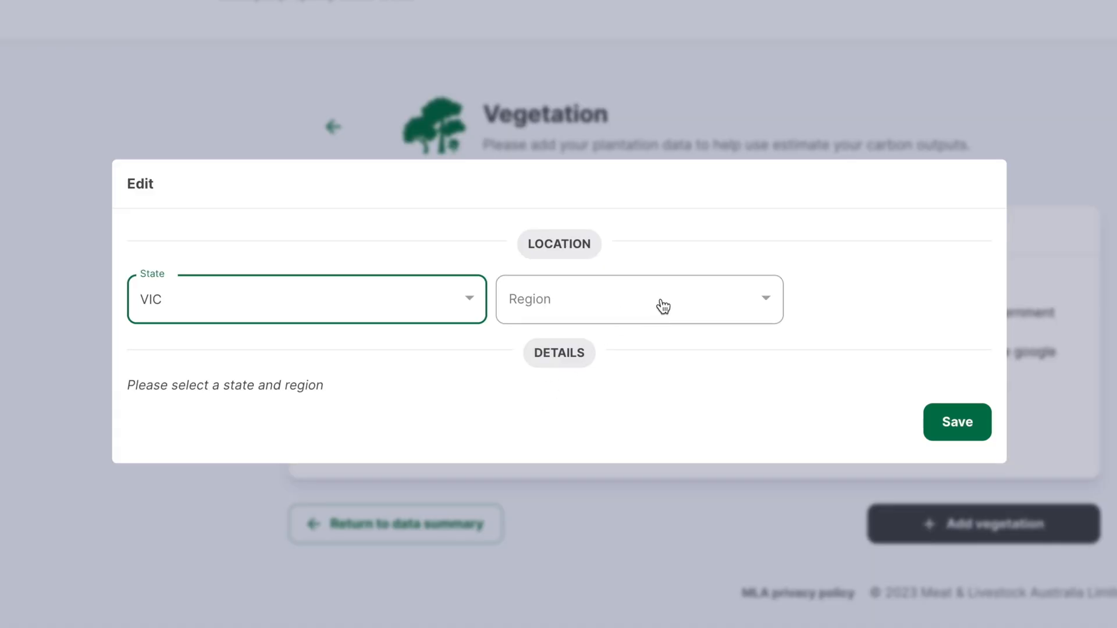
{"action": "left_click", "coordinate": [638, 298]}
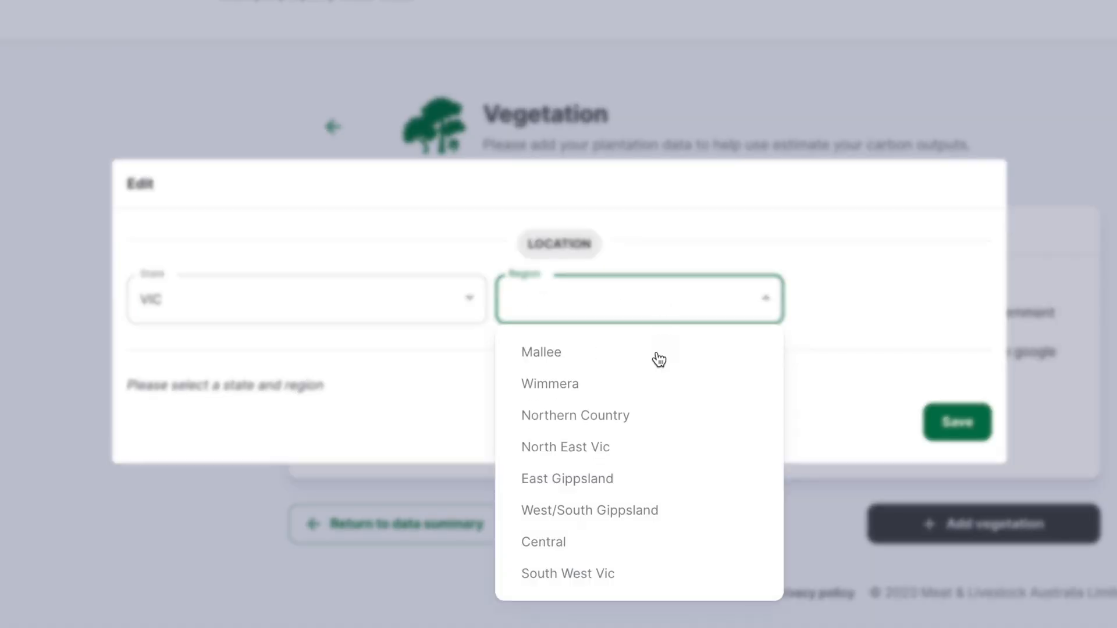
{"action": "left_click", "coordinate": [565, 447]}
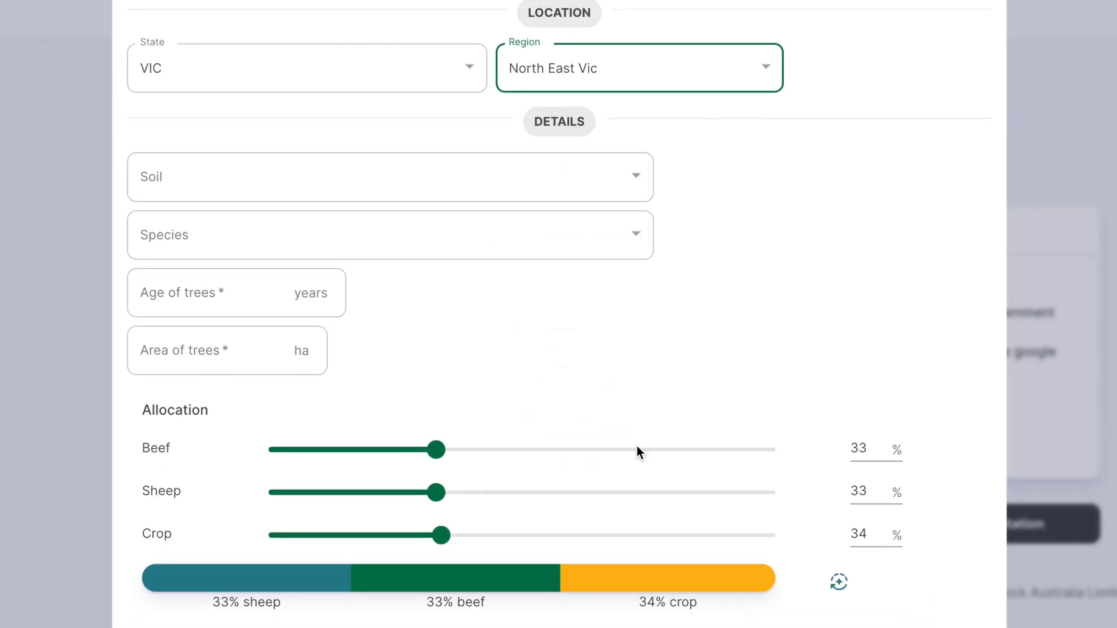
{"action": "mouse_move", "coordinate": [695, 232]}
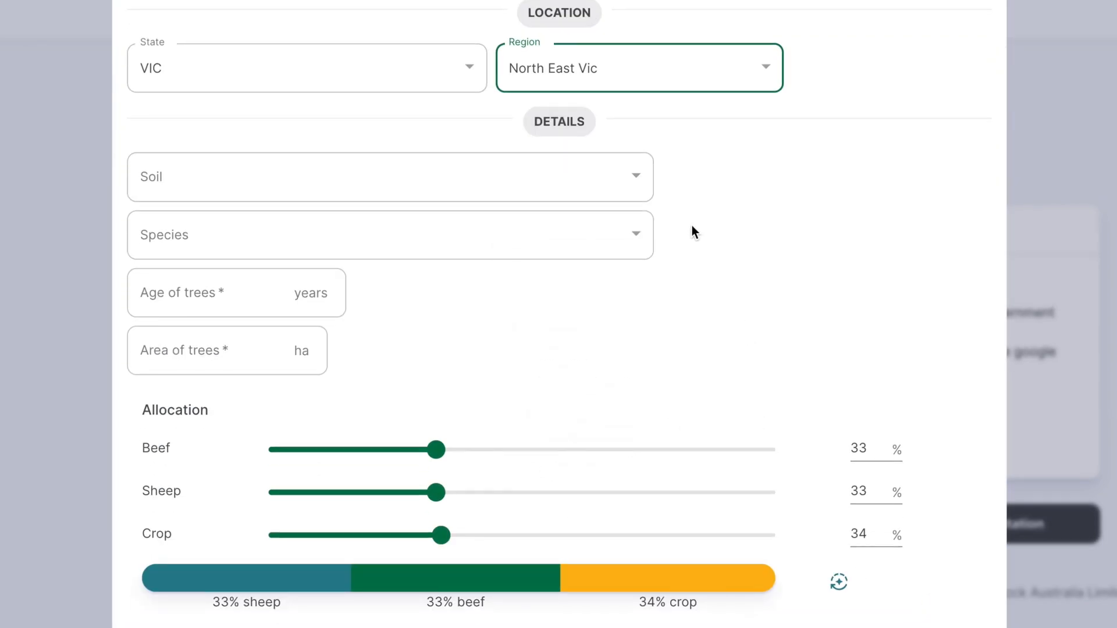
{"action": "left_click", "coordinate": [390, 177]}
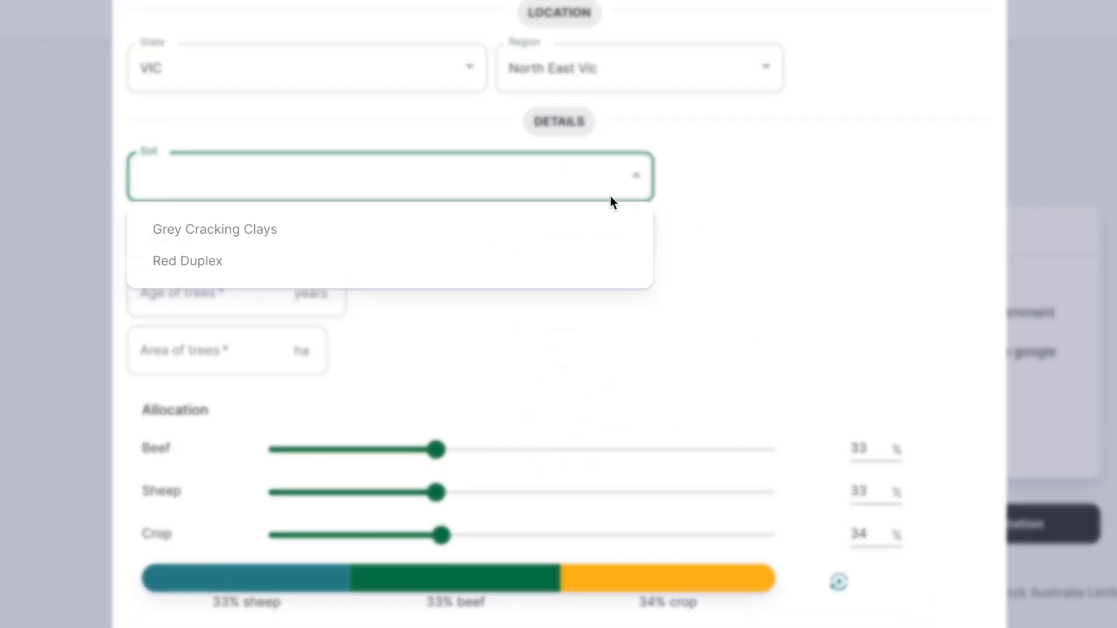
{"action": "left_click", "coordinate": [215, 229]}
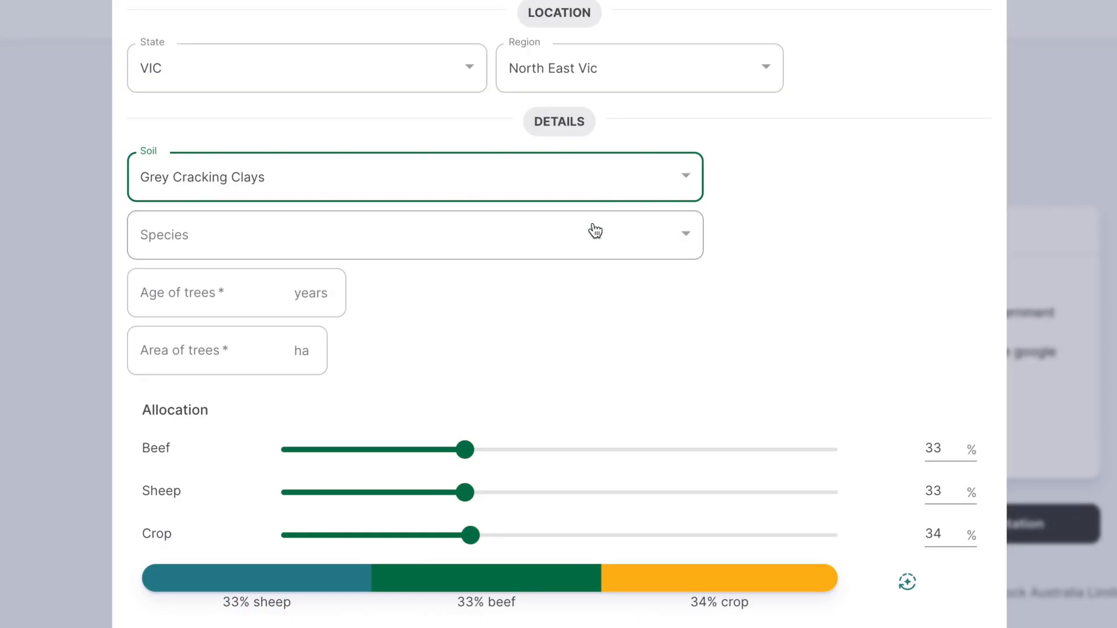
Save a 15-year-old, 2 ha Mixed species (Environmental Plantings) planting
{"action": "left_click", "coordinate": [415, 235]}
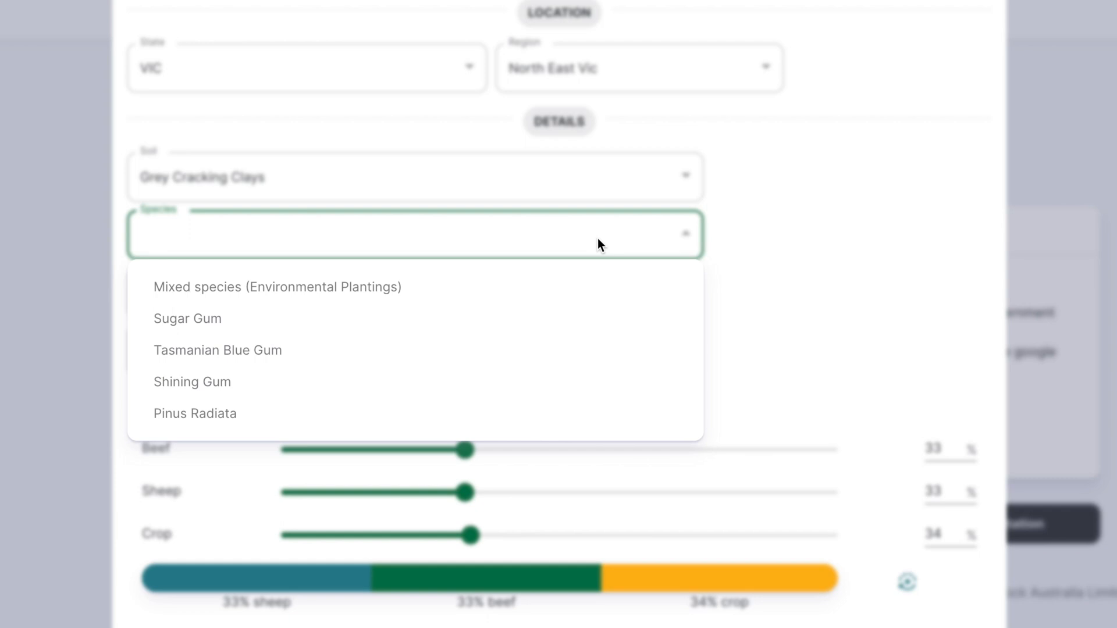
{"action": "mouse_move", "coordinate": [586, 276]}
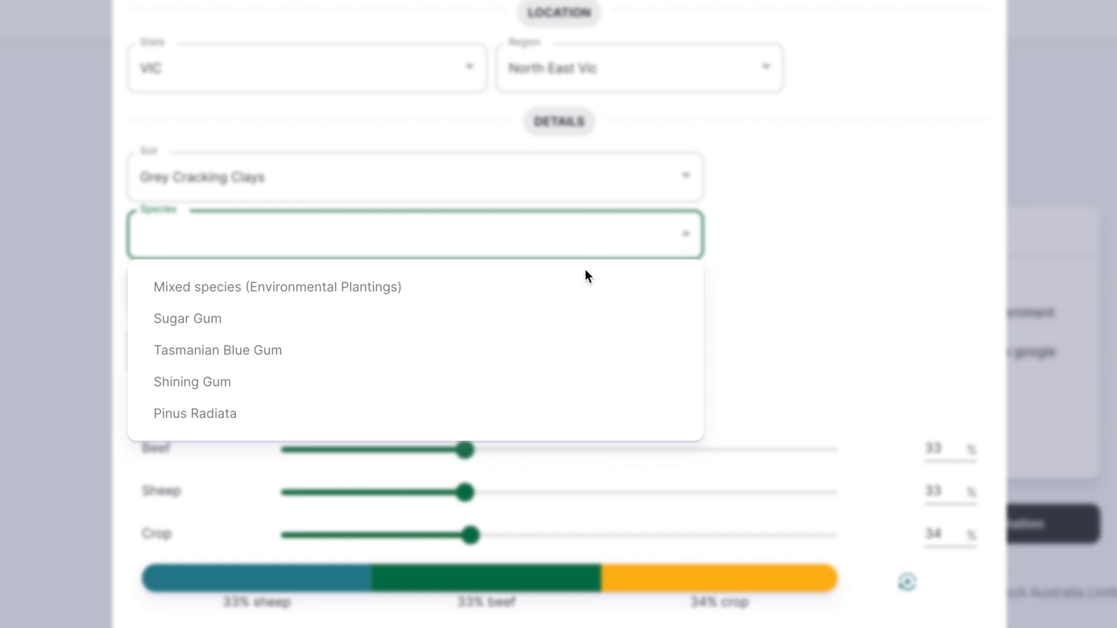
{"action": "left_click", "coordinate": [277, 287]}
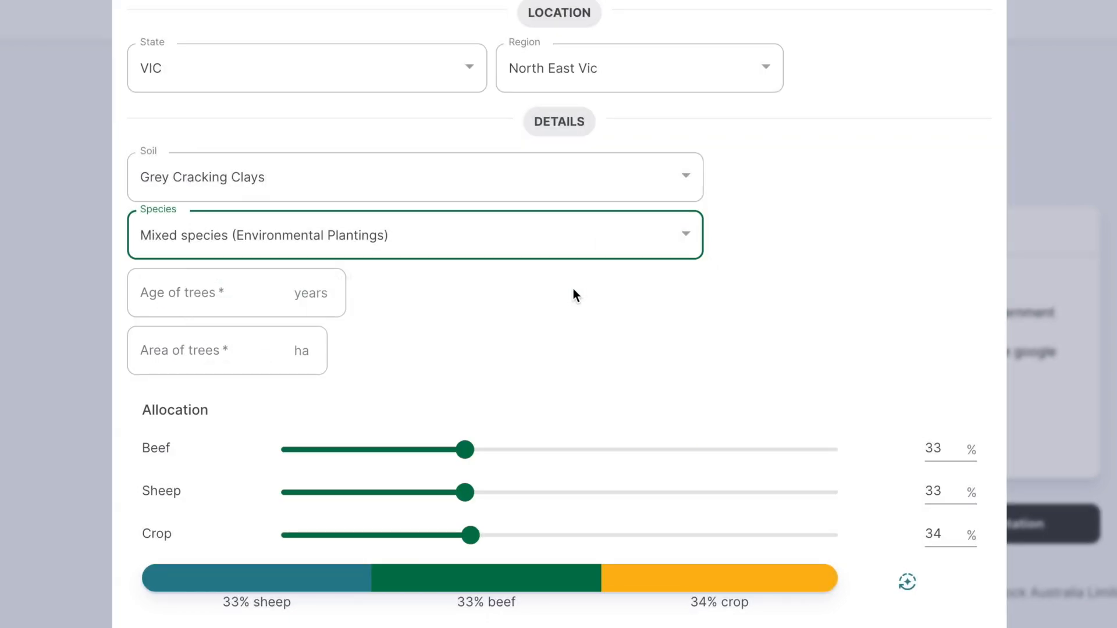
{"action": "left_click", "coordinate": [213, 293]}
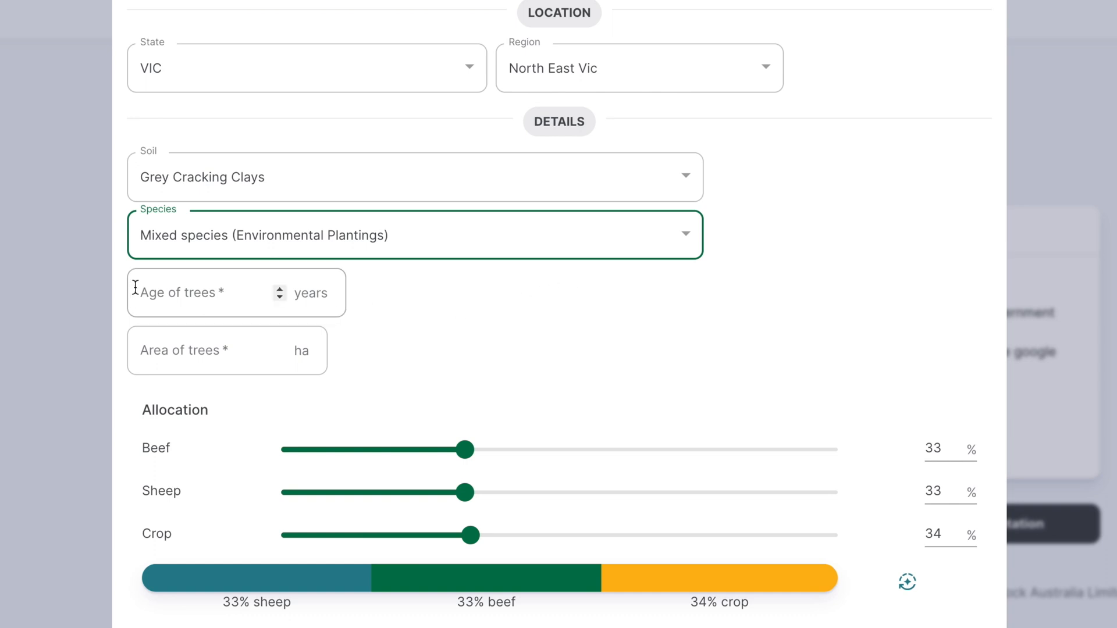
{"action": "left_click", "coordinate": [199, 292]}
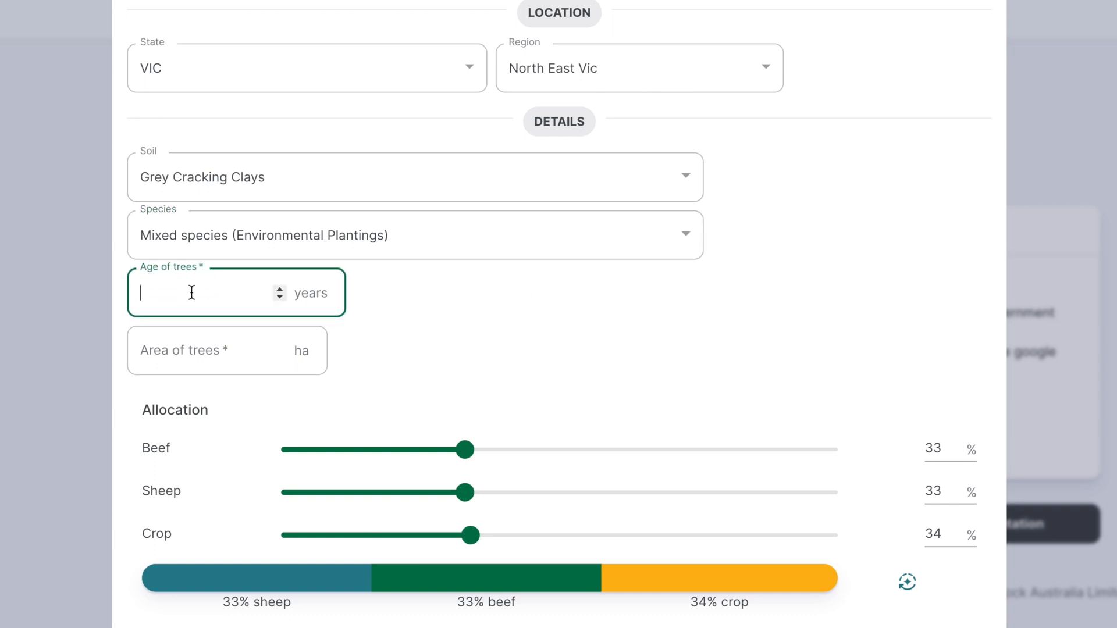
{"action": "type", "text": "15"}
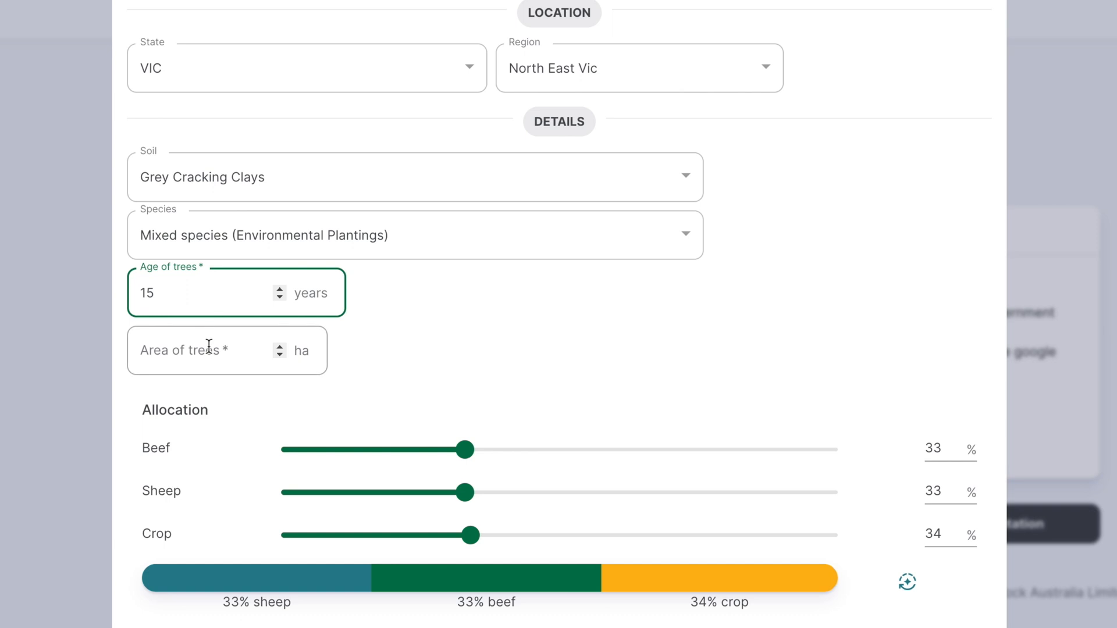
{"action": "left_click", "coordinate": [214, 350]}
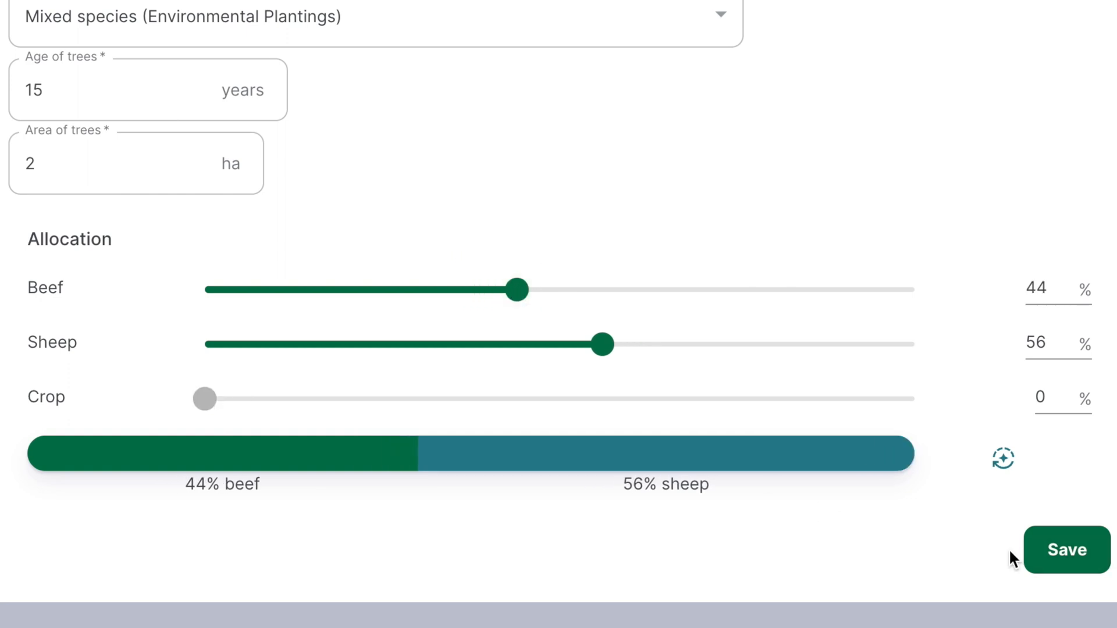
{"action": "left_click", "coordinate": [1066, 549]}
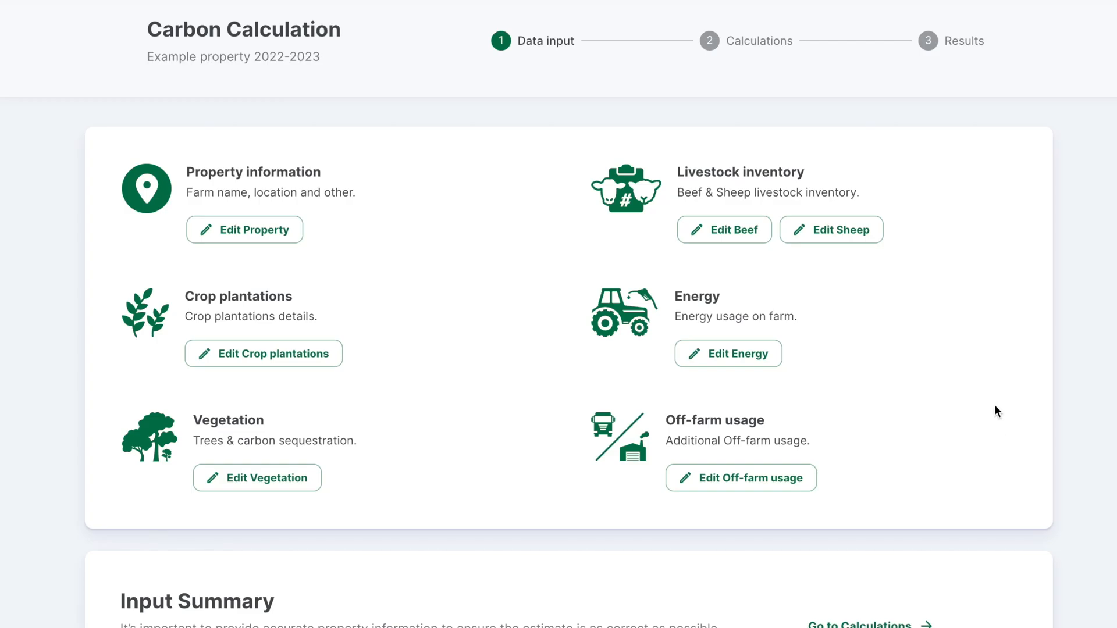
{"action": "mouse_move", "coordinate": [1003, 340]}
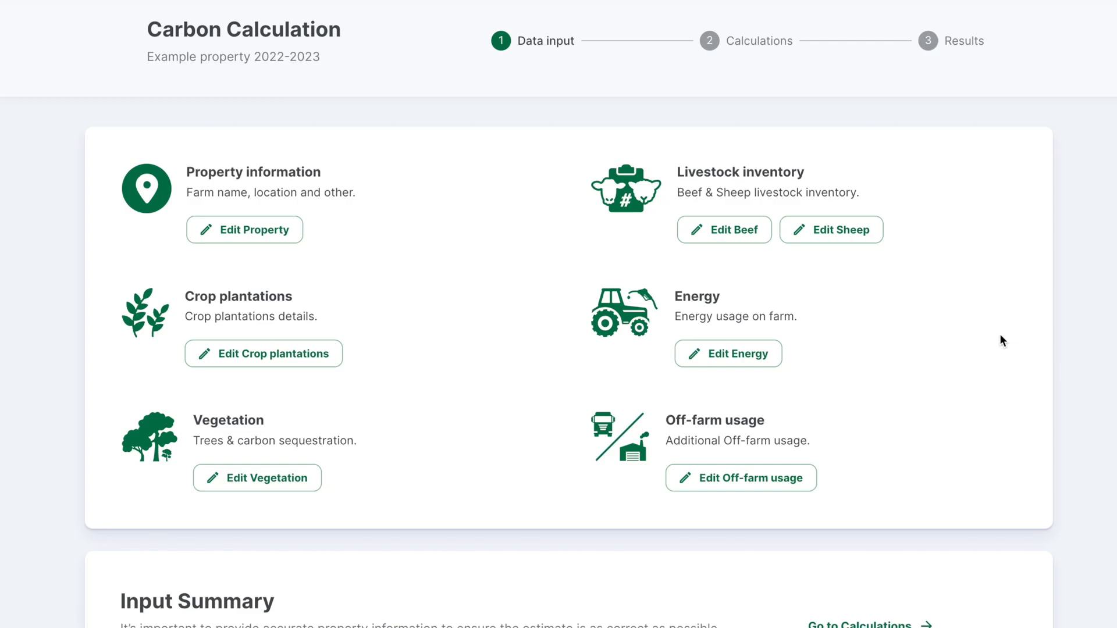
{"action": "mouse_move", "coordinate": [741, 478]}
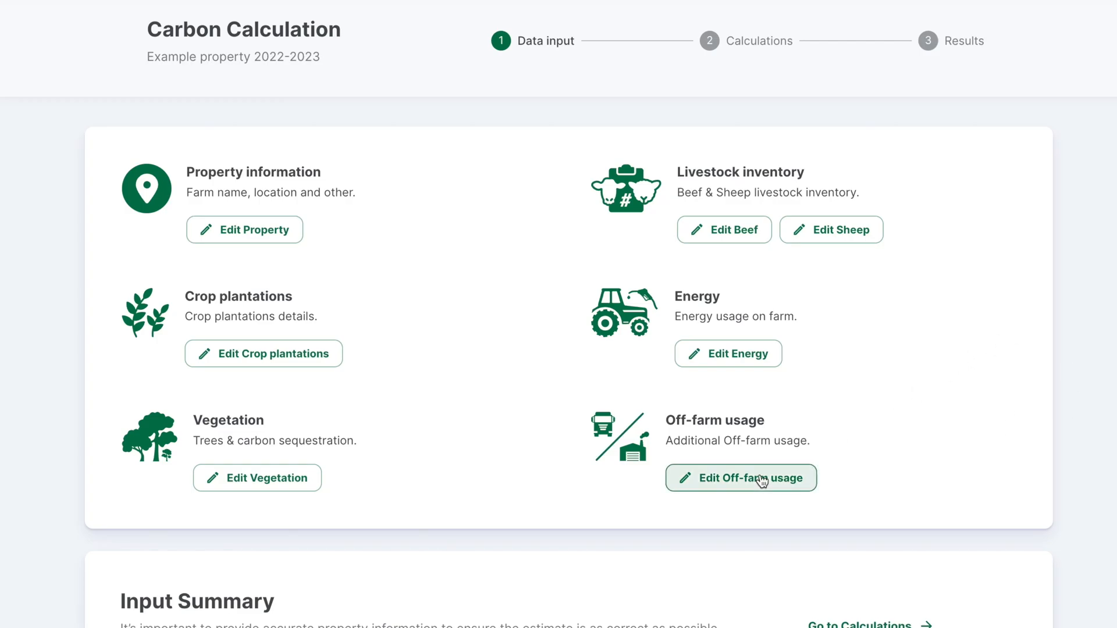
Open Off-farm usage and scroll through the grain, hay and fertiliser cards
{"action": "left_click", "coordinate": [741, 477]}
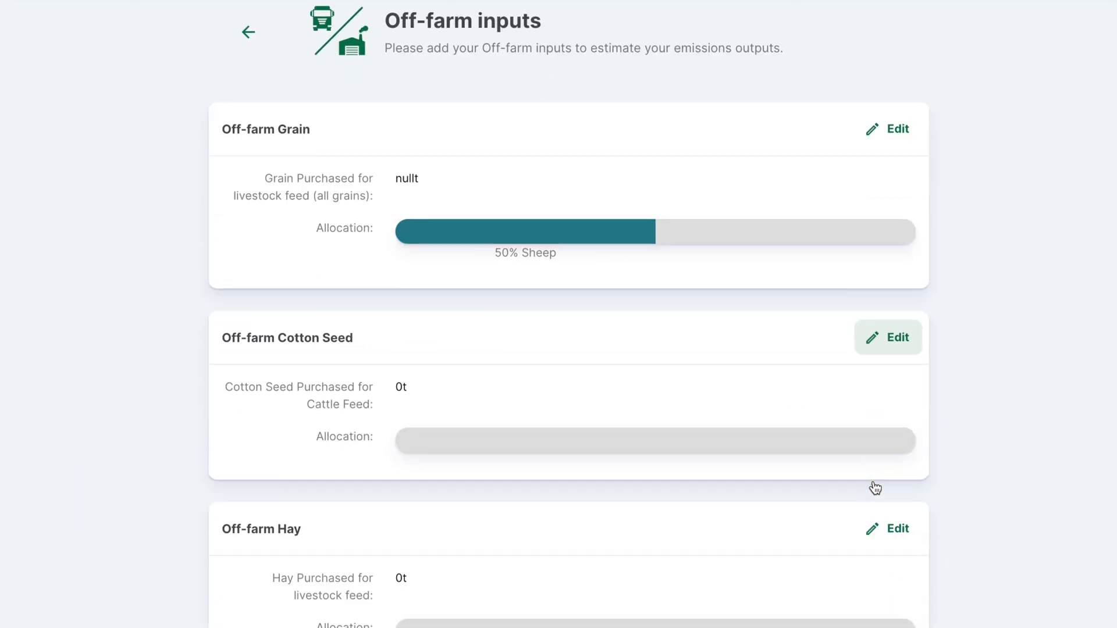
{"action": "scroll", "scroll_direction": "down", "scroll_amount": 3}
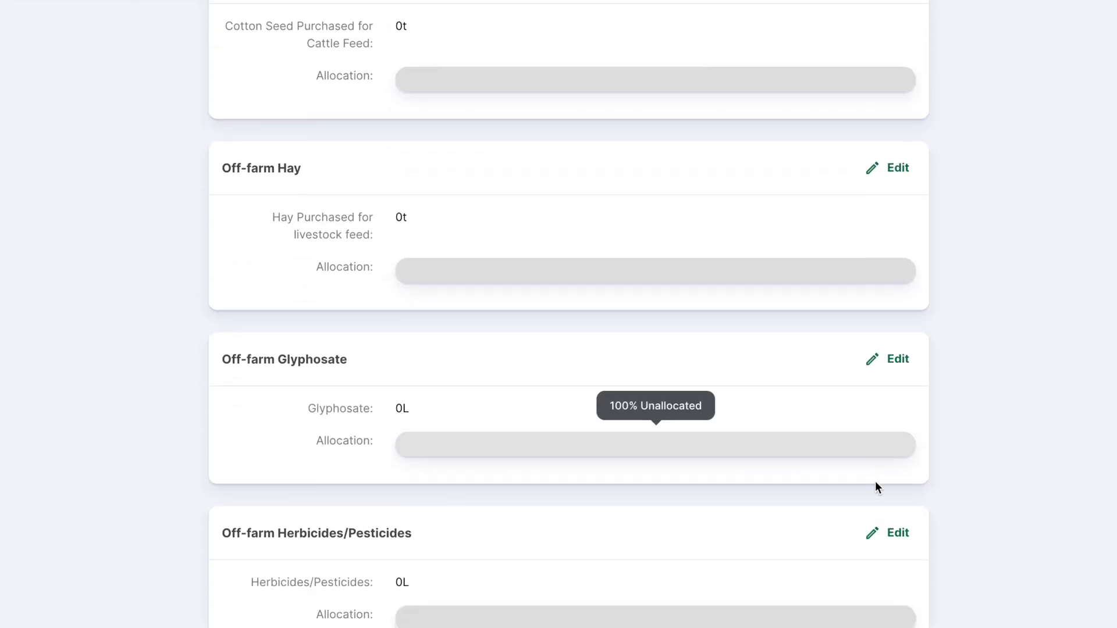
{"action": "scroll", "scroll_direction": "down", "scroll_amount": 3}
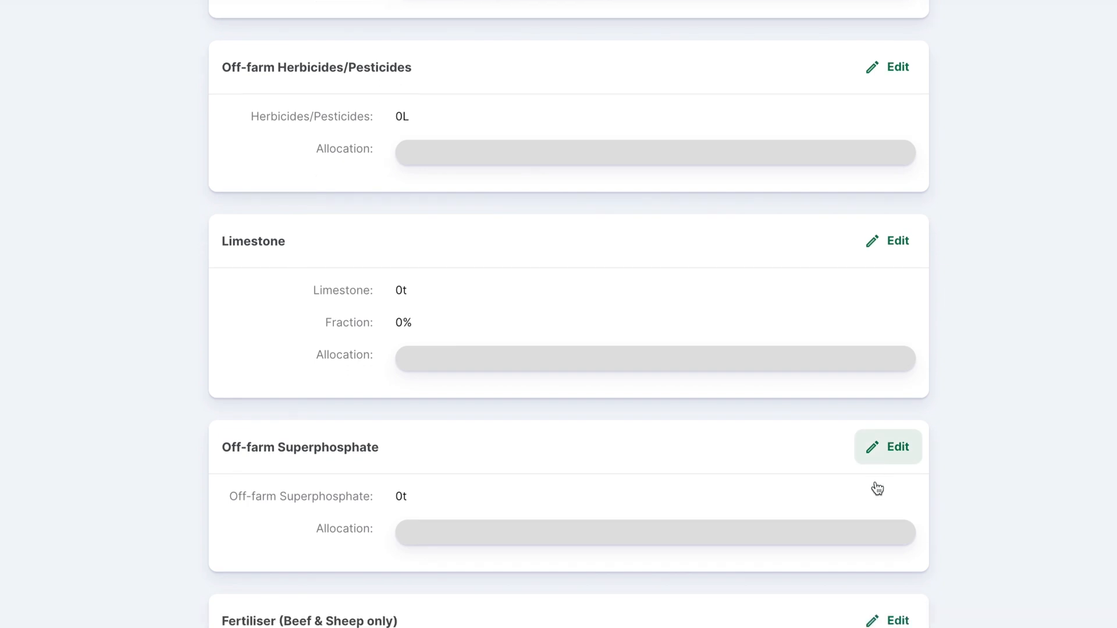
{"action": "scroll", "scroll_direction": "down", "scroll_amount": 3}
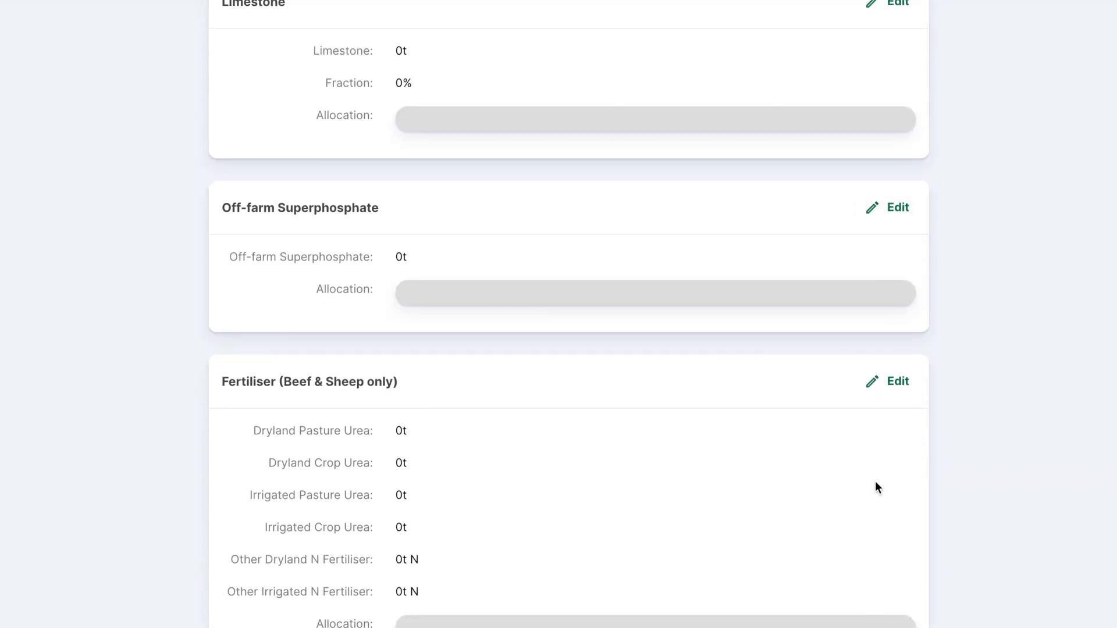
{"action": "scroll", "scroll_direction": "up", "scroll_amount": 3}
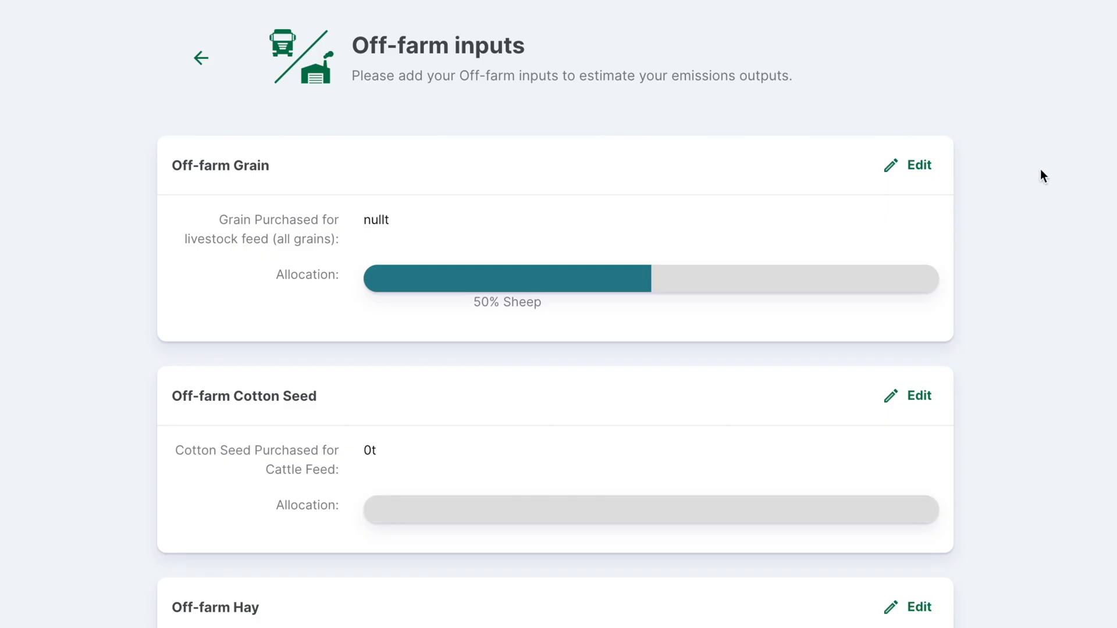
Record 60 t of purchased grain split 49% beef and 50% sheep
{"action": "left_click", "coordinate": [917, 165]}
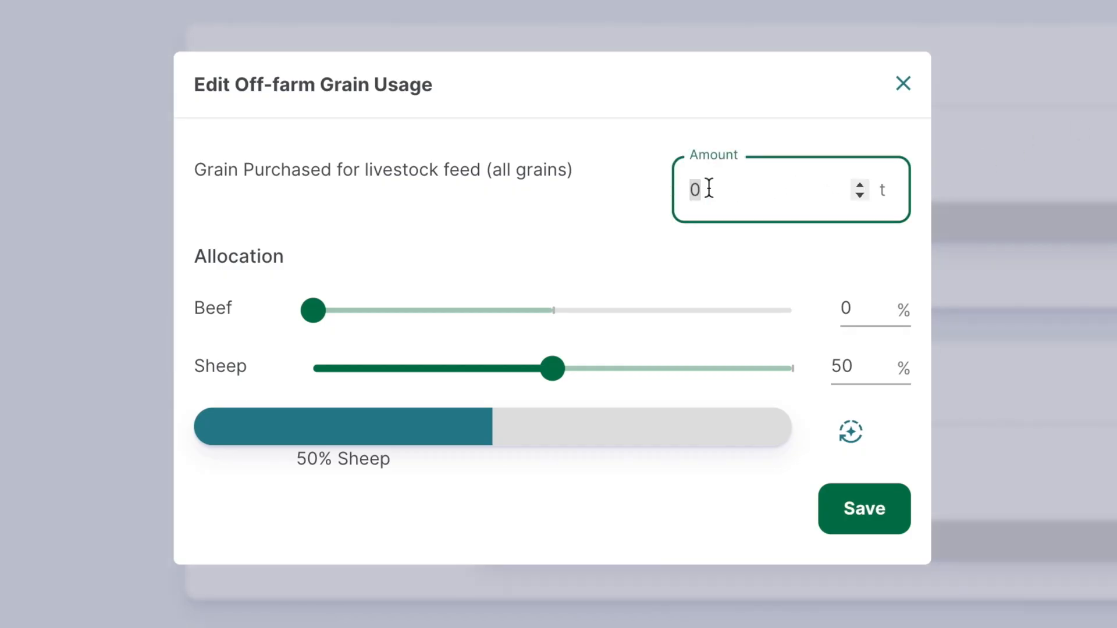
{"action": "type", "text": "60"}
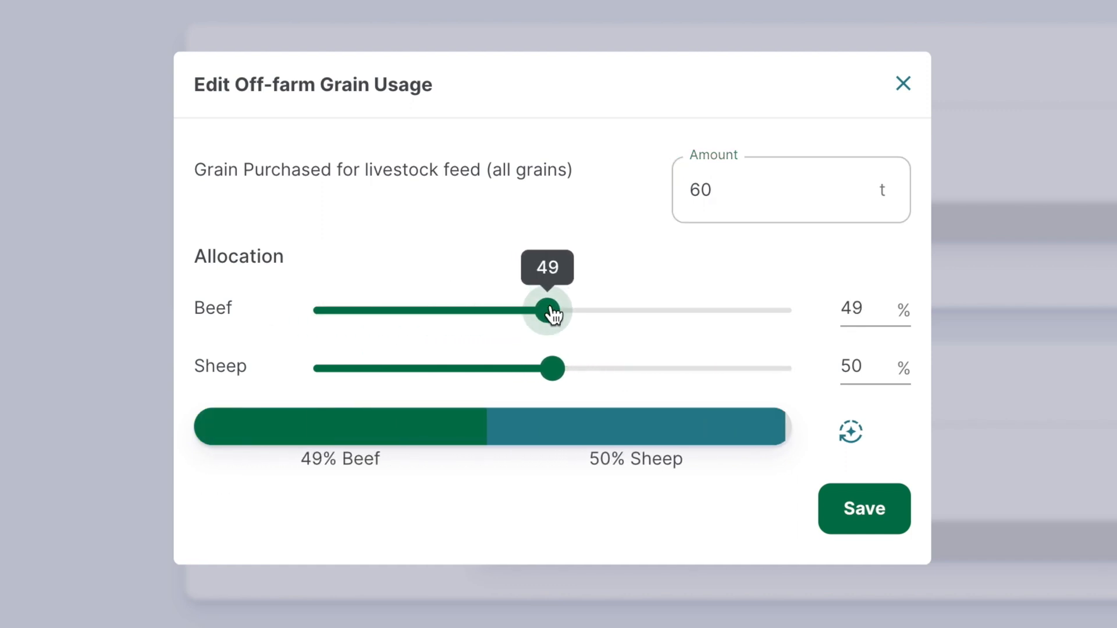
{"action": "mouse_move", "coordinate": [527, 368]}
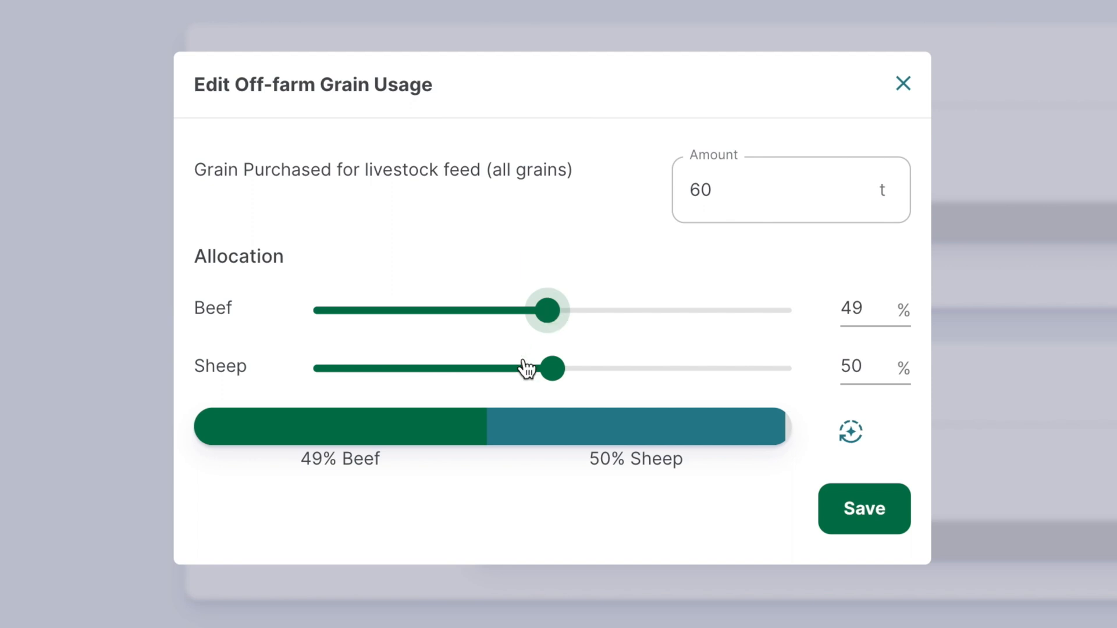
{"action": "left_click", "coordinate": [863, 508]}
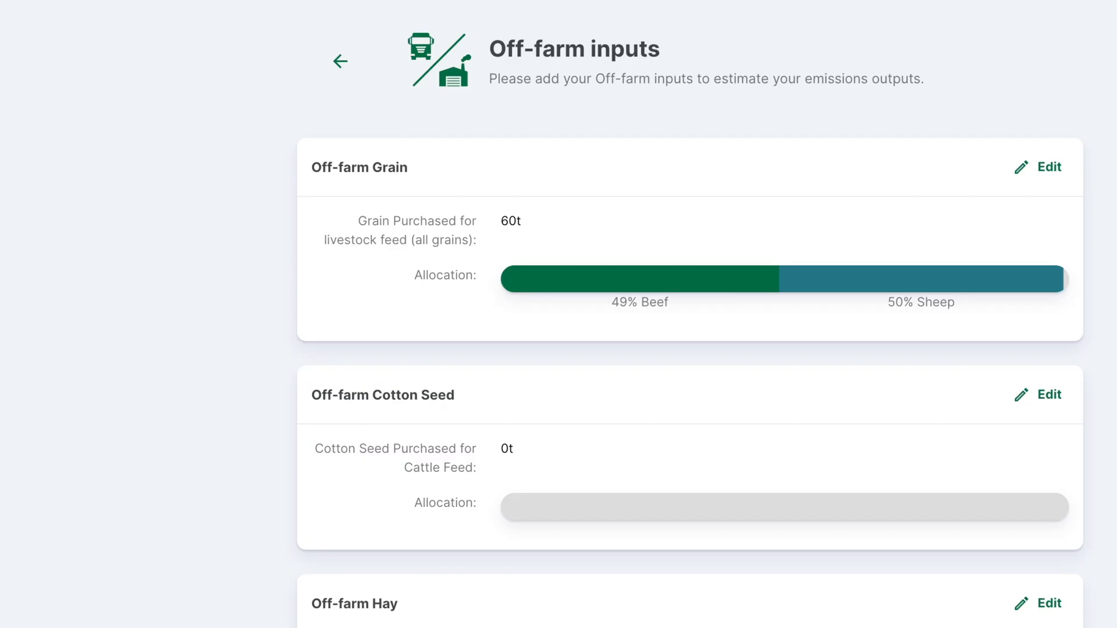
Save herbicides/pesticides usage allocated 5% beef, 5% sheep and 90% crop
{"action": "left_click", "coordinate": [1048, 395]}
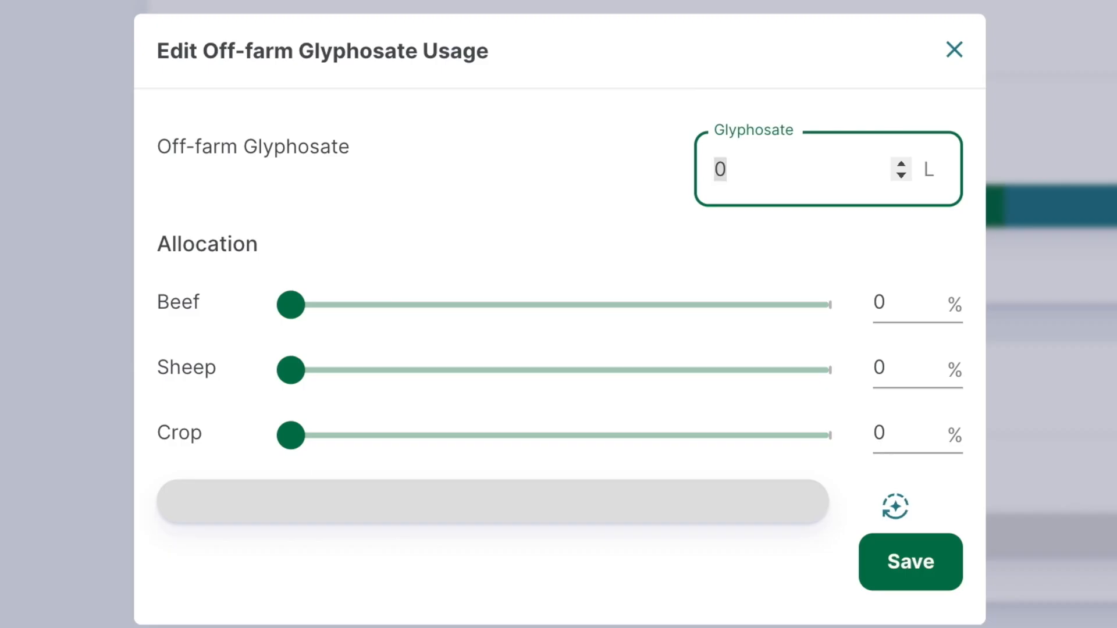
{"action": "type", "text": "116"}
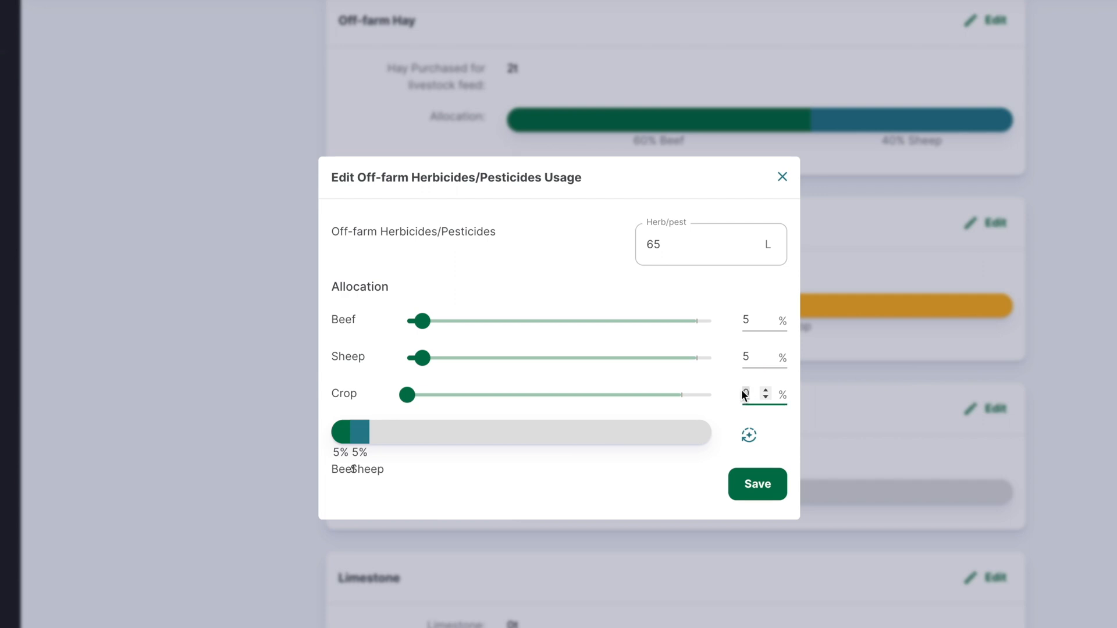
{"action": "left_click", "coordinate": [757, 484]}
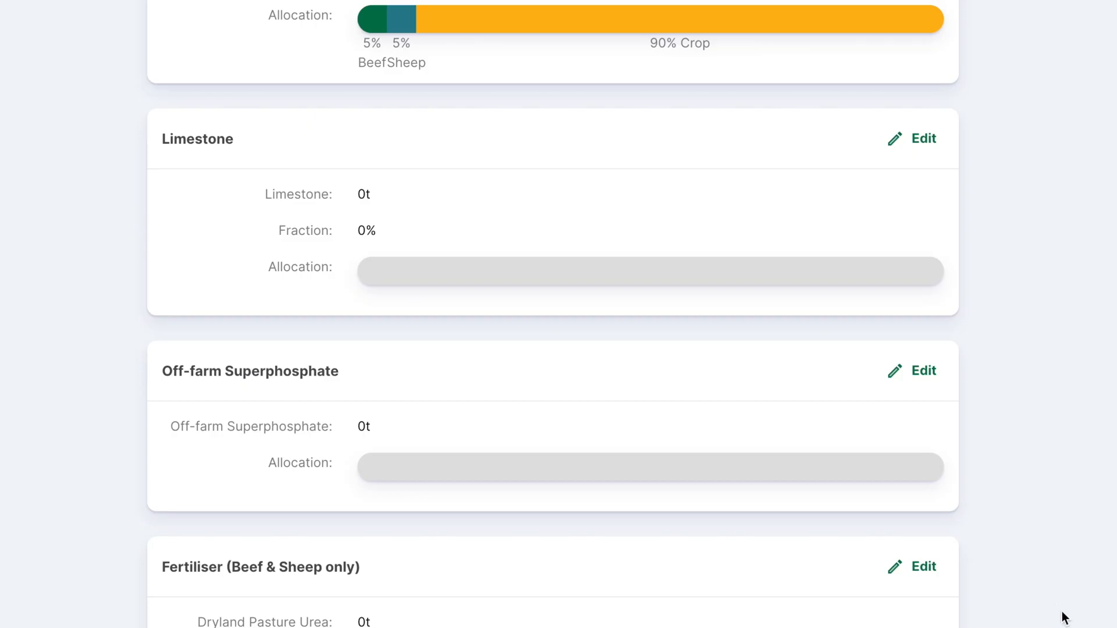
Save 1440 t limestone at 90% fraction, split 5% beef, 5% sheep, 90% crop
{"action": "left_click", "coordinate": [923, 138]}
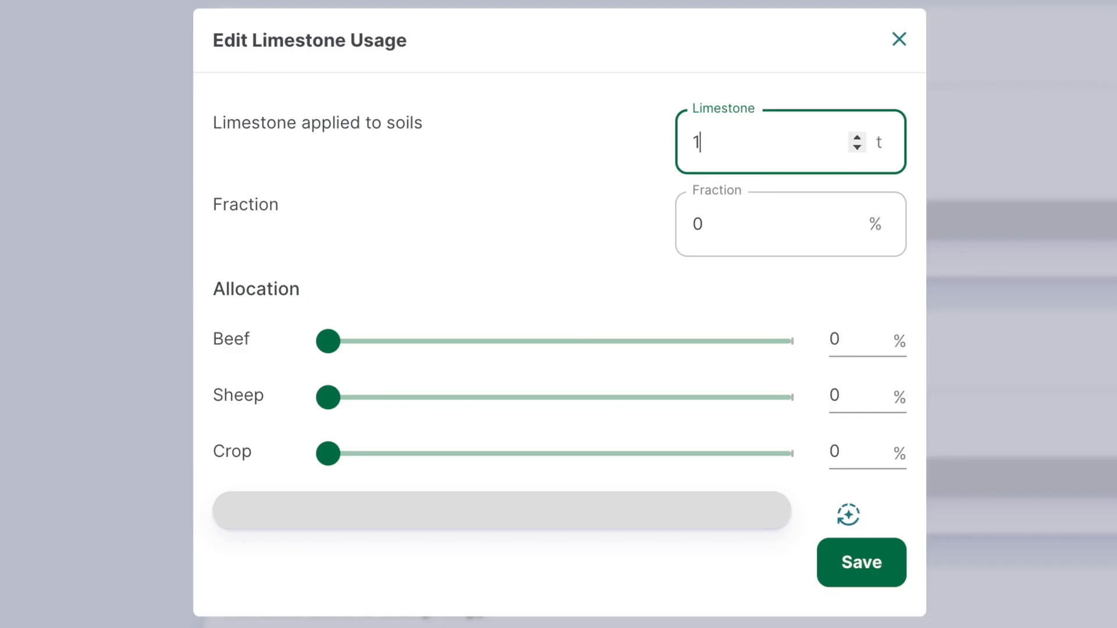
{"action": "left_click", "coordinate": [784, 223]}
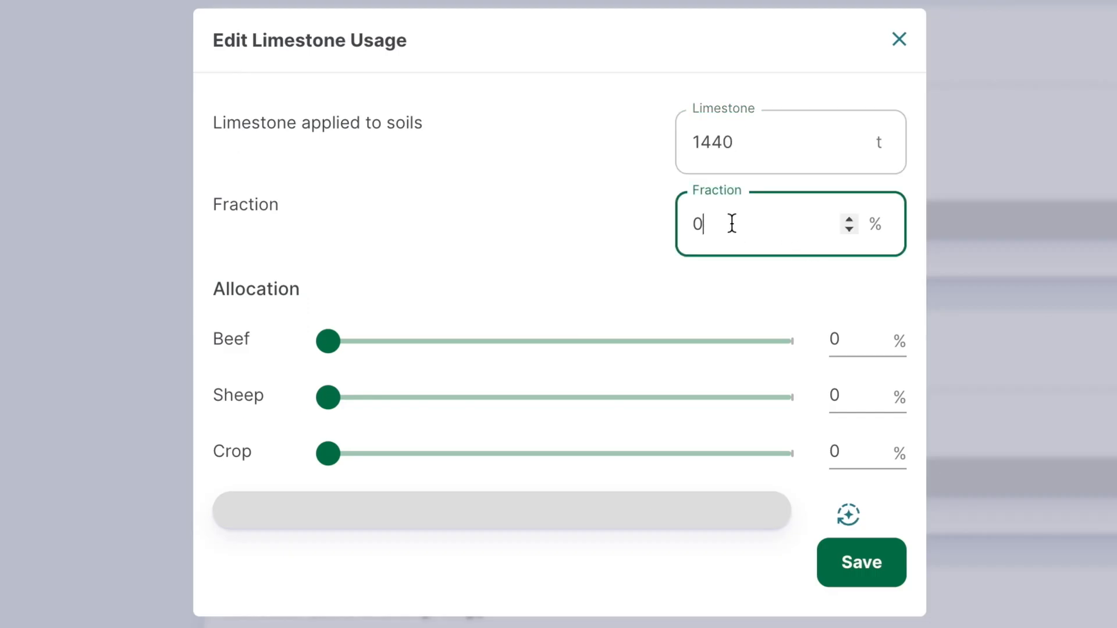
{"action": "type", "text": "90"}
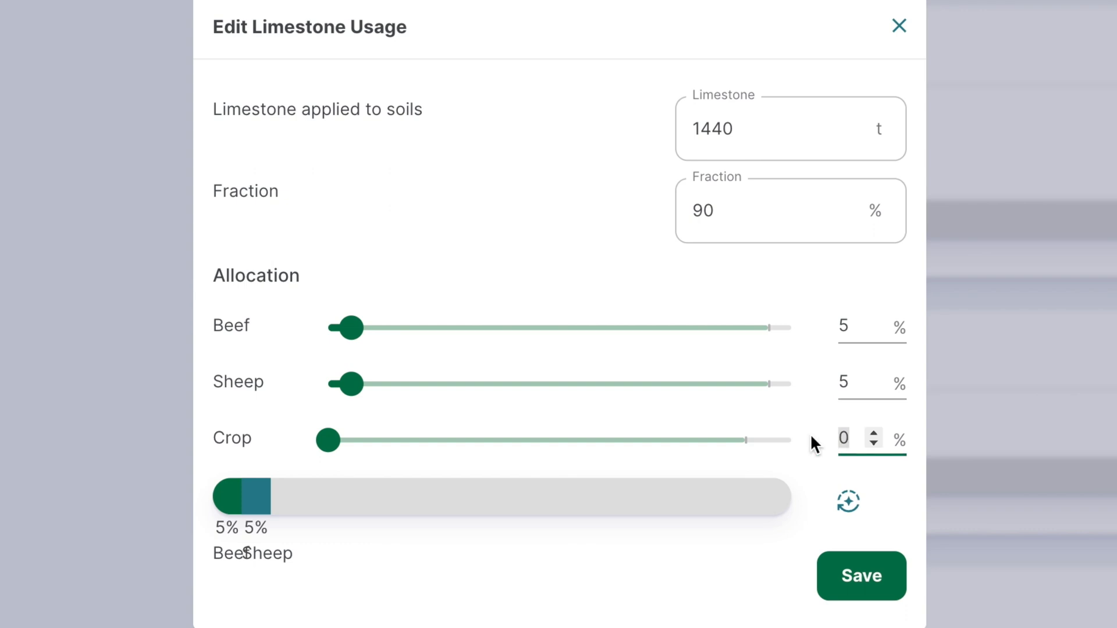
{"action": "left_click", "coordinate": [861, 575]}
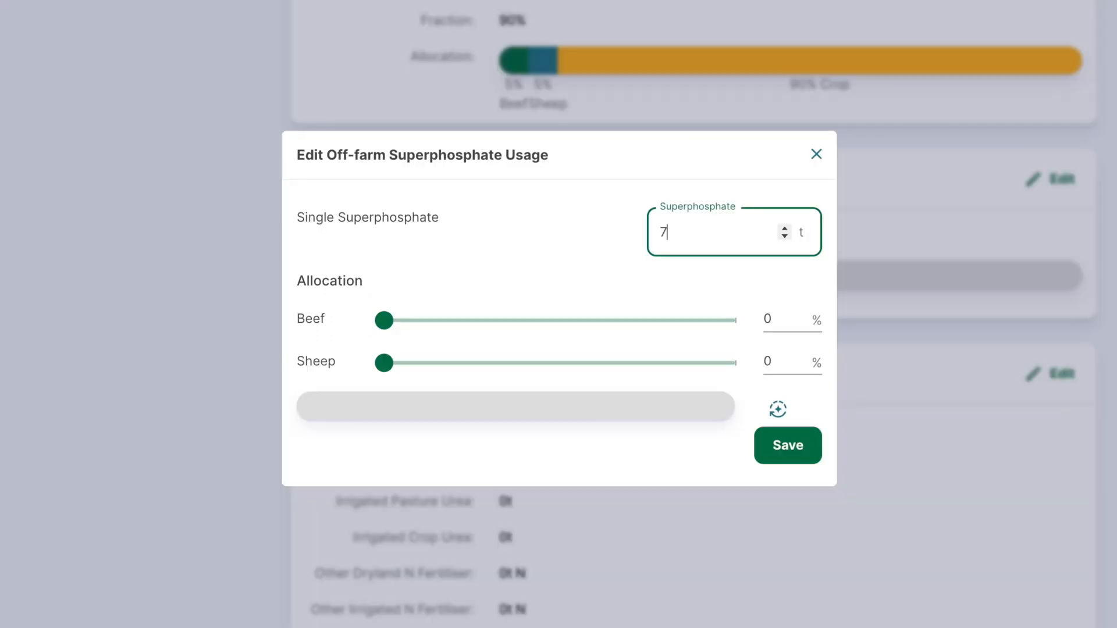
Save 70 t of superphosphate allocated 8% beef and 2% sheep
{"action": "type", "text": "0"}
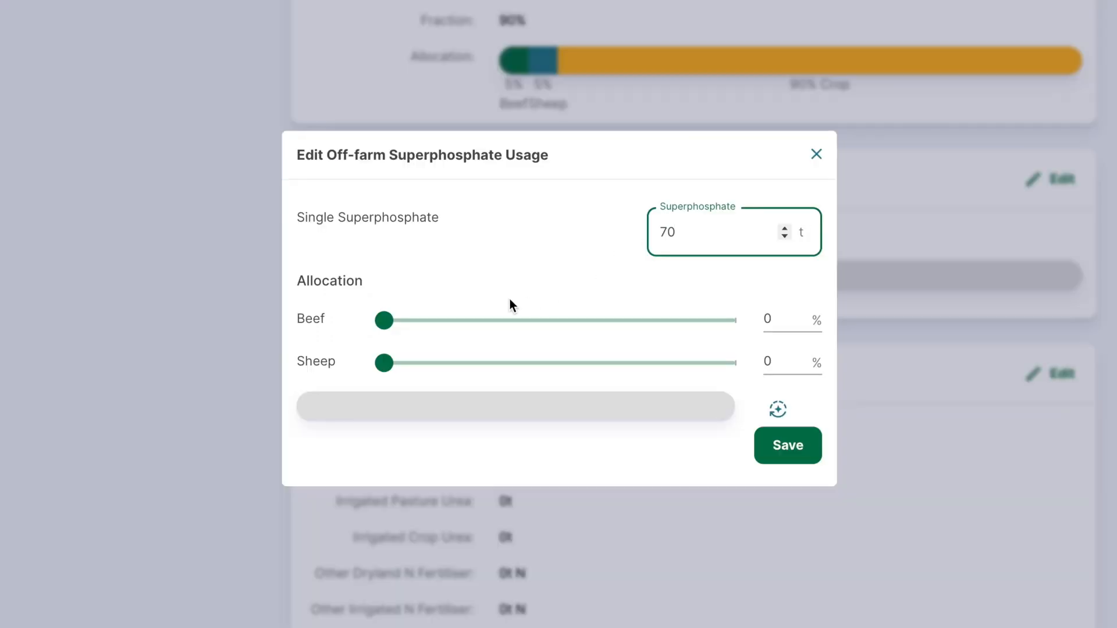
{"action": "left_click", "coordinate": [777, 318]}
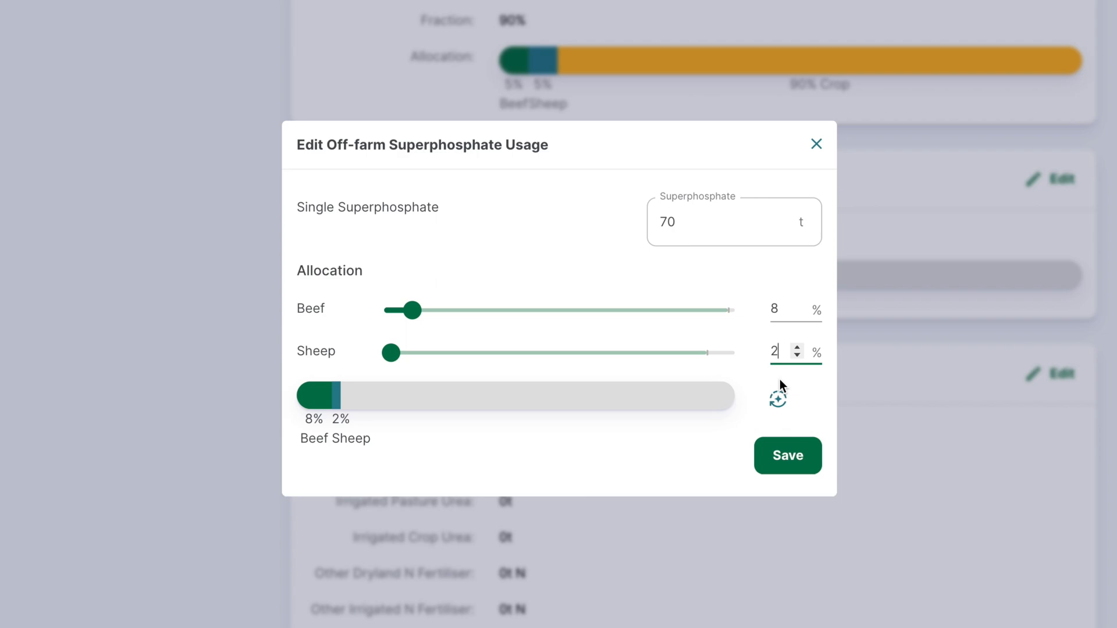
{"action": "left_click", "coordinate": [787, 456]}
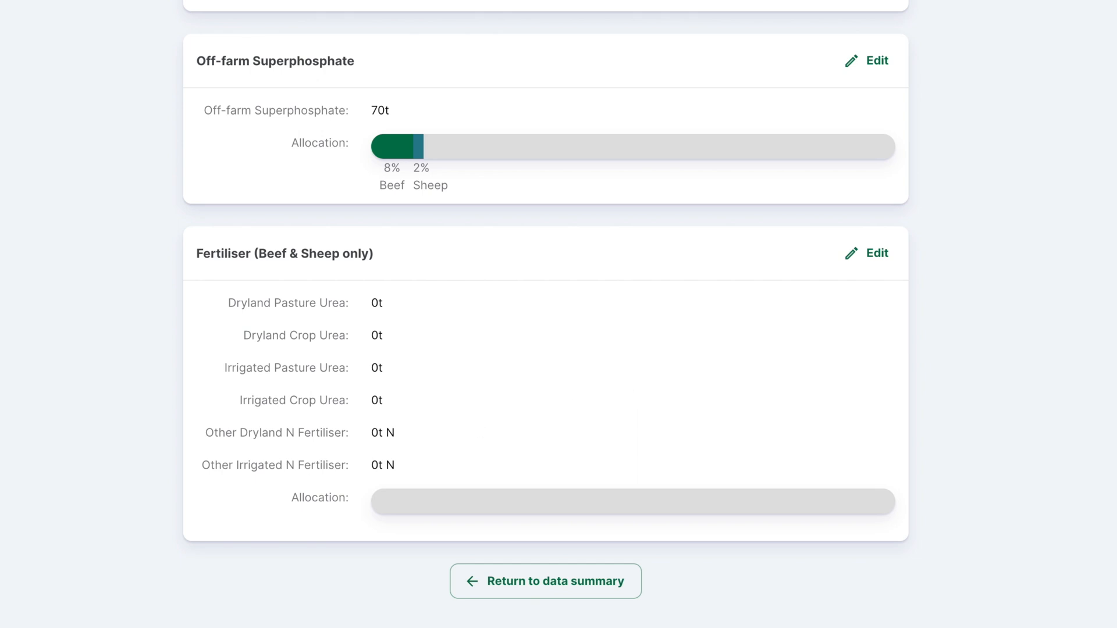
{"action": "left_click", "coordinate": [867, 253]}
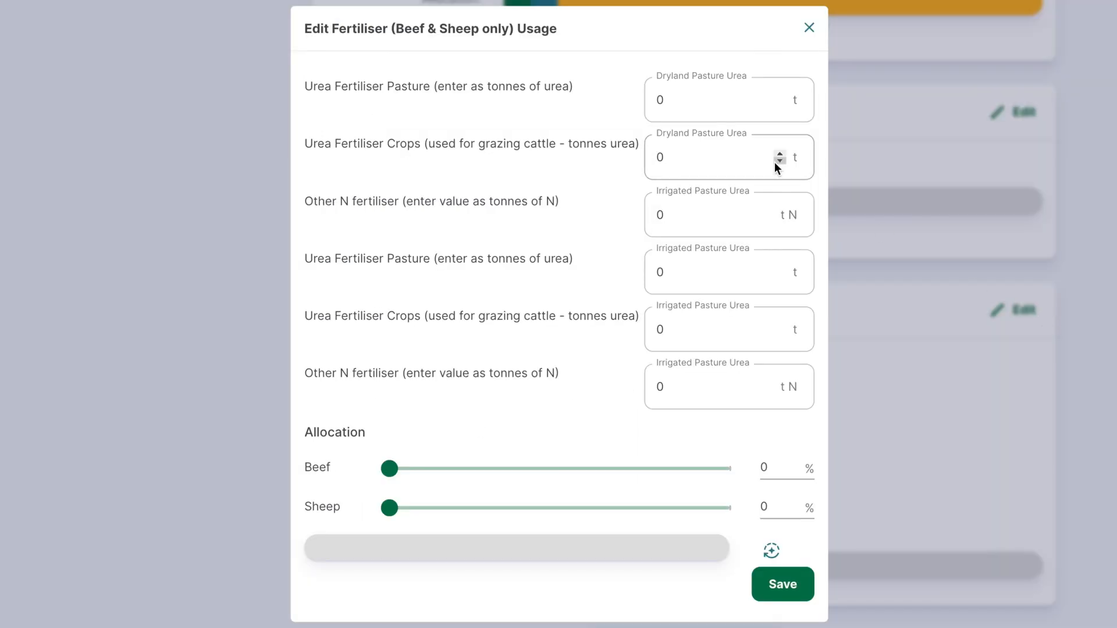
Enter urea fertiliser amounts of 6, 8 (irrigated pasture) and 10 tonnes
{"action": "left_click", "coordinate": [720, 99]}
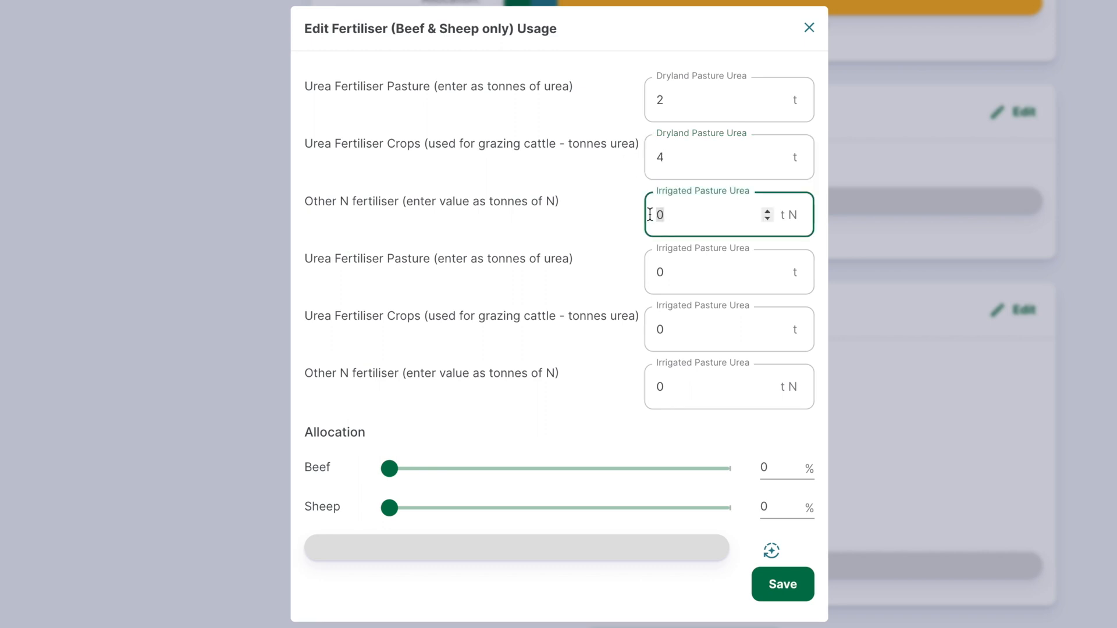
{"action": "type", "text": "6"}
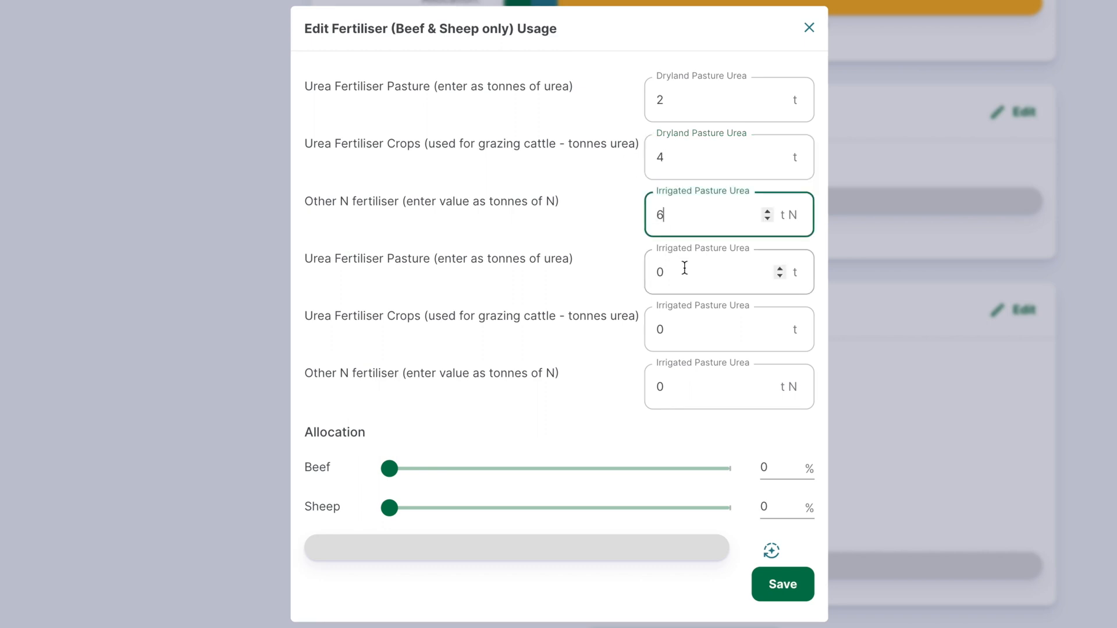
{"action": "left_click", "coordinate": [713, 272]}
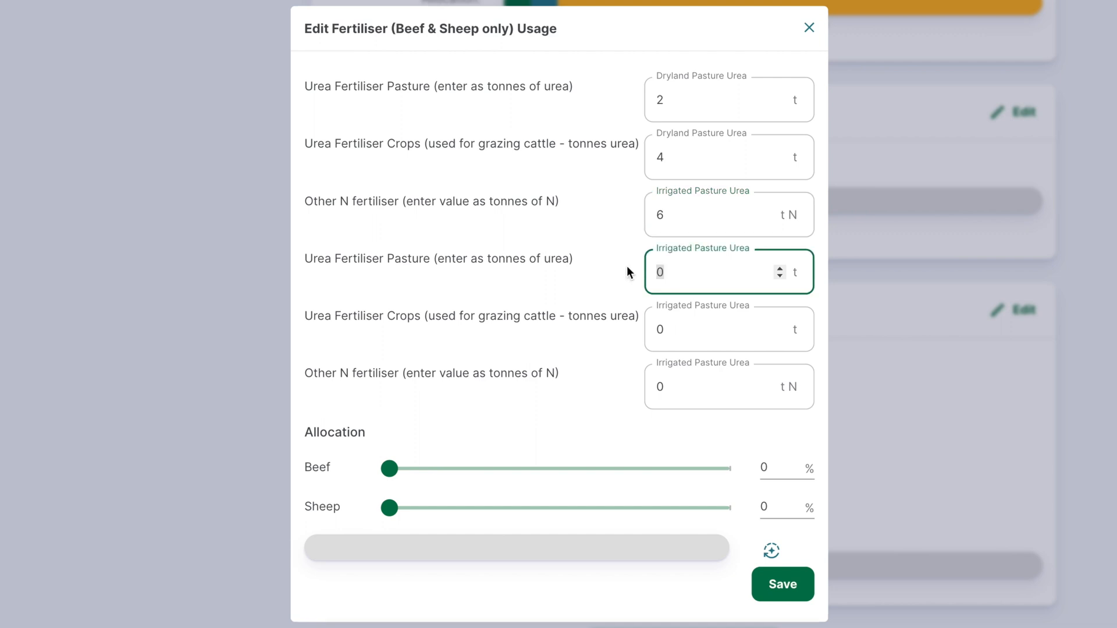
{"action": "type", "text": "8"}
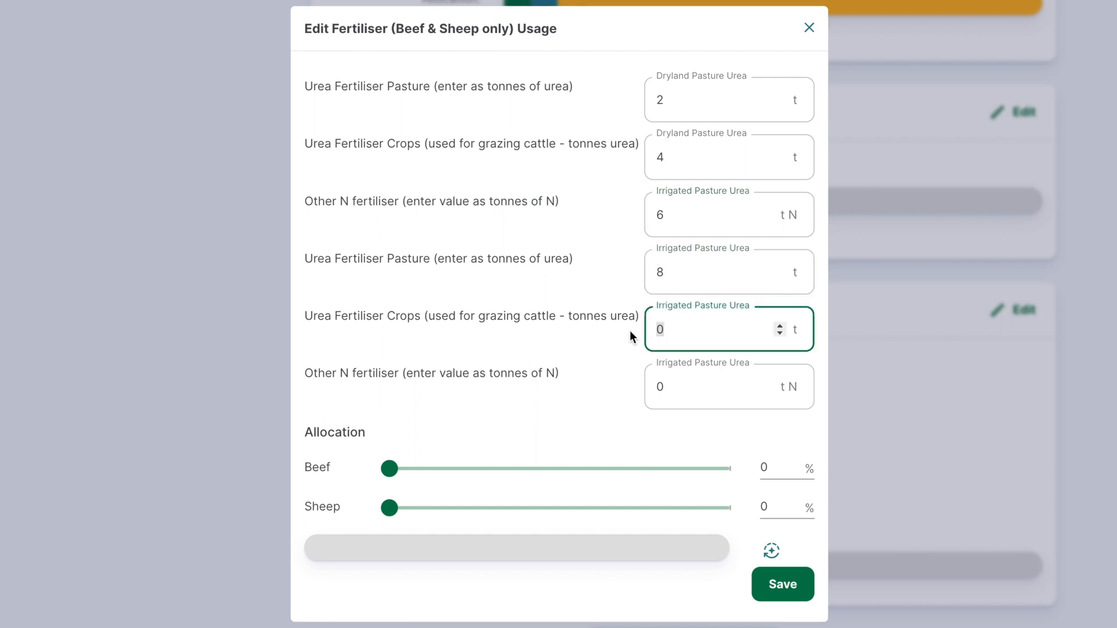
{"action": "type", "text": "10"}
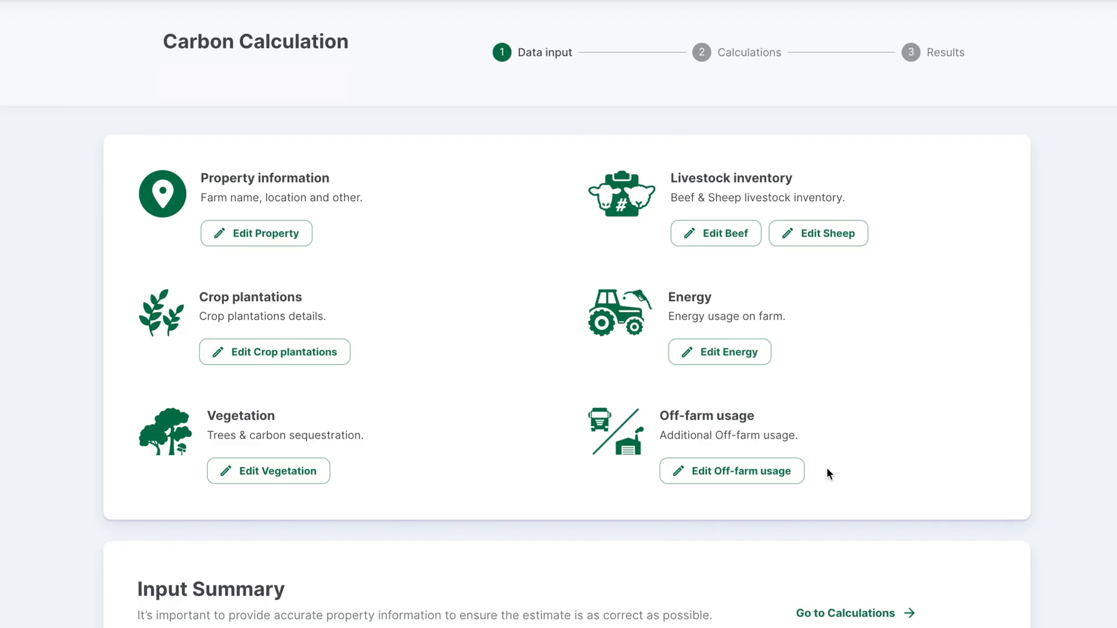
{"action": "mouse_move", "coordinate": [911, 52]}
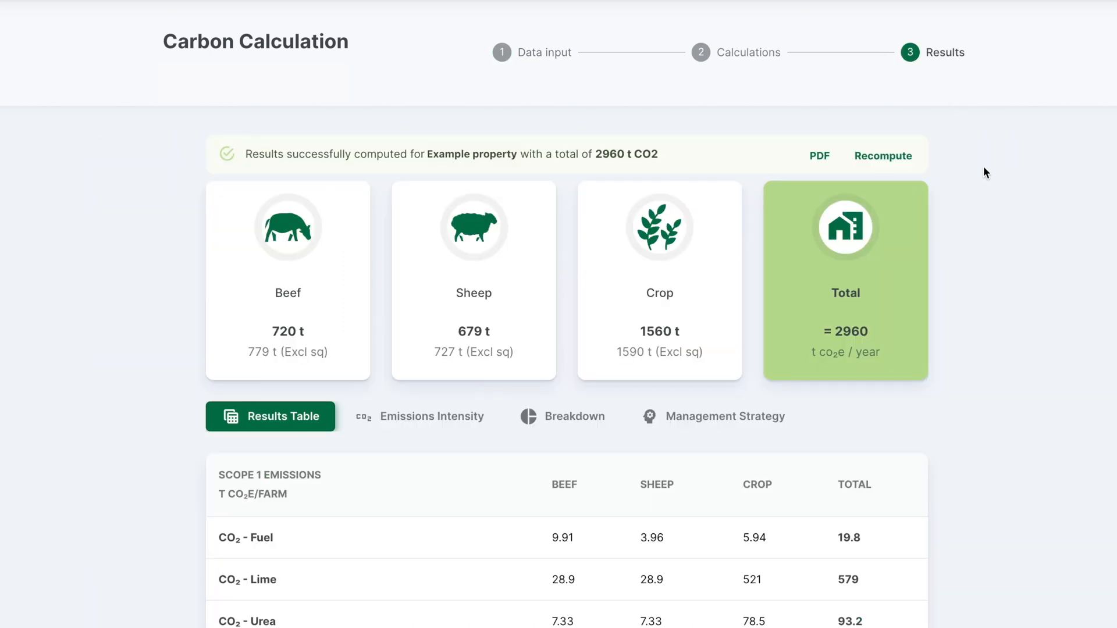
{"action": "scroll", "scroll_direction": "down", "scroll_amount": 3}
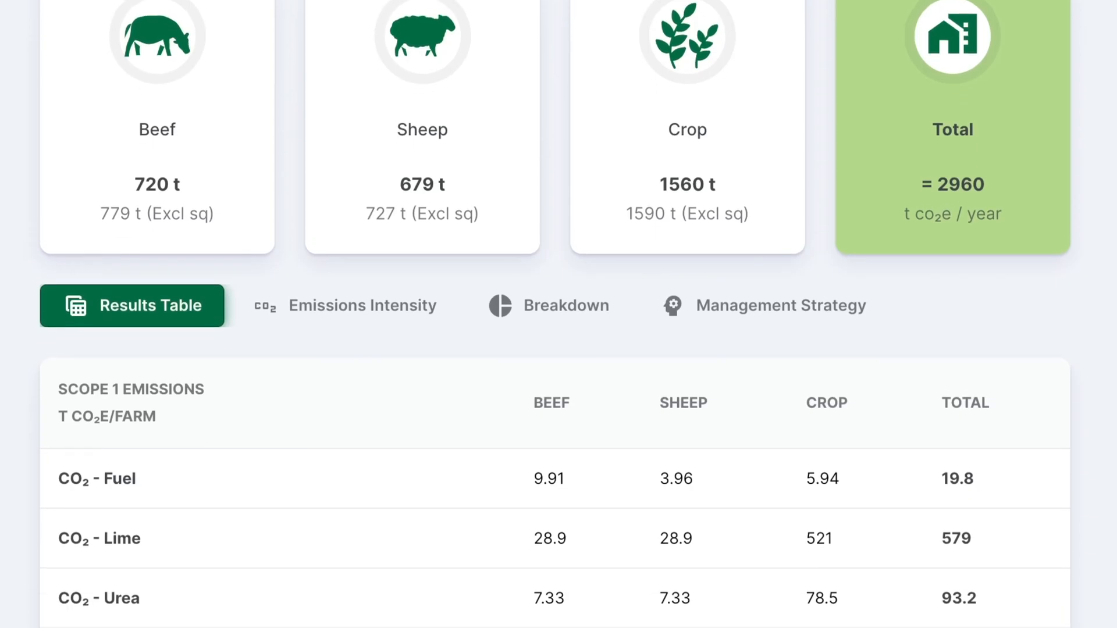
{"action": "scroll", "scroll_direction": "down", "scroll_amount": 3}
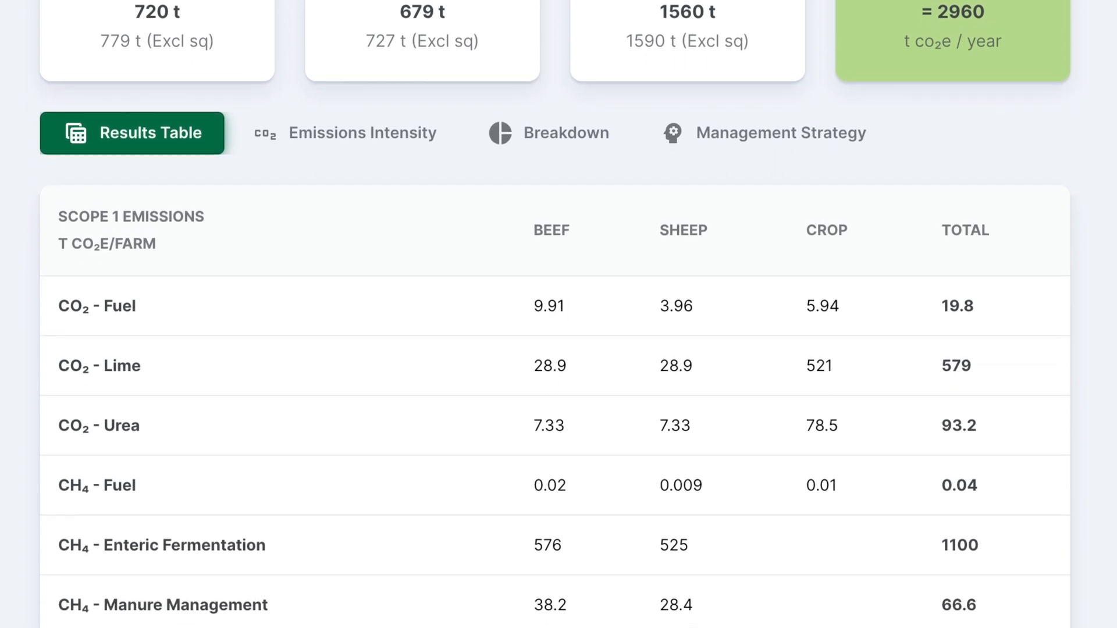
{"action": "scroll", "scroll_direction": "down", "scroll_amount": 3}
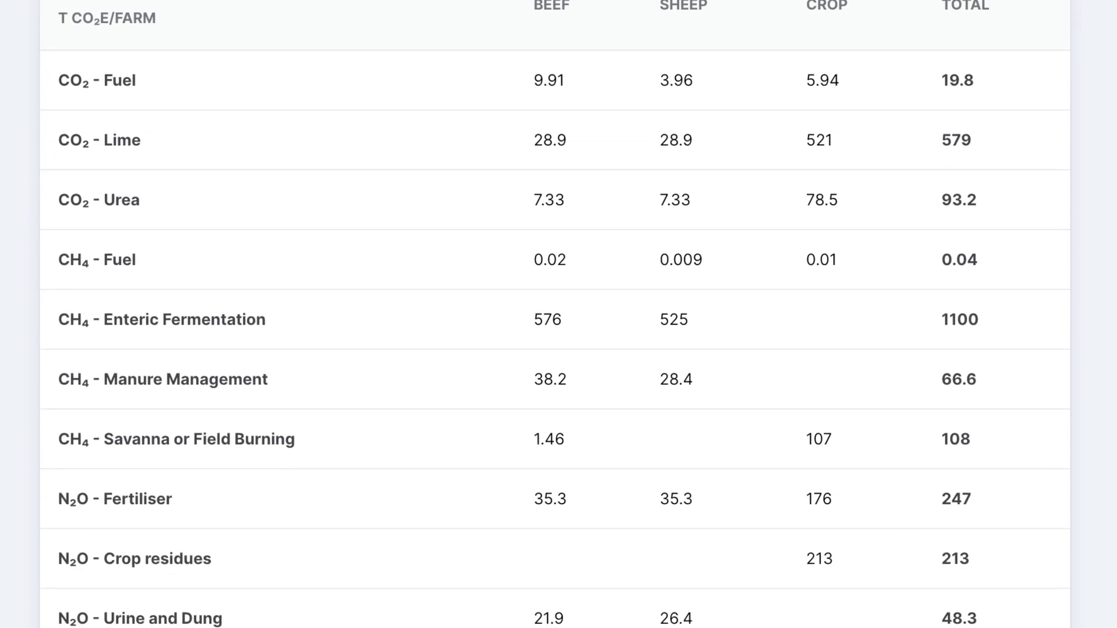
{"action": "scroll", "scroll_direction": "down", "scroll_amount": 3}
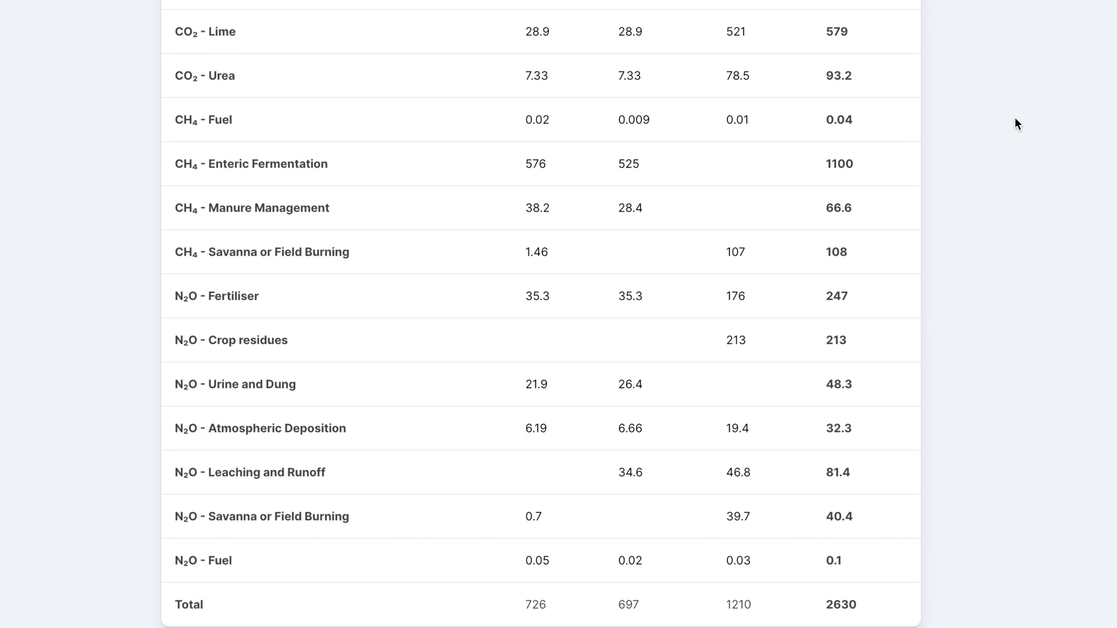
{"action": "scroll", "scroll_direction": "down", "scroll_amount": 3}
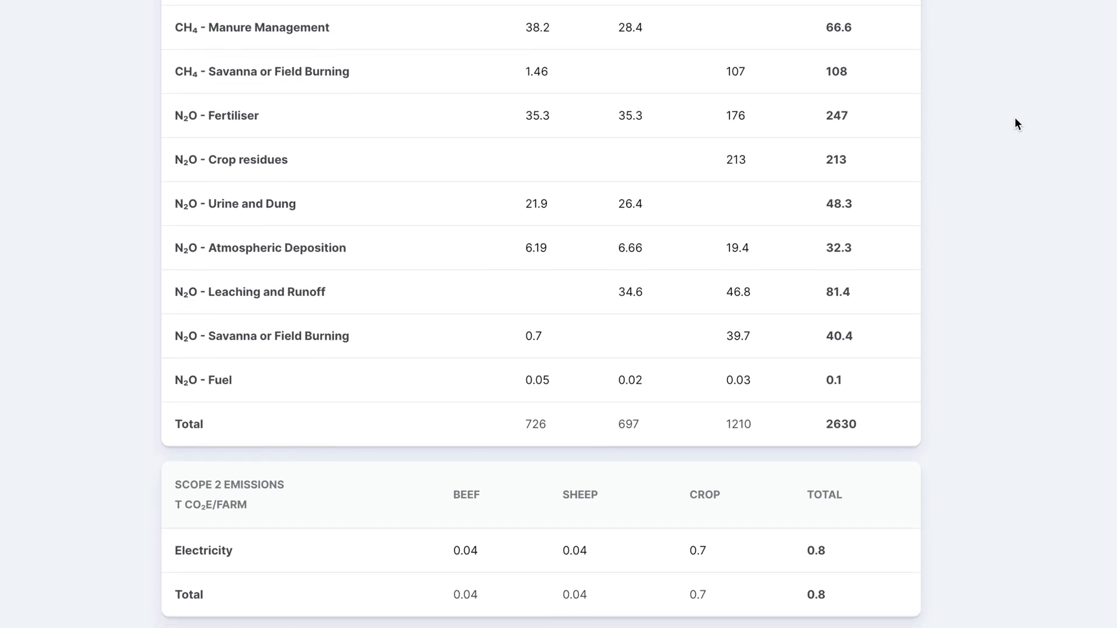
{"action": "scroll", "scroll_direction": "down", "scroll_amount": 3}
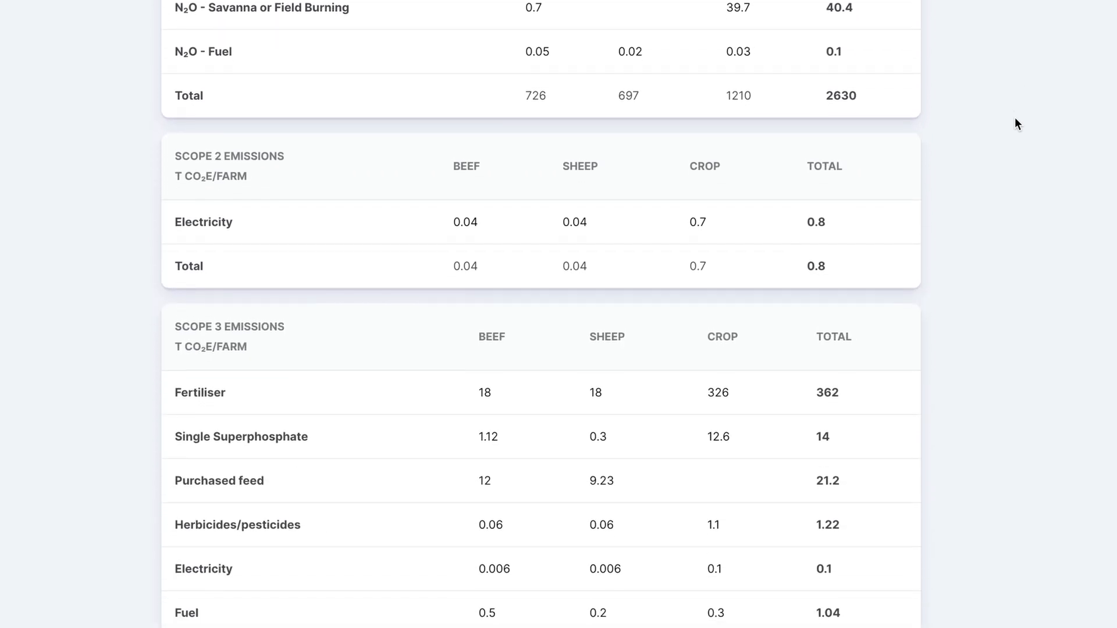
{"action": "scroll", "scroll_direction": "down", "scroll_amount": 3}
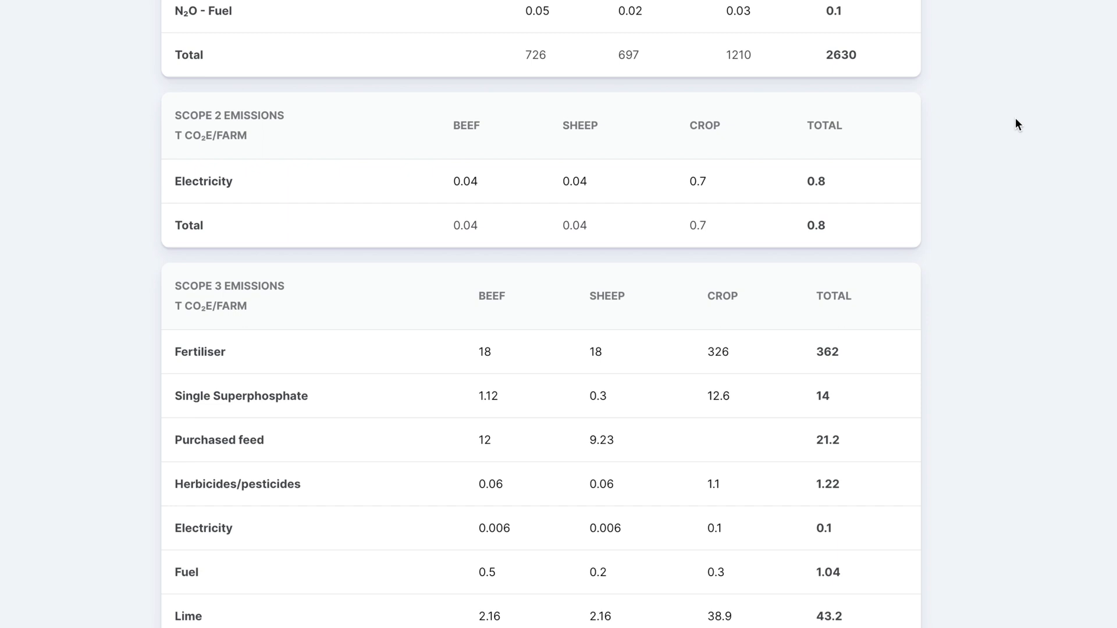
{"action": "scroll", "scroll_direction": "up", "scroll_amount": 3}
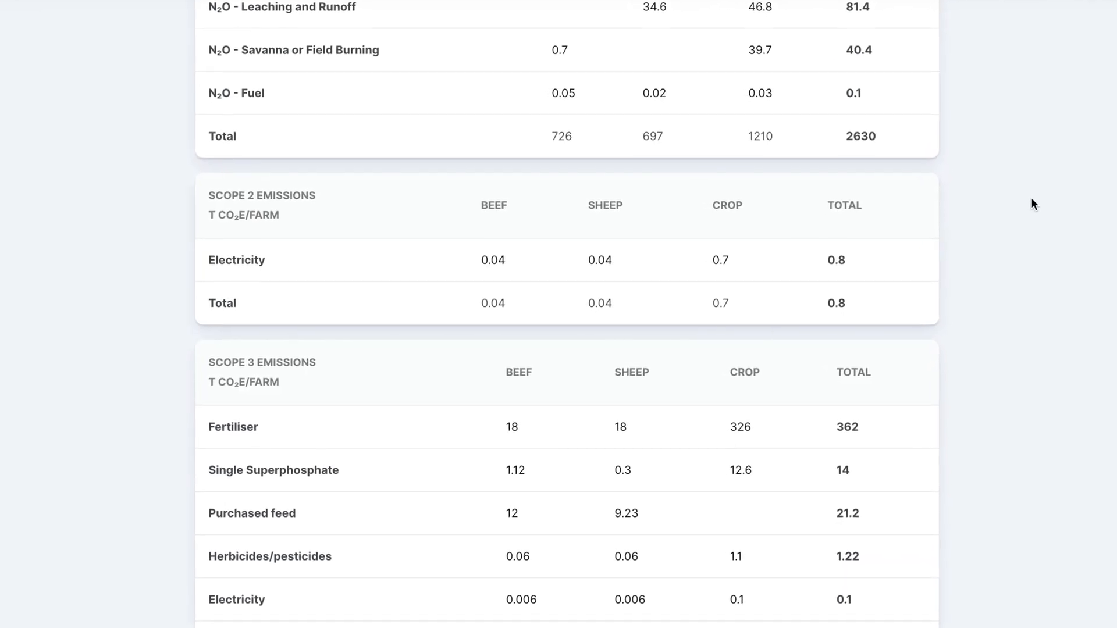
{"action": "scroll", "scroll_direction": "down", "scroll_amount": 3}
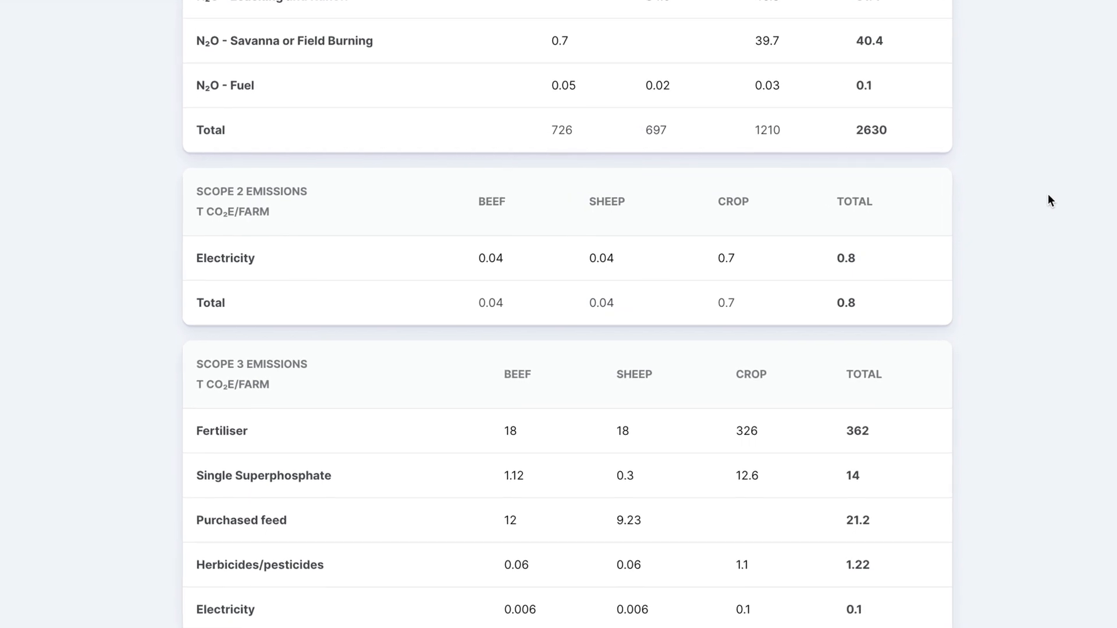
{"action": "scroll", "scroll_direction": "up", "scroll_amount": 3}
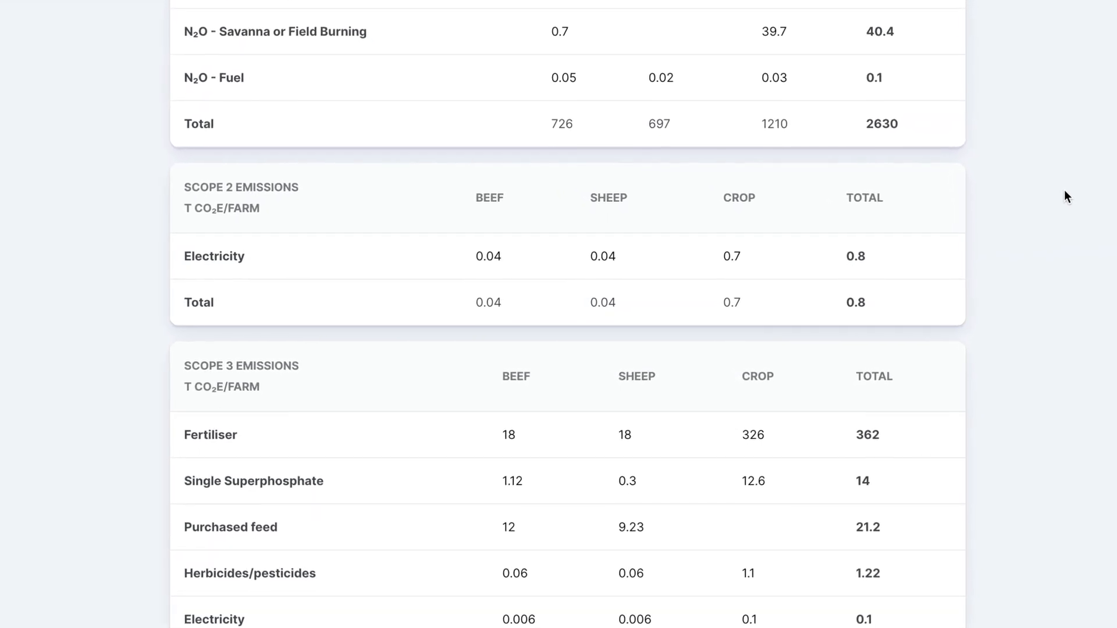
{"action": "scroll", "scroll_direction": "down", "scroll_amount": 3}
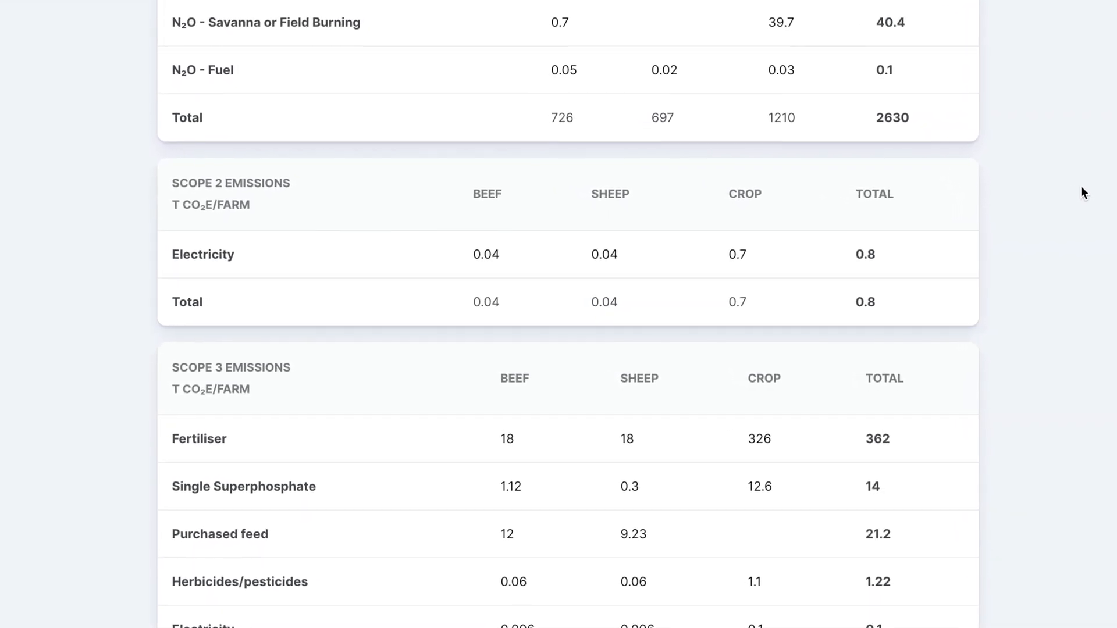
{"action": "scroll", "scroll_direction": "down", "scroll_amount": 3}
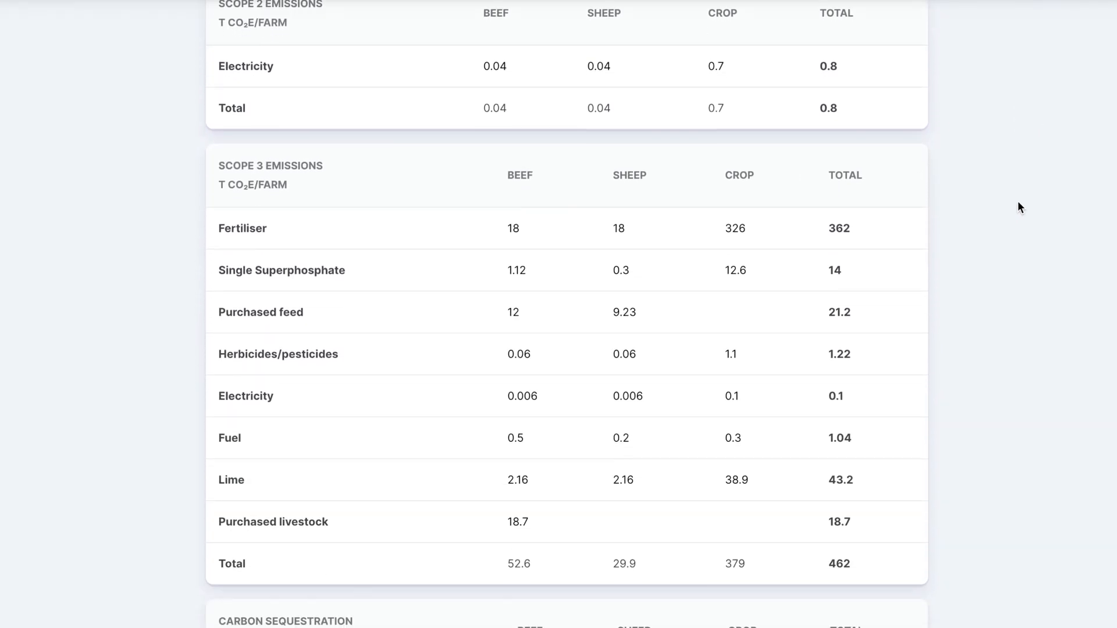
{"action": "scroll", "scroll_direction": "down", "scroll_amount": 3}
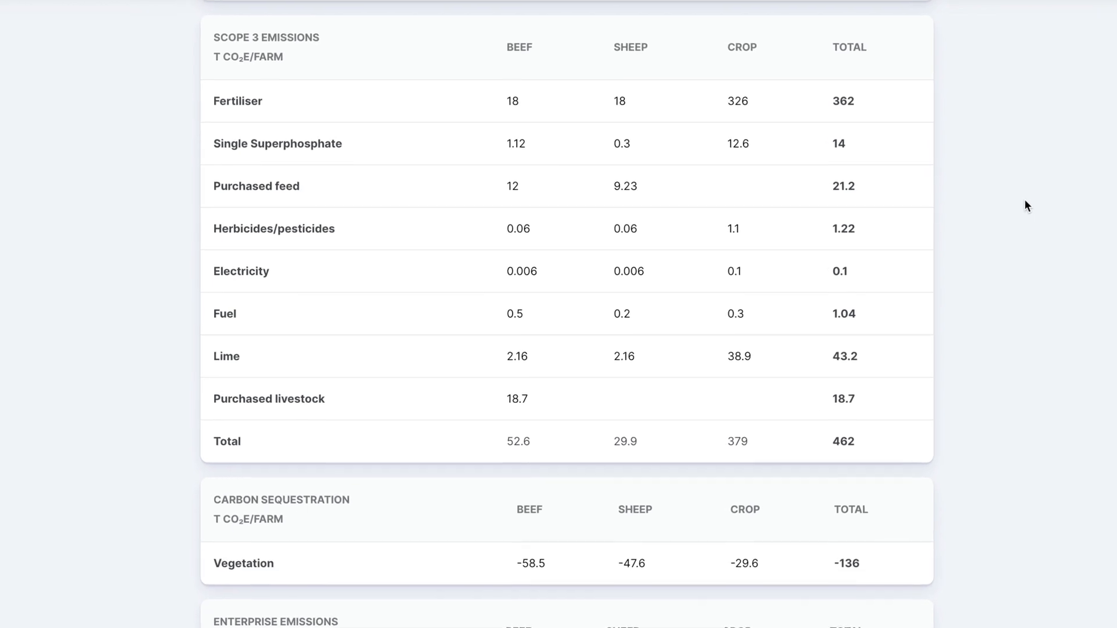
{"action": "scroll", "scroll_direction": "up", "scroll_amount": 3}
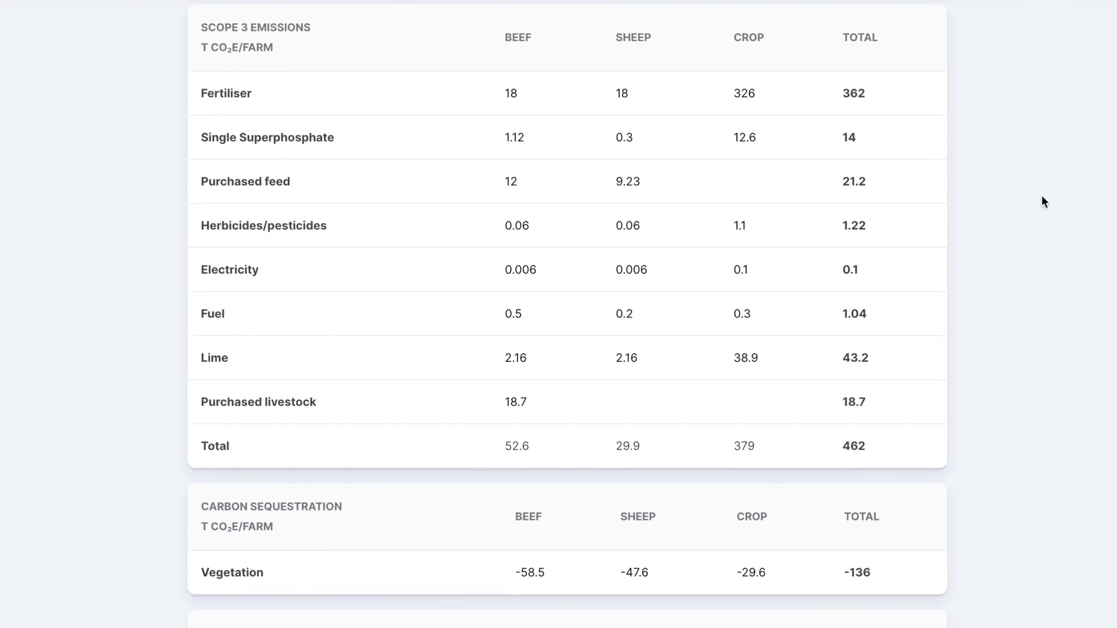
{"action": "scroll", "scroll_direction": "up", "scroll_amount": 3}
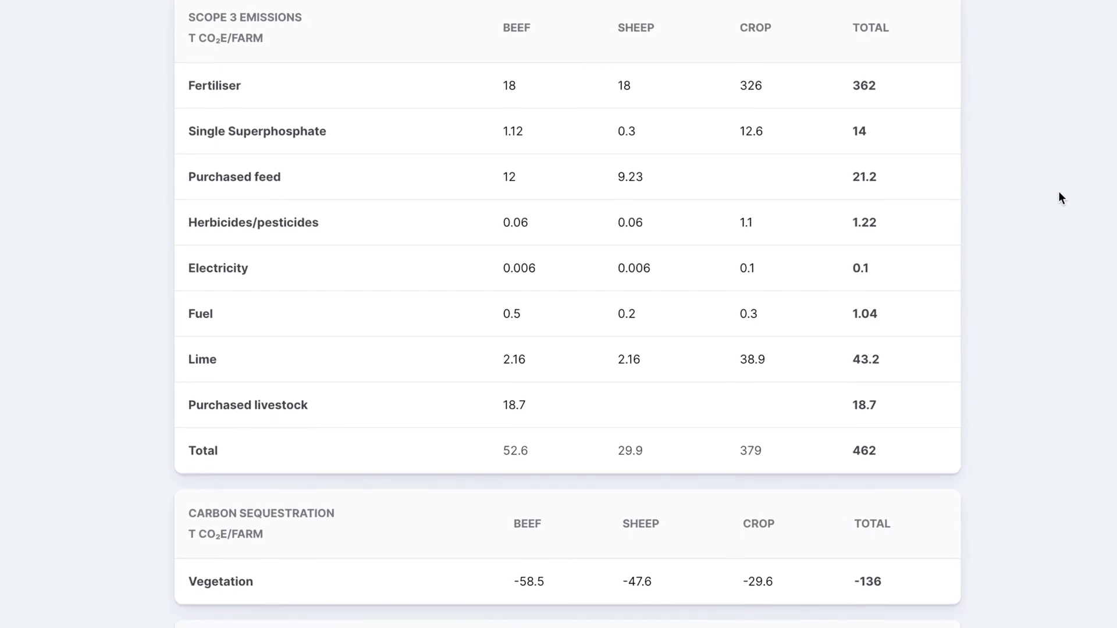
{"action": "scroll", "scroll_direction": "up", "scroll_amount": 3}
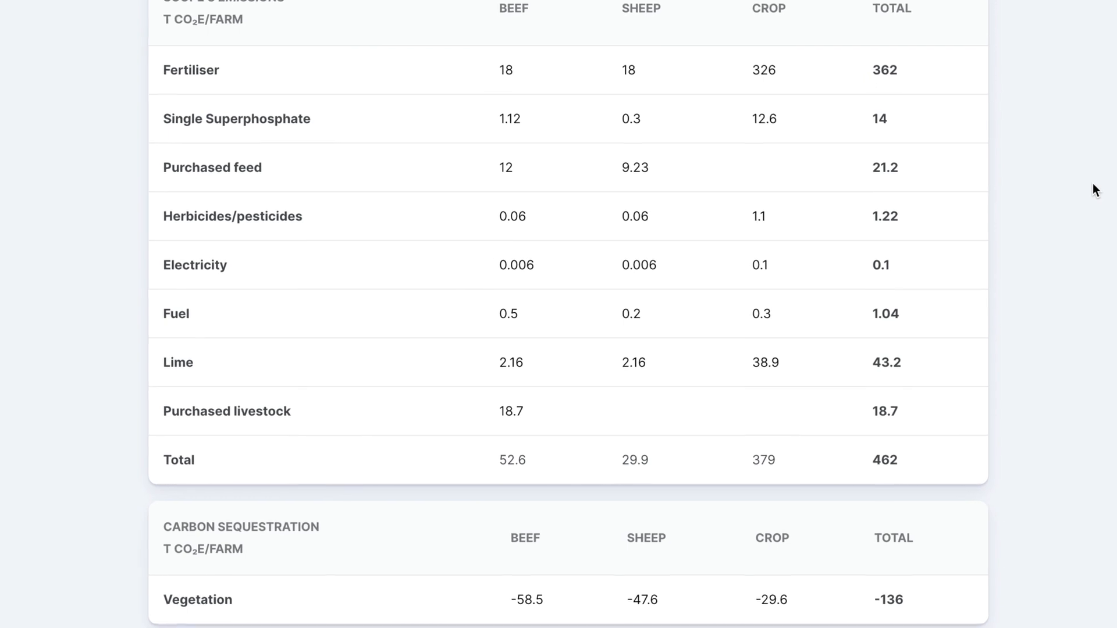
{"action": "scroll", "scroll_direction": "down", "scroll_amount": 3}
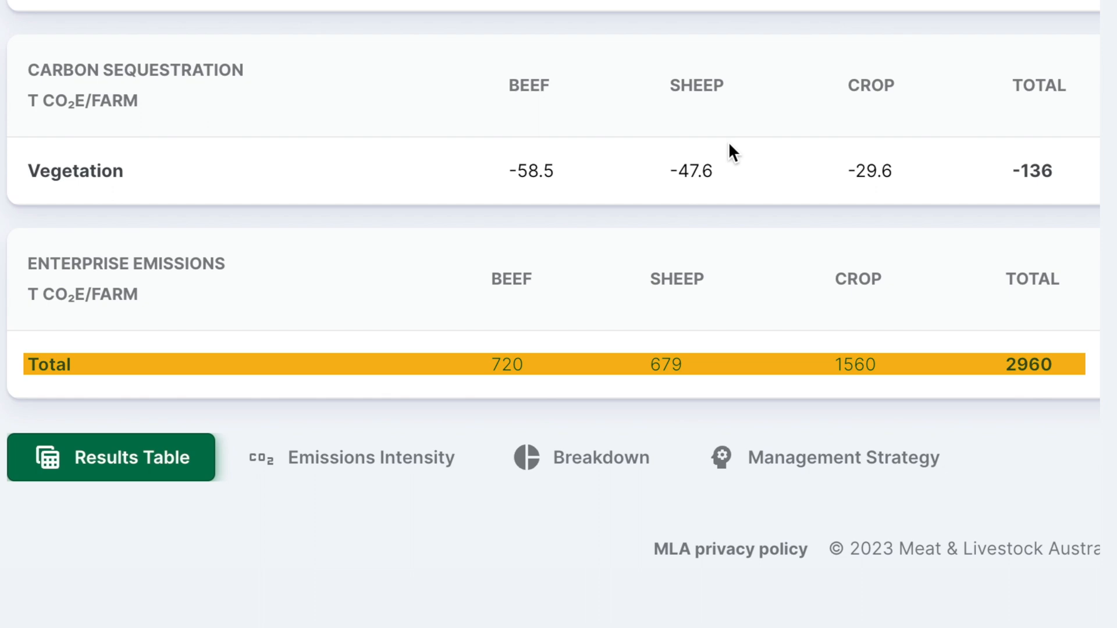
View emissions intensity: beef 13.9, sheep 7.98 kg CO2e/kg LW, wool 29, crop 0.1 t/t
{"action": "left_click", "coordinate": [371, 458]}
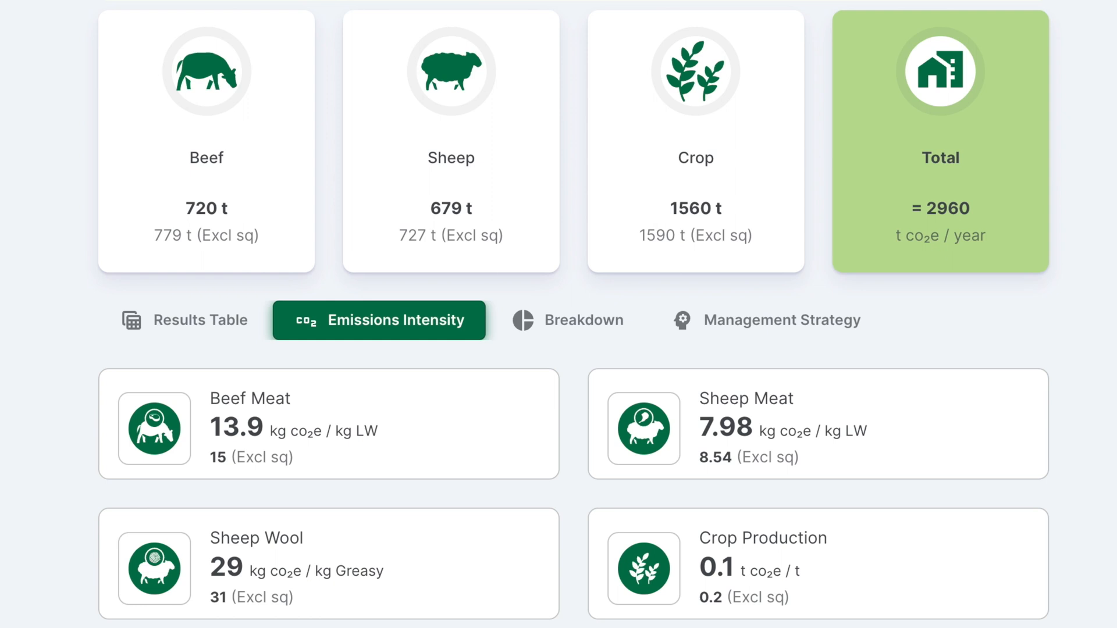
{"action": "mouse_move", "coordinate": [577, 295]}
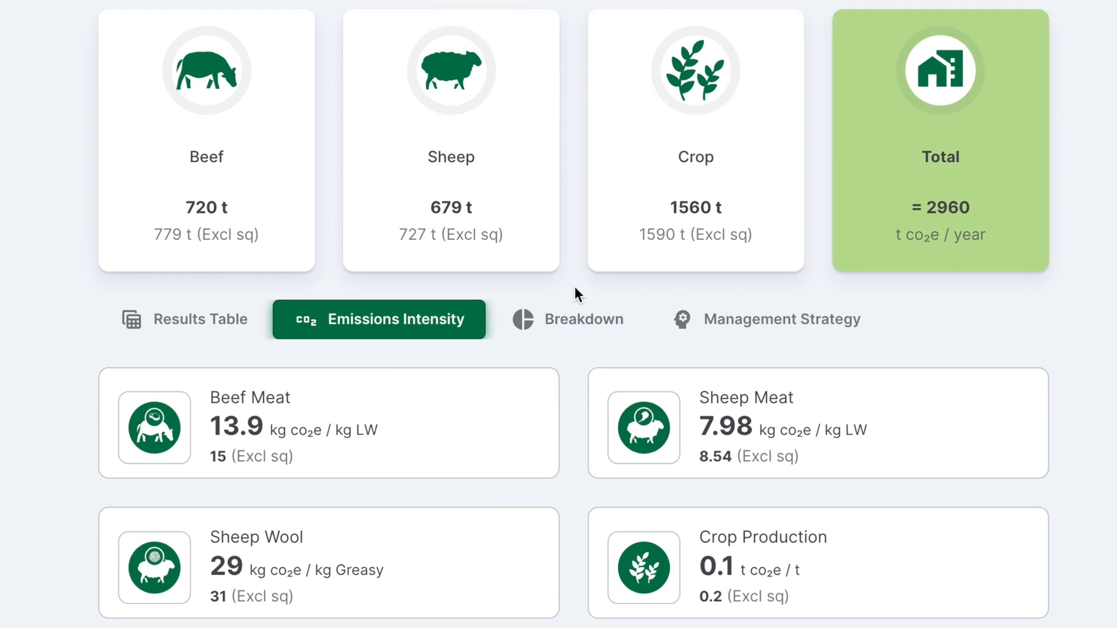
{"action": "scroll", "scroll_direction": "down", "scroll_amount": 3}
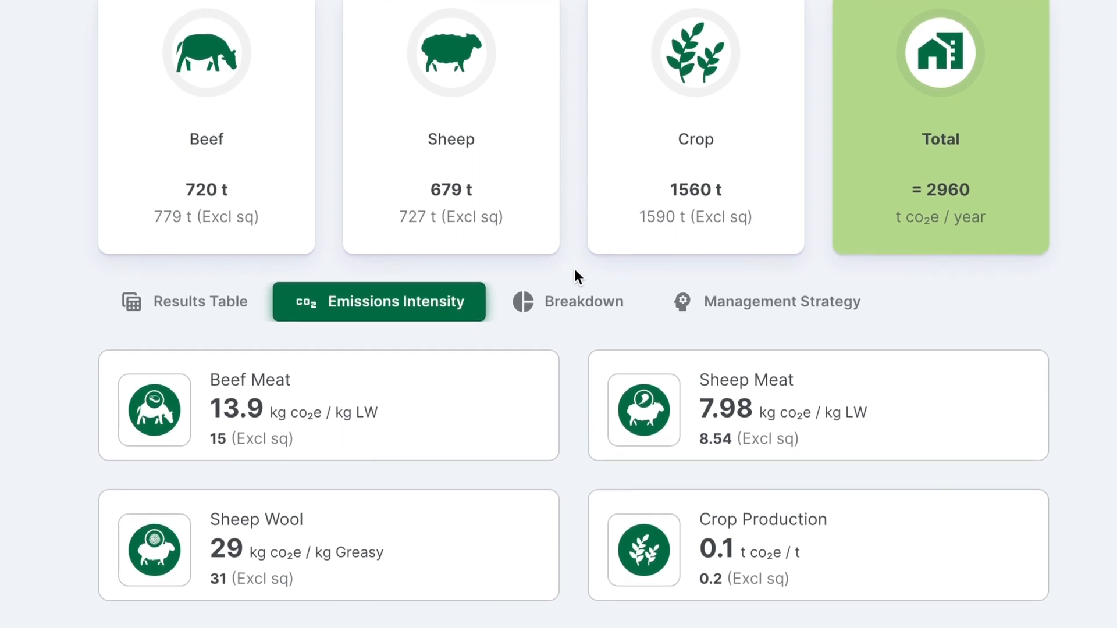
{"action": "scroll", "scroll_direction": "up", "scroll_amount": 3}
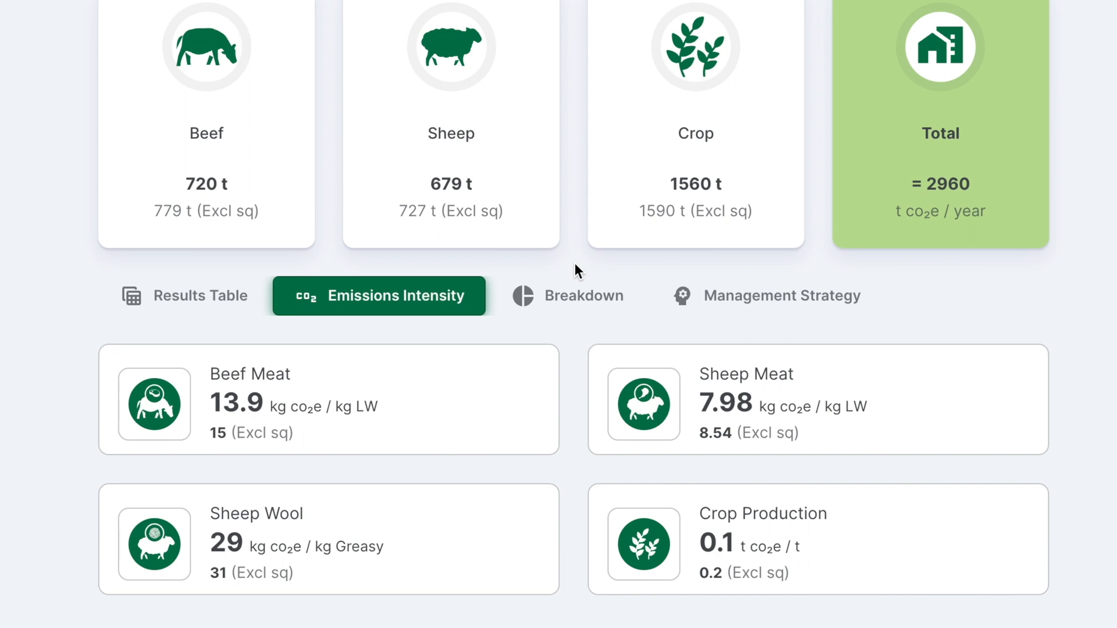
View the Breakdown: Scope 1 gases total 2630 t, led by enteric fermentation CH4 (36%)
{"action": "left_click", "coordinate": [568, 296]}
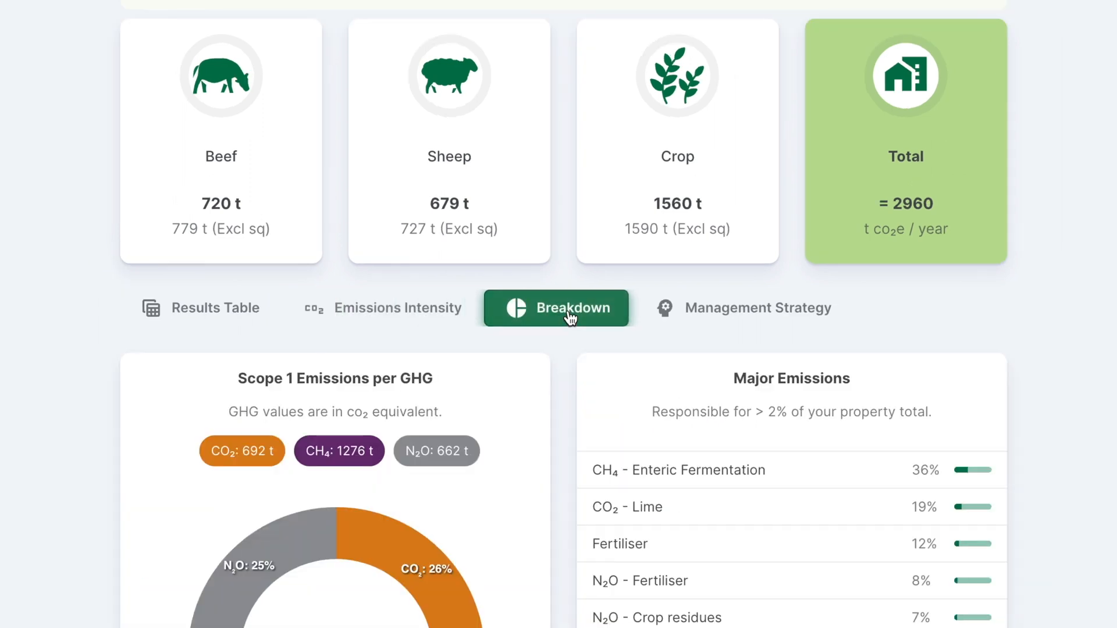
{"action": "scroll", "scroll_direction": "down", "scroll_amount": 3}
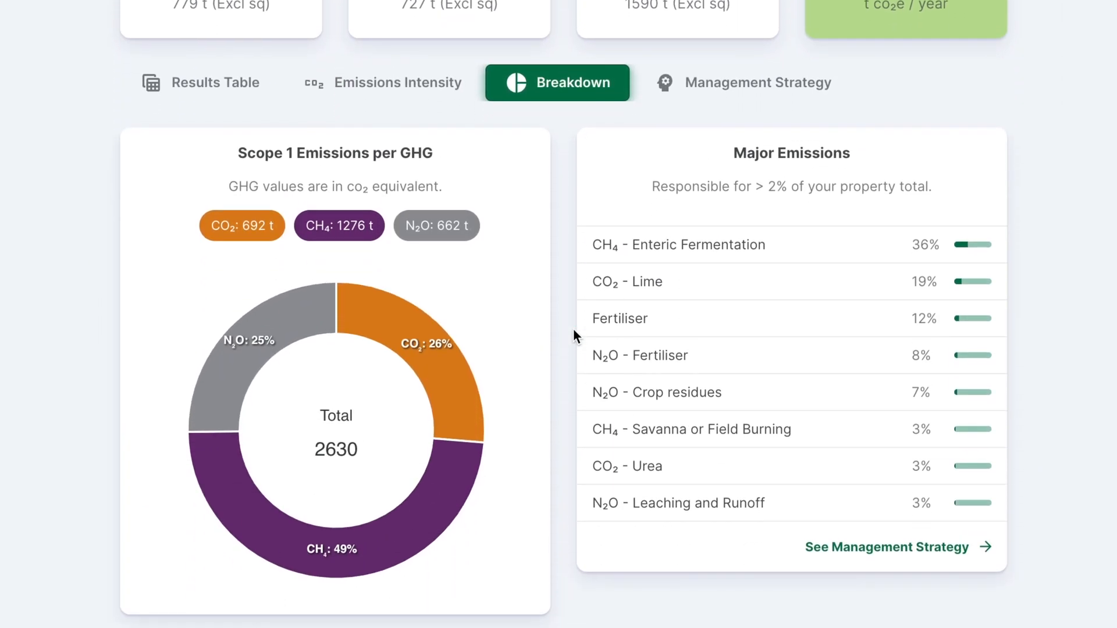
{"action": "scroll", "scroll_direction": "down", "scroll_amount": 3}
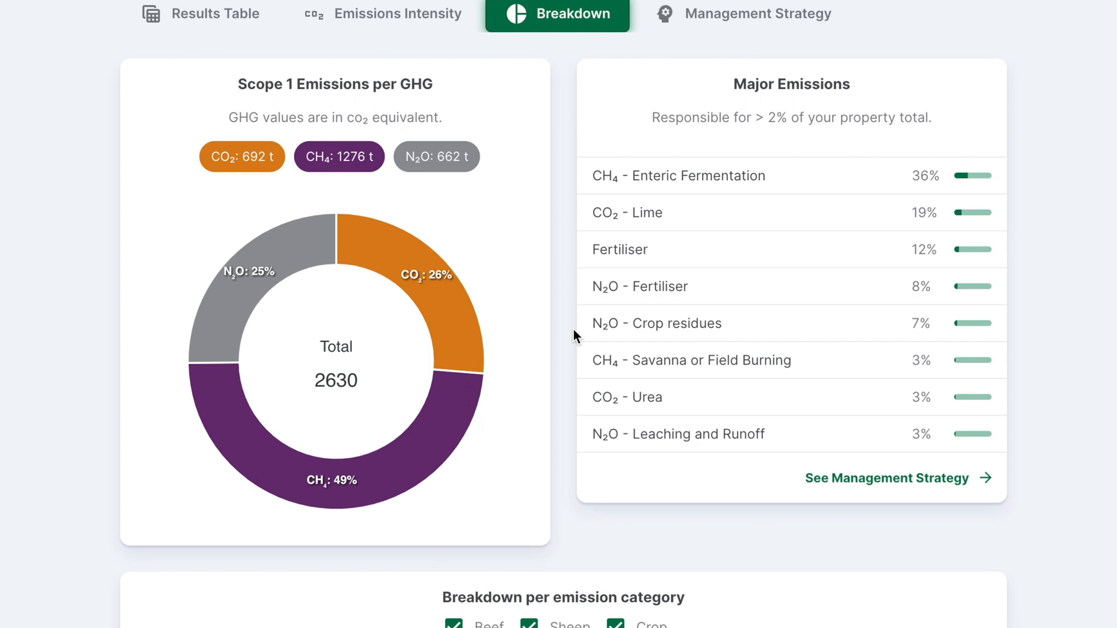
{"action": "scroll", "scroll_direction": "up", "scroll_amount": 3}
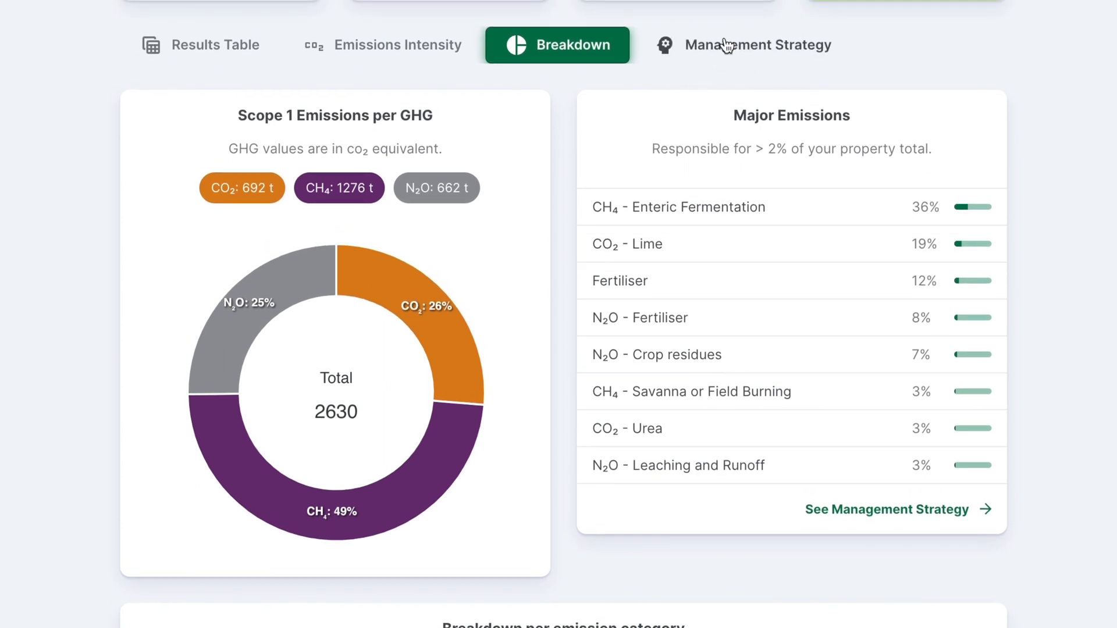
Review Management Strategy from enteric fermentation (1101 t) through vegetation and support tools
{"action": "left_click", "coordinate": [743, 44]}
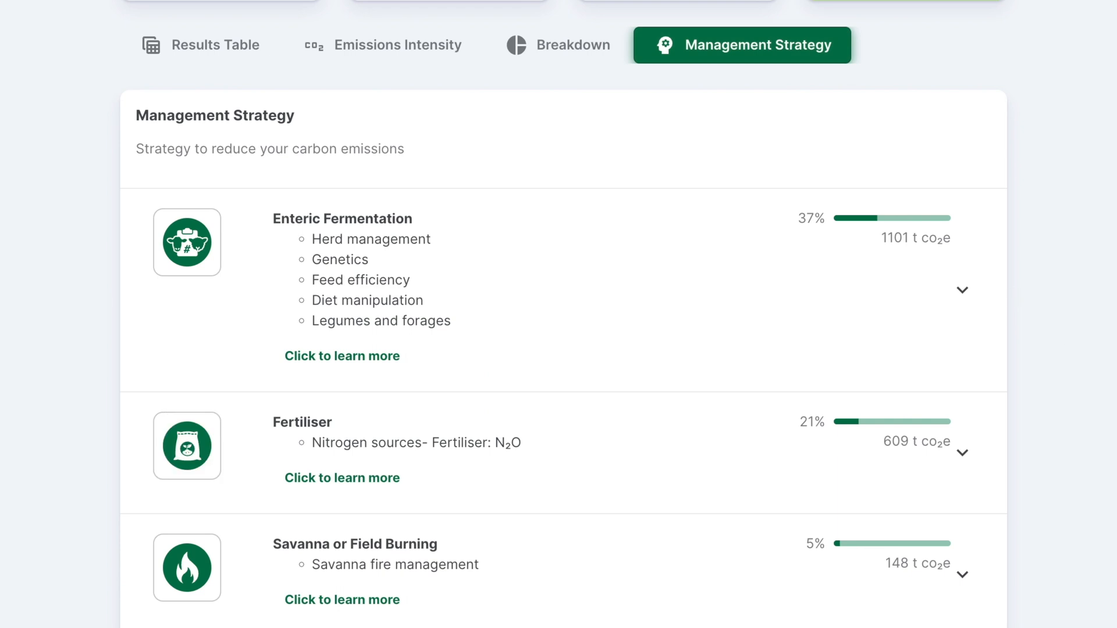
{"action": "scroll", "scroll_direction": "down", "scroll_amount": 3}
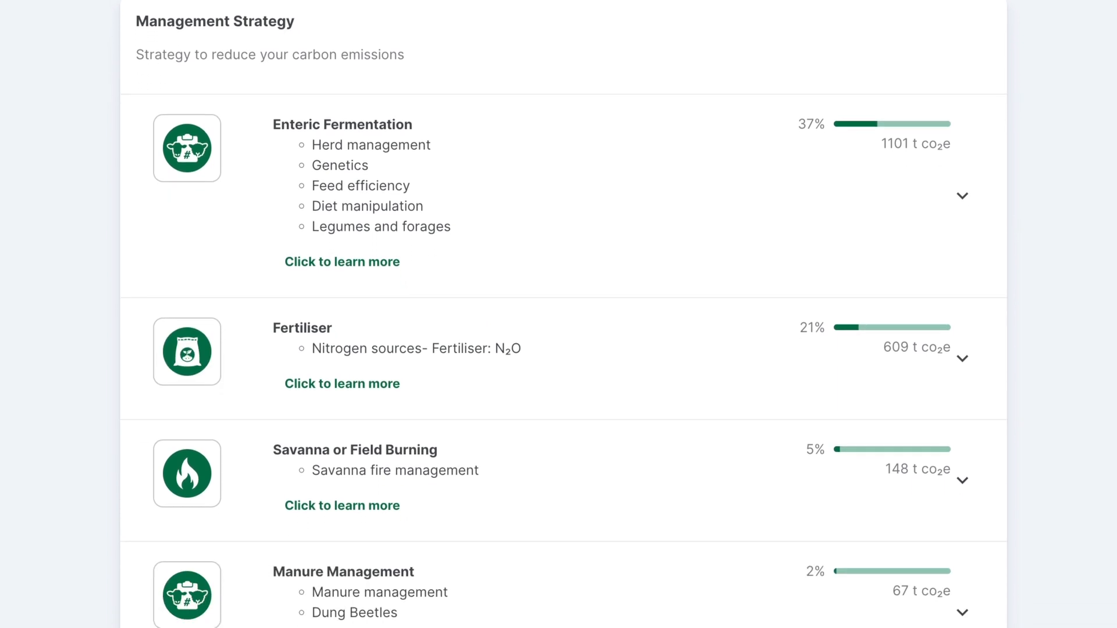
{"action": "scroll", "scroll_direction": "down", "scroll_amount": 3}
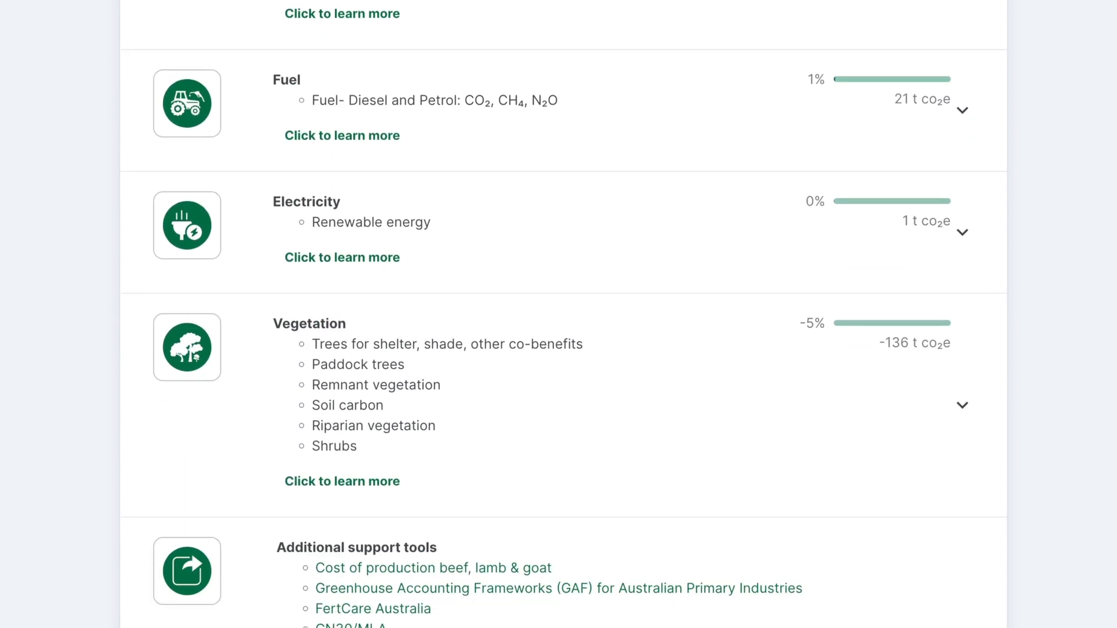
{"action": "scroll", "scroll_direction": "down", "scroll_amount": 3}
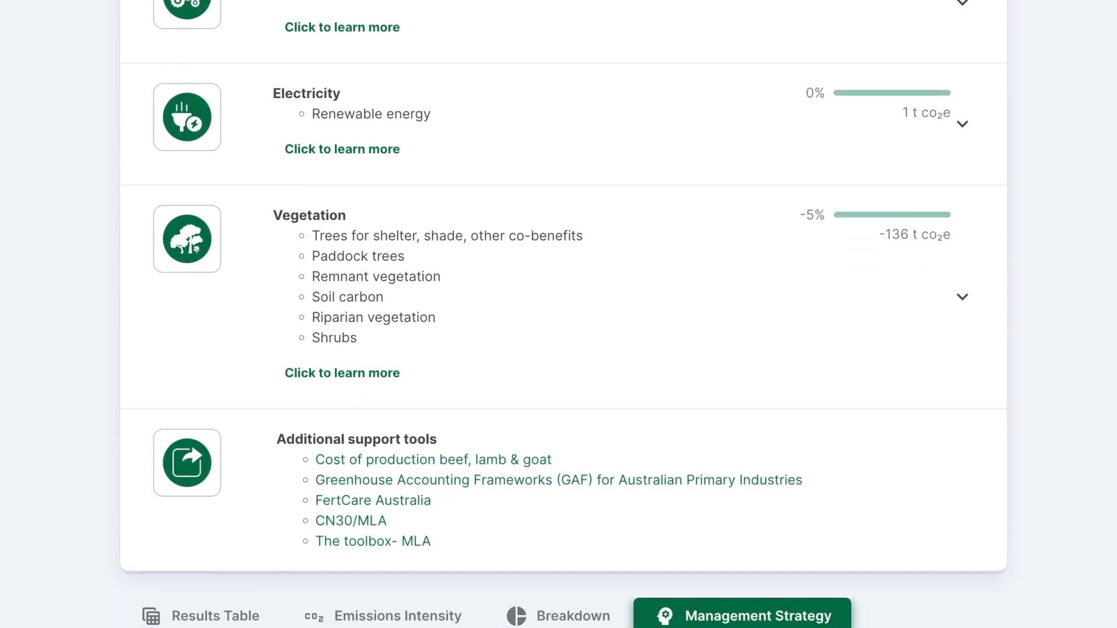